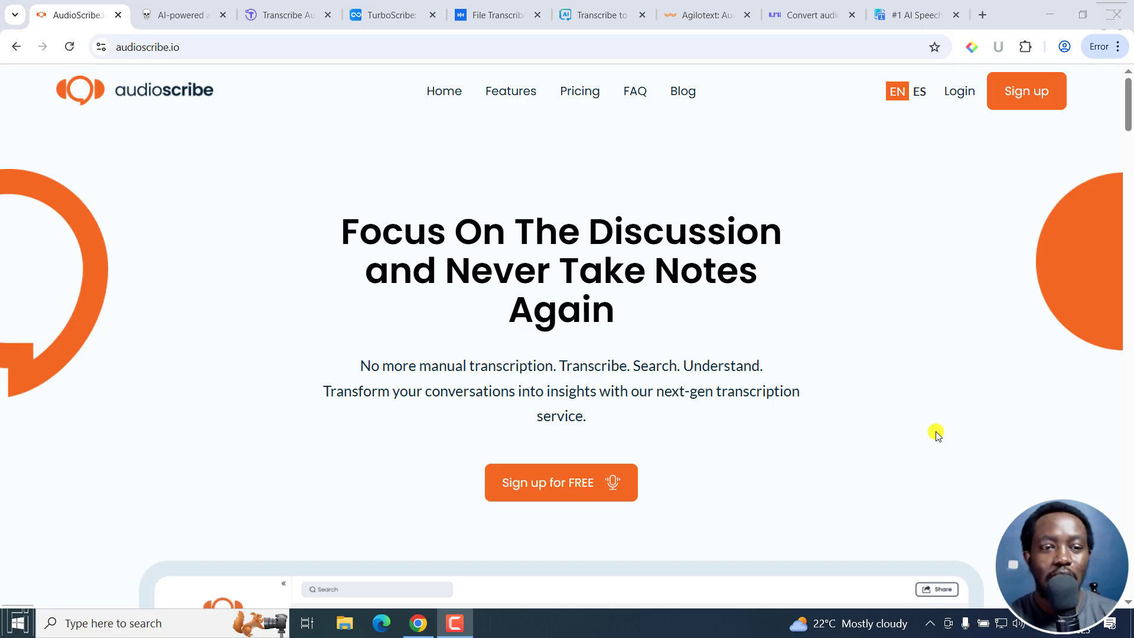
pyautogui.moveTo(413, 265)
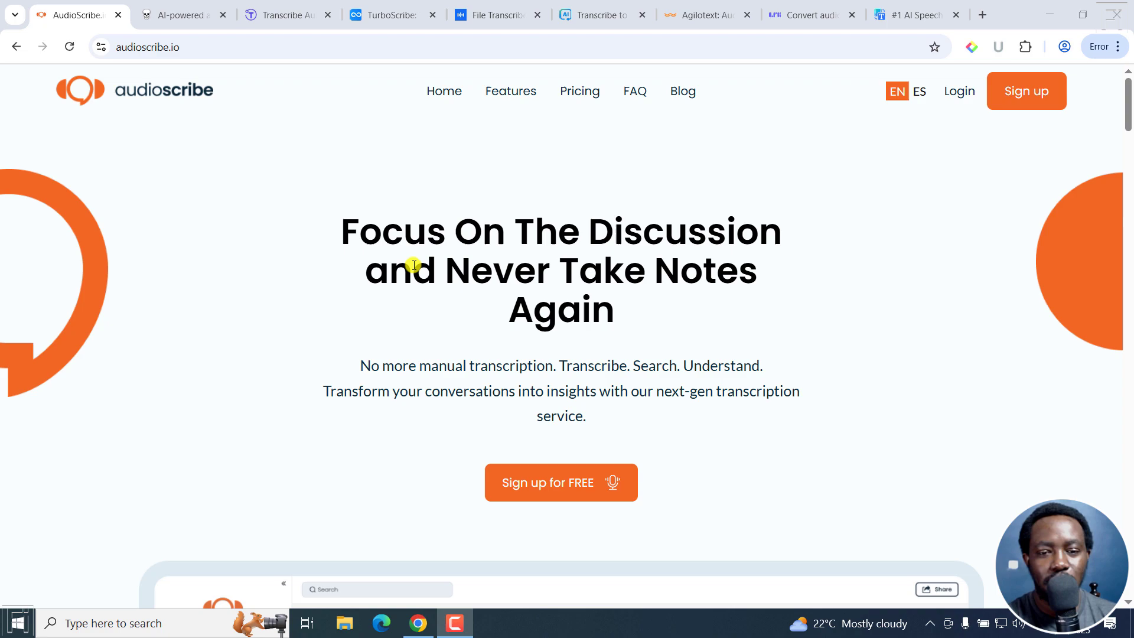
pyautogui.moveTo(562, 359)
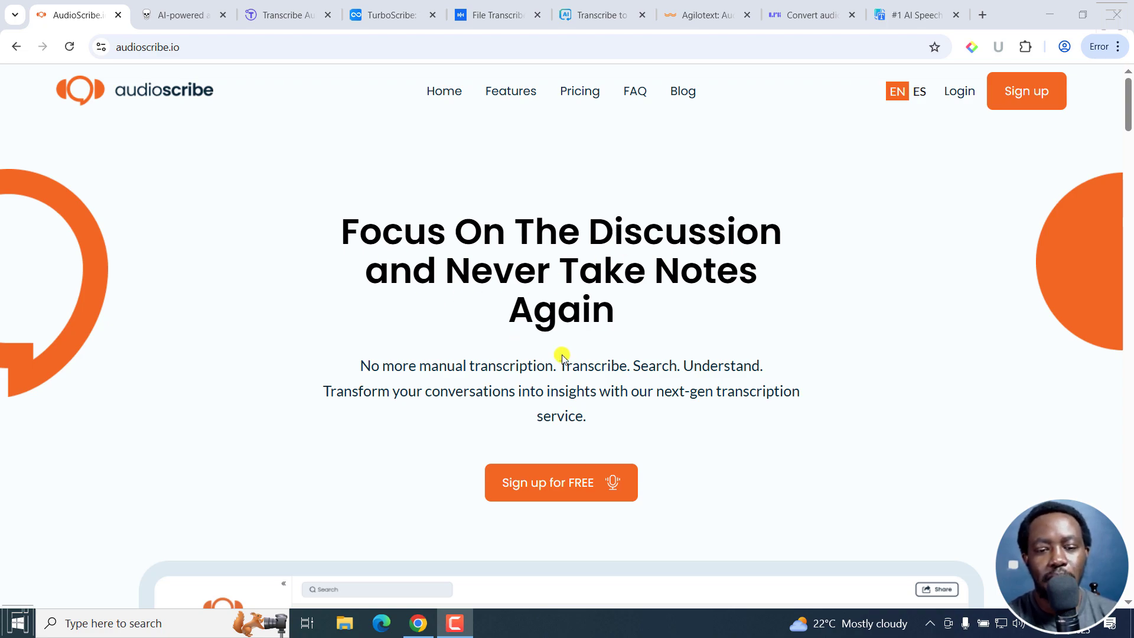
pyautogui.moveTo(746, 344)
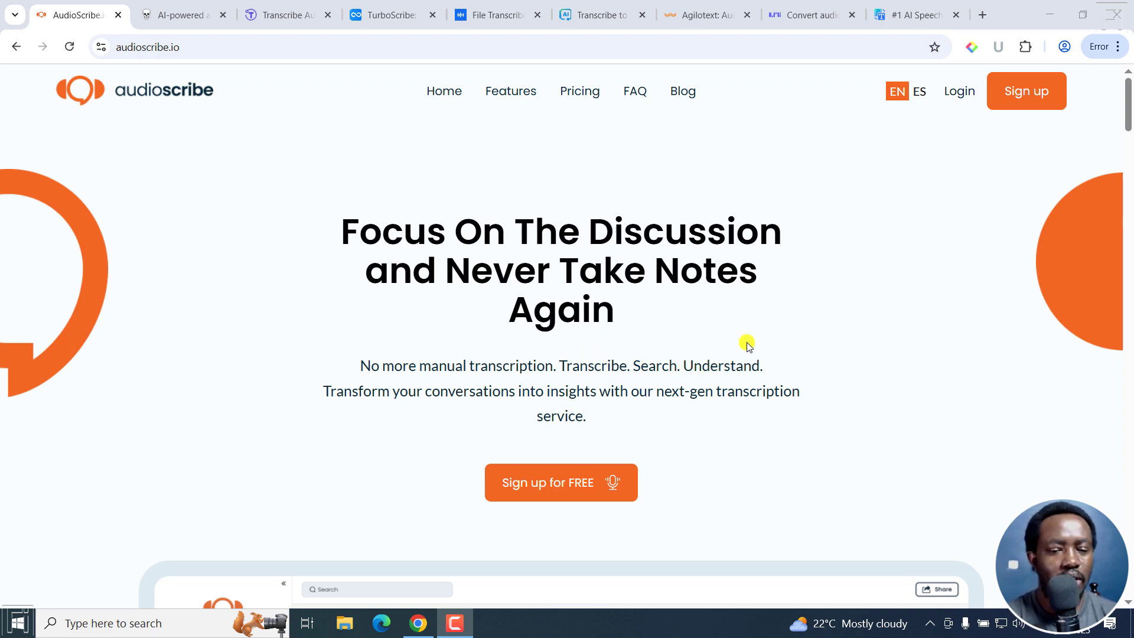
# Jump to AudioScribe's pricing section and scroll down to the plan cards.
pyautogui.scroll(-3)
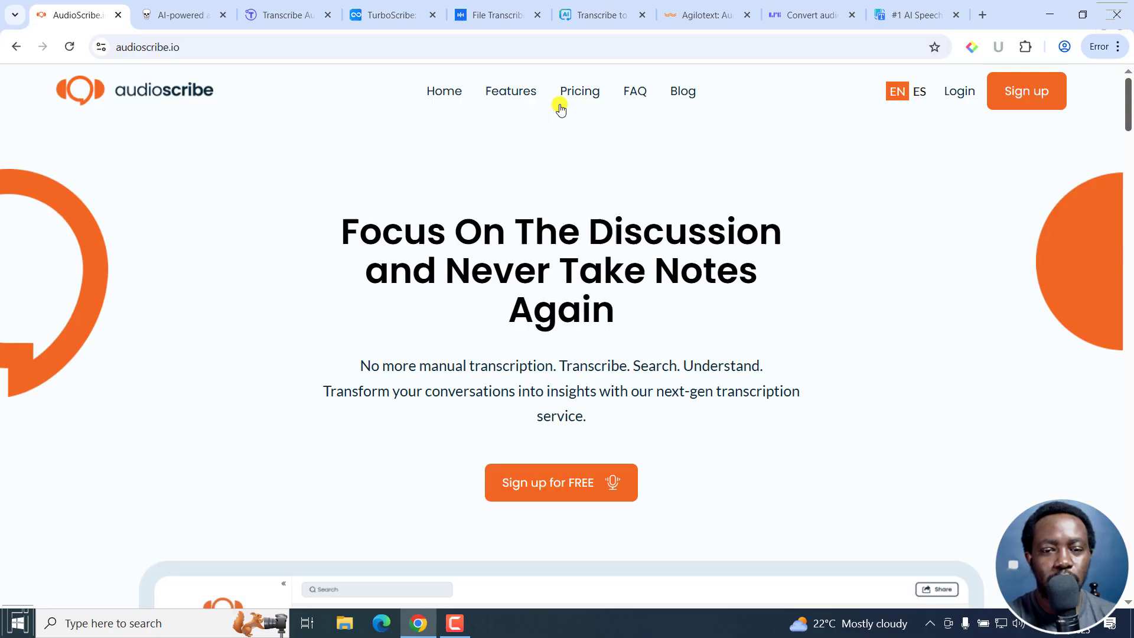
pyautogui.click(580, 91)
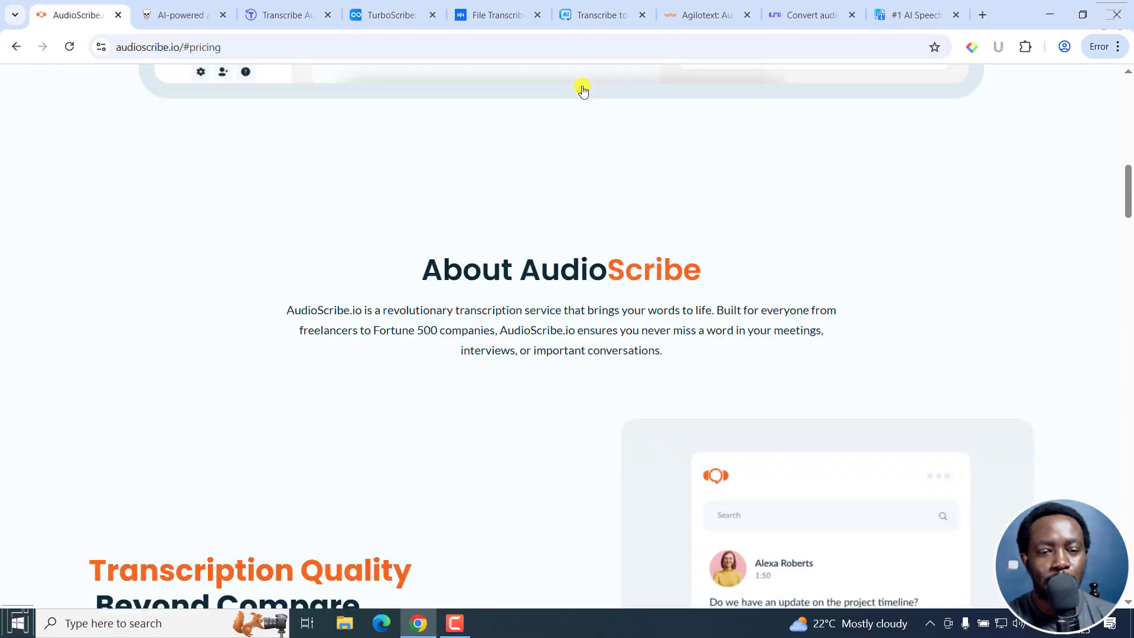
pyautogui.scroll(-3)
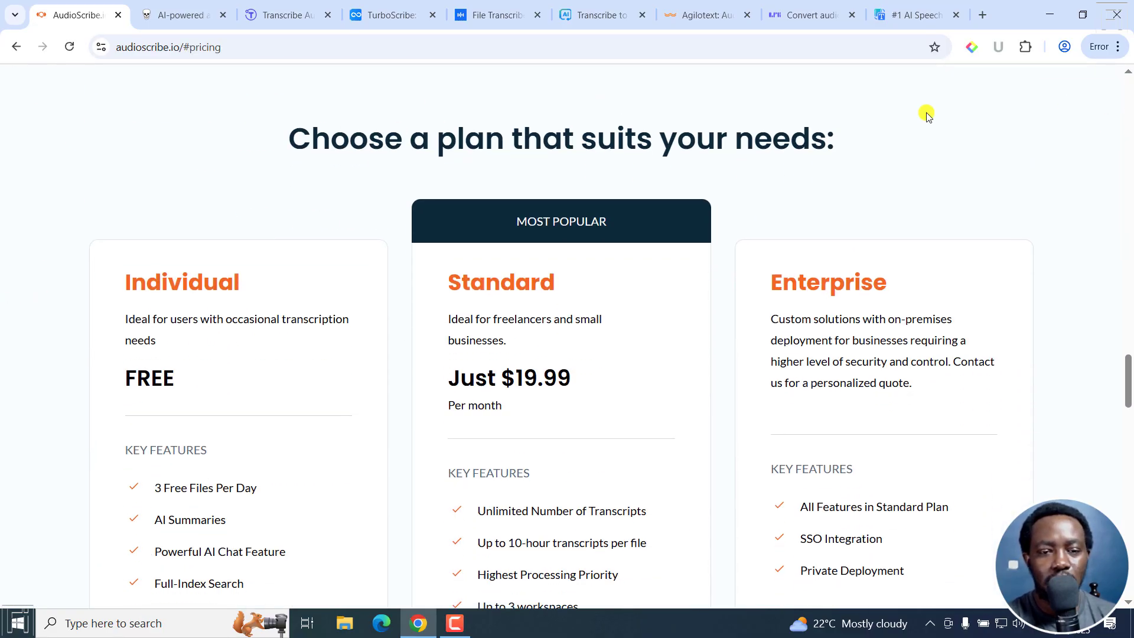
pyautogui.scroll(-3)
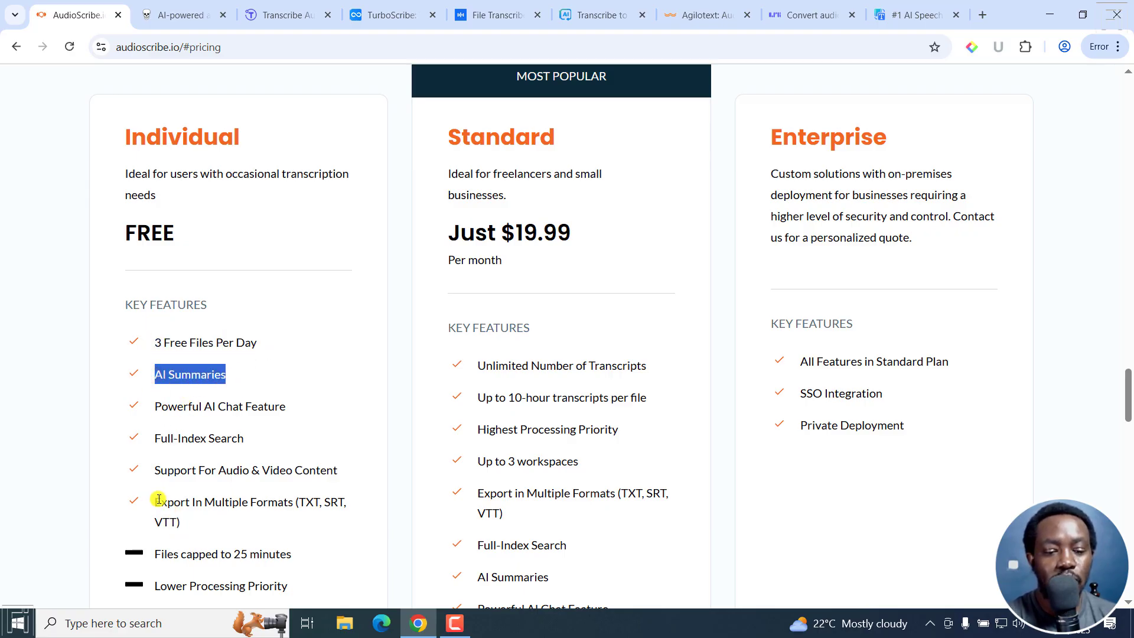
# Highlight the Individual FREE plan's AI Summaries feature, then move to Skeleton Fingers.
pyautogui.moveTo(154, 501); pyautogui.dragTo(349, 521)
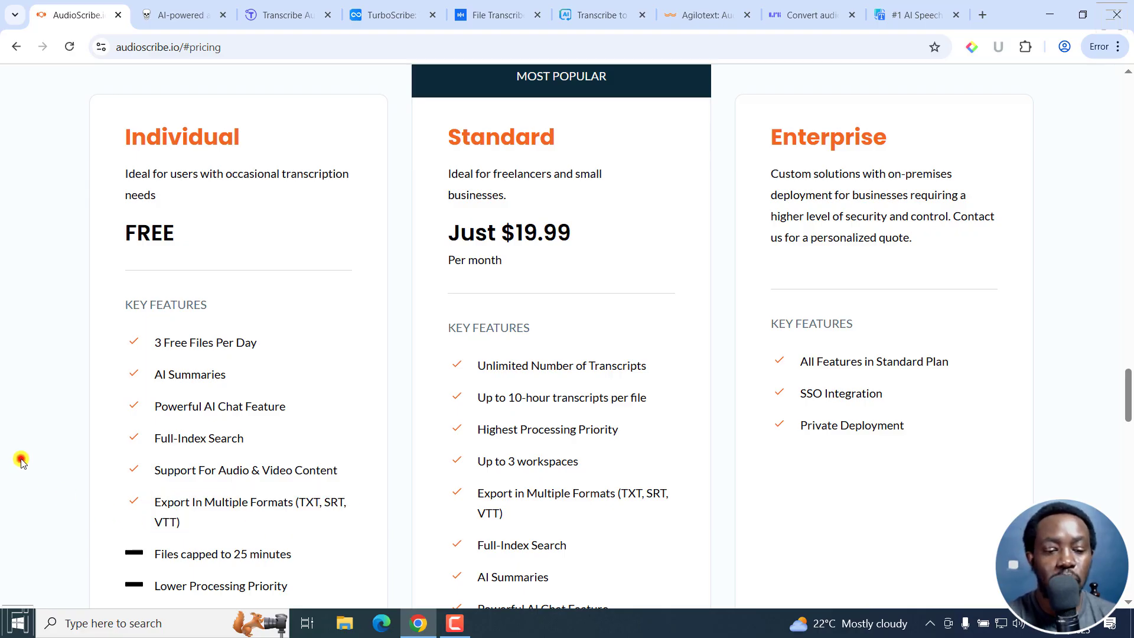
pyautogui.scroll(-3)
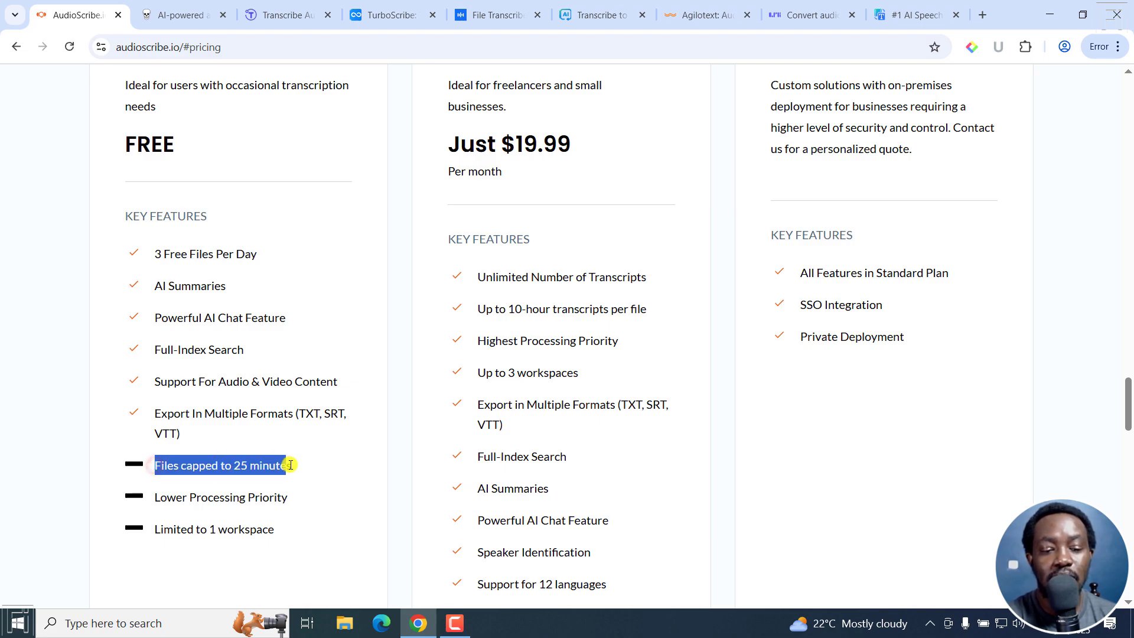
pyautogui.click(87, 371)
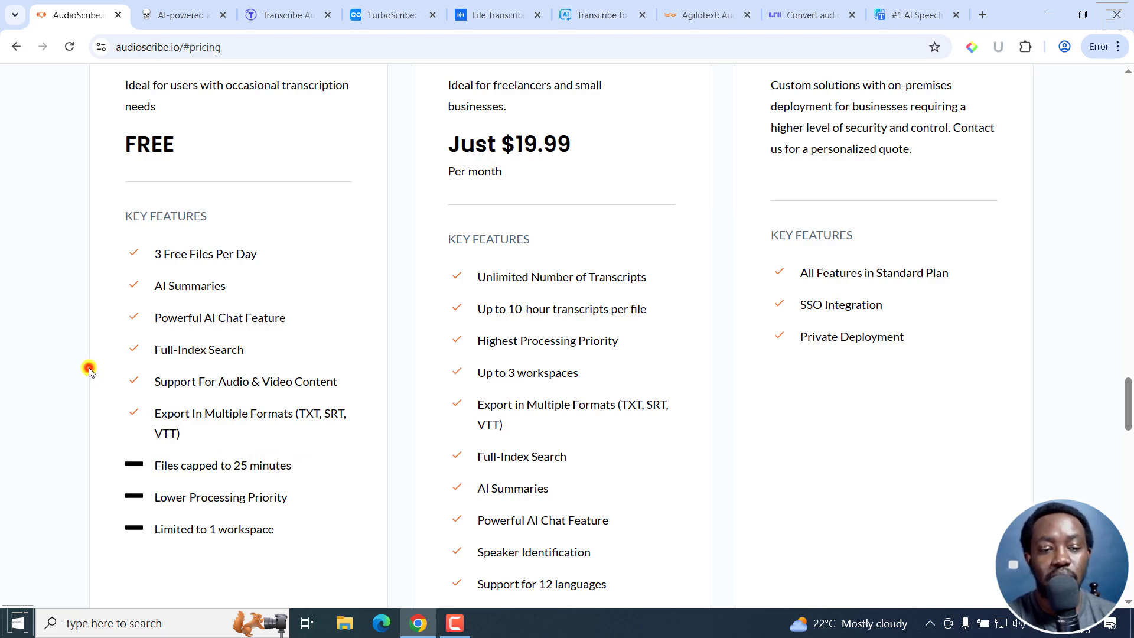
pyautogui.moveTo(373, 187)
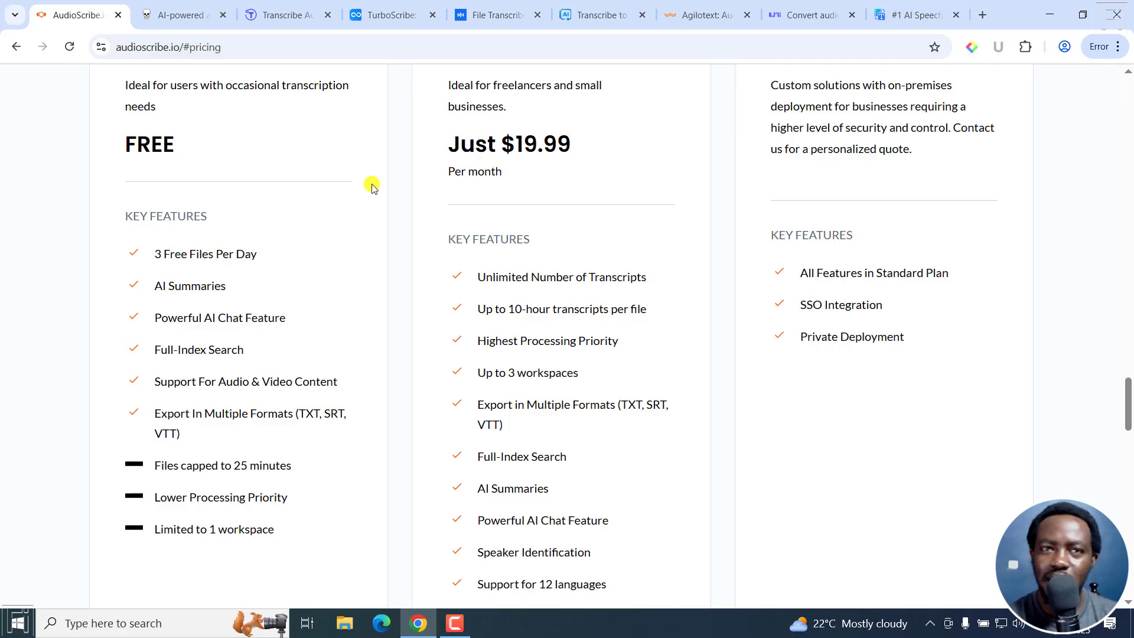
pyautogui.moveTo(183, 251)
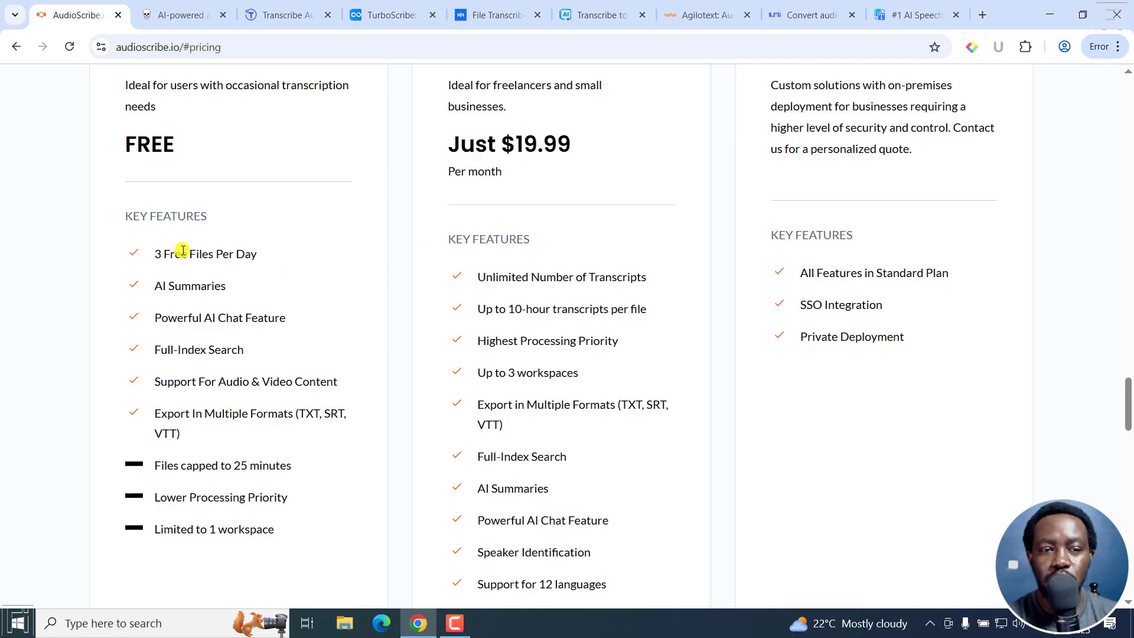
pyautogui.moveTo(141, 98)
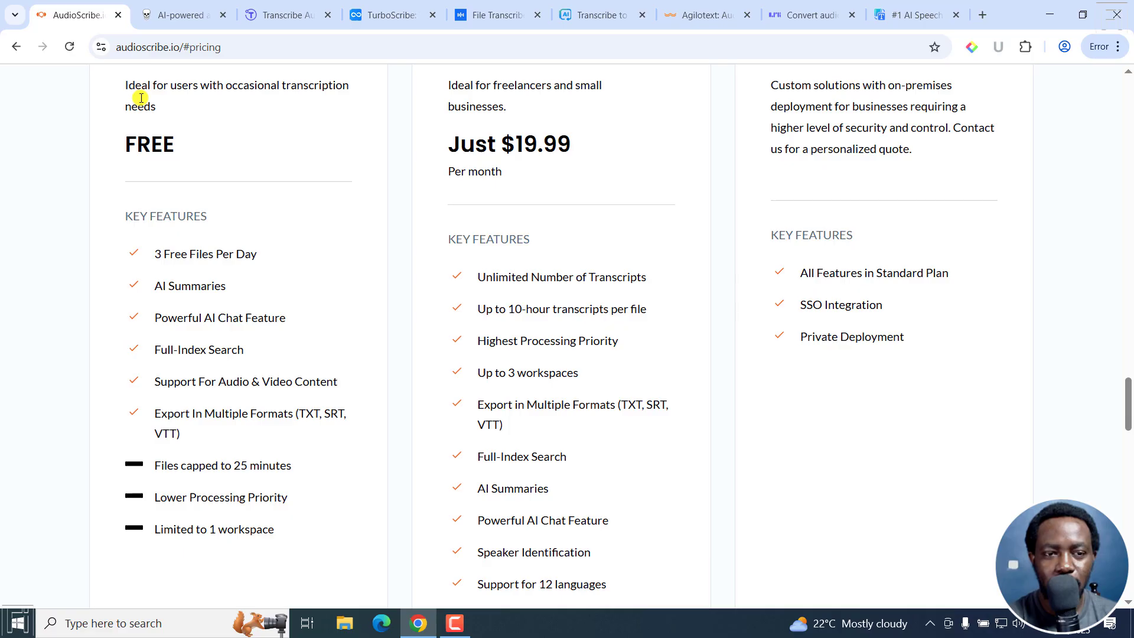
pyautogui.click(178, 15)
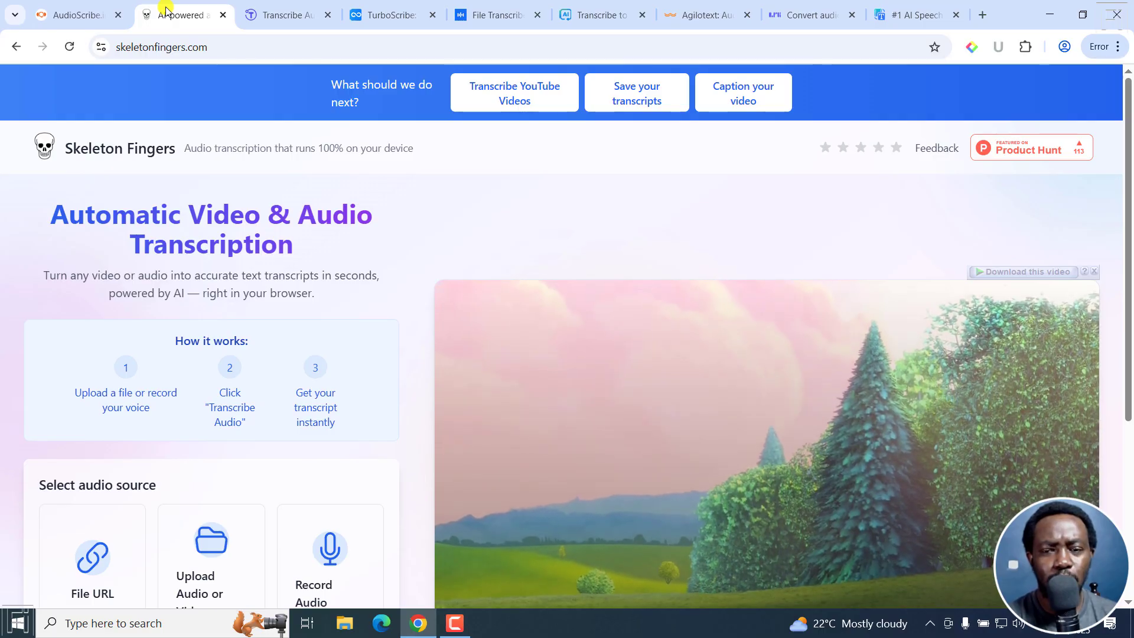
# Scroll the Skeleton Fingers page down to the Select audio source options.
pyautogui.scroll(-3)
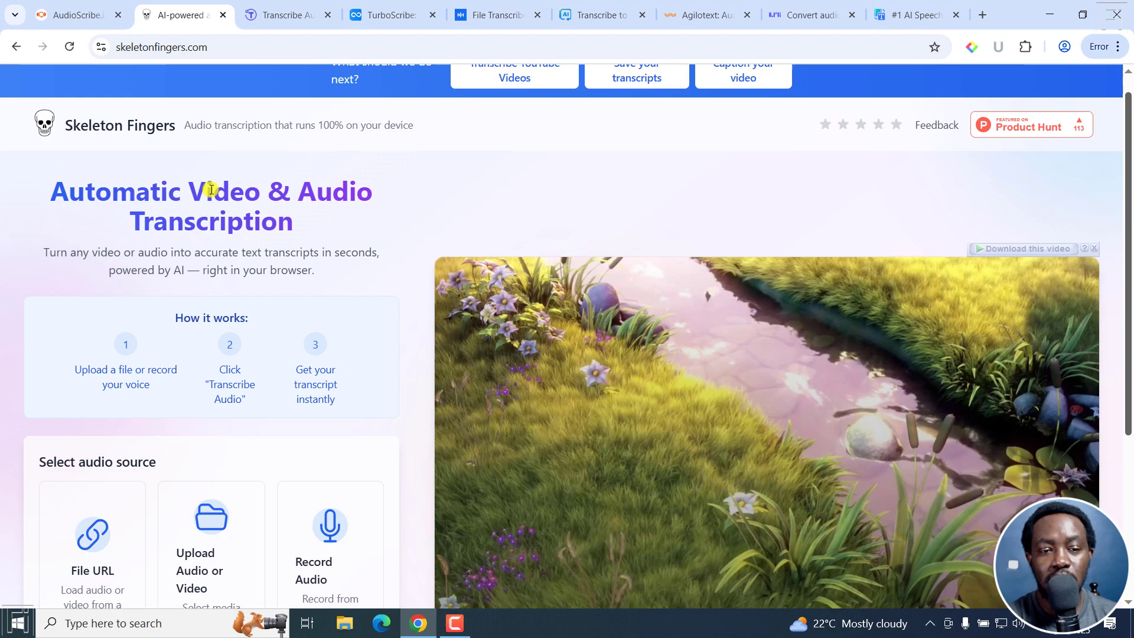
pyautogui.moveTo(311, 121)
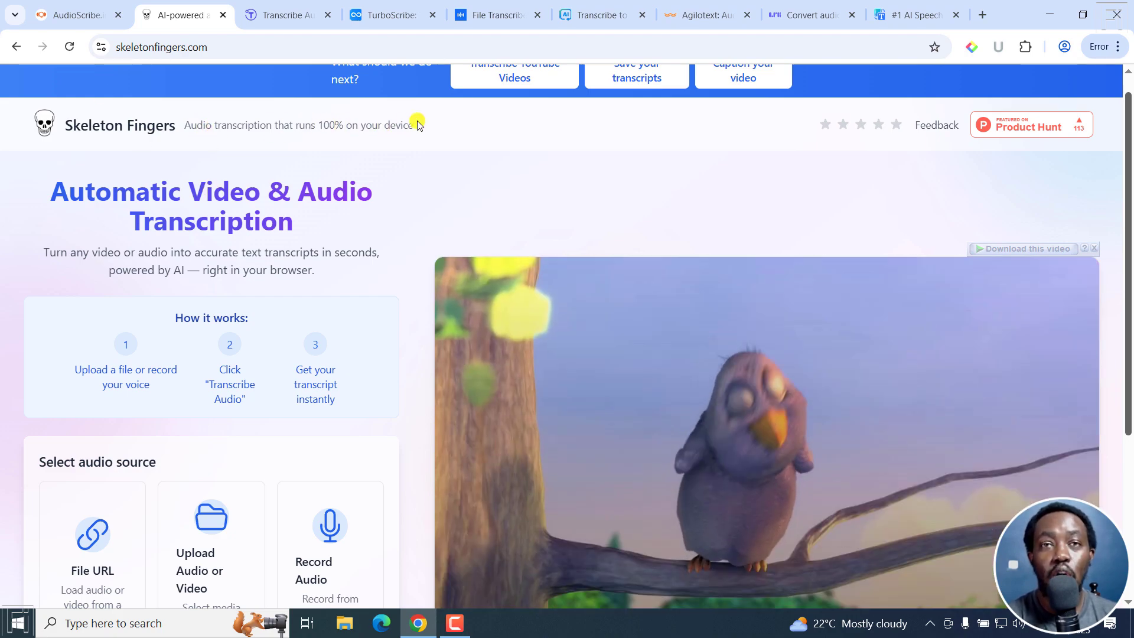
pyautogui.scroll(-3)
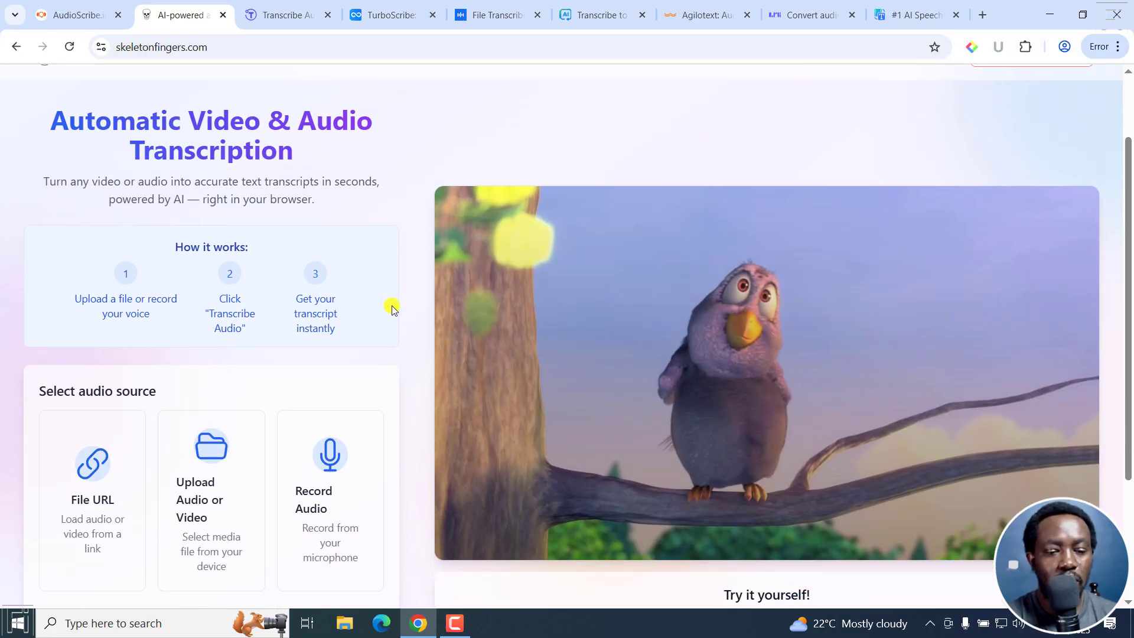
pyautogui.scroll(-3)
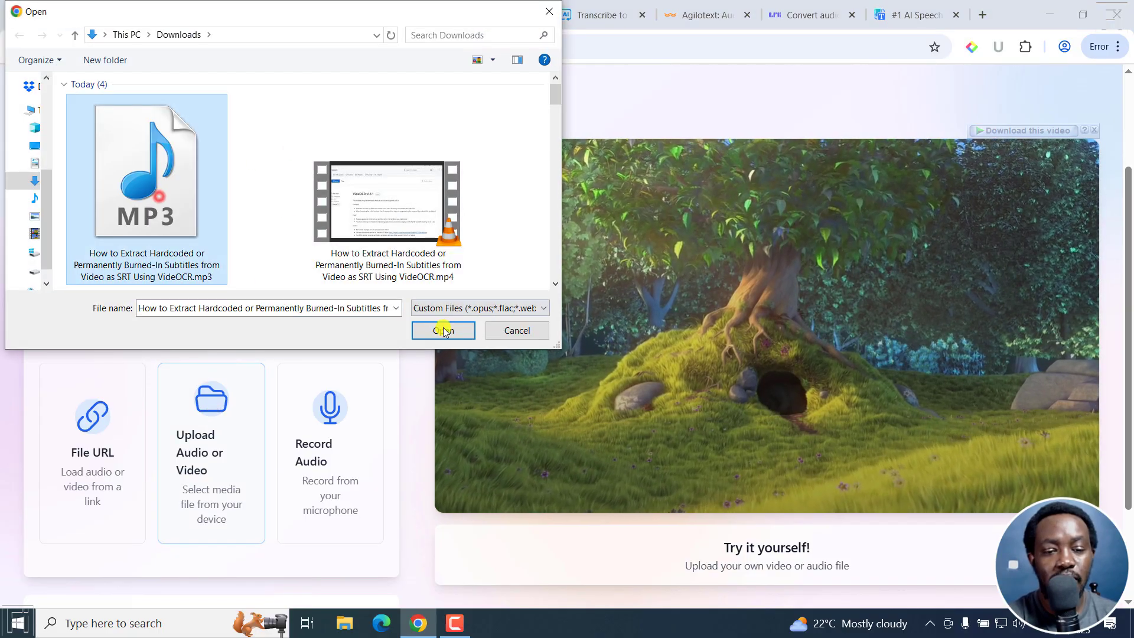
# Confirm opening the VideoOCR subtitles MP3 from Downloads.
pyautogui.click(444, 330)
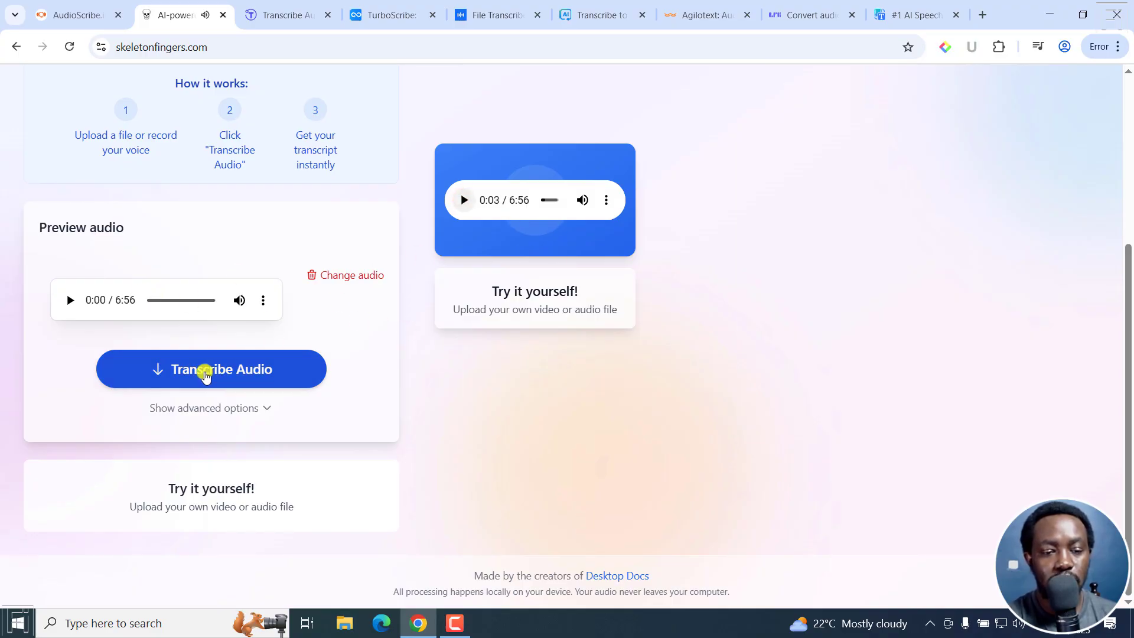
# Show the advanced transcription options, keeping the base English model selected.
pyautogui.click(203, 408)
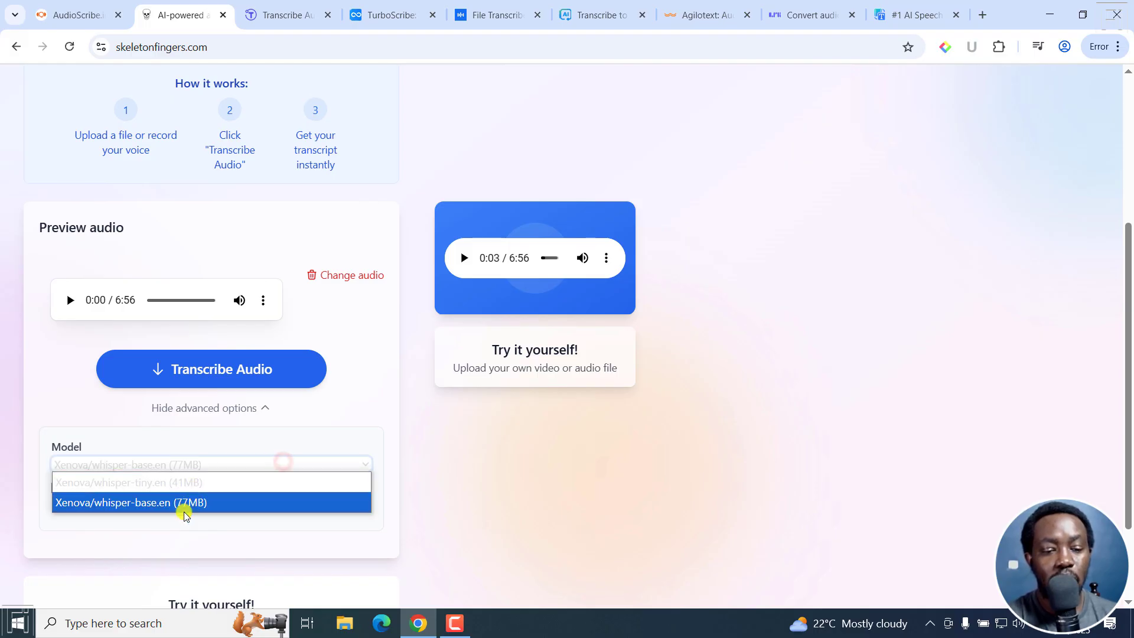
pyautogui.moveTo(180, 512)
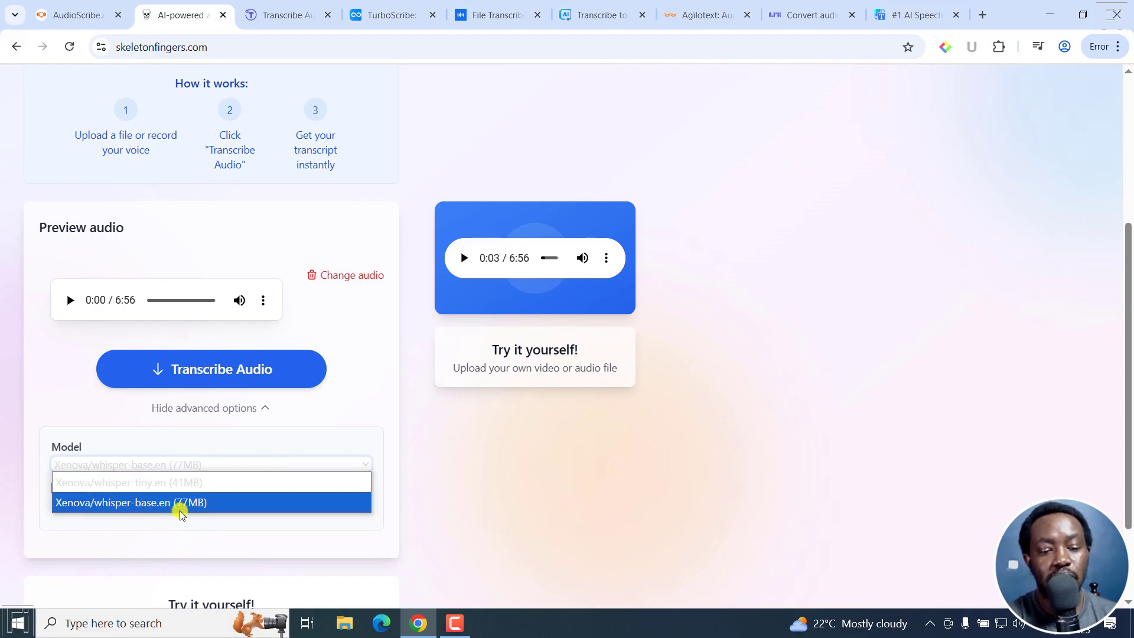
pyautogui.click(180, 503)
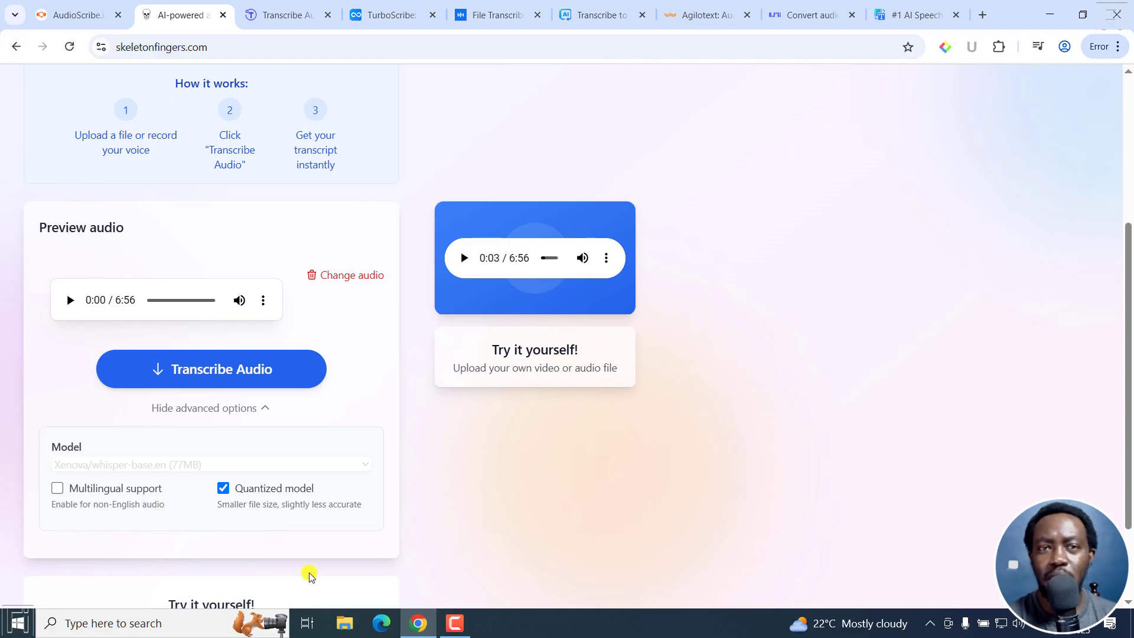
pyautogui.moveTo(372, 463)
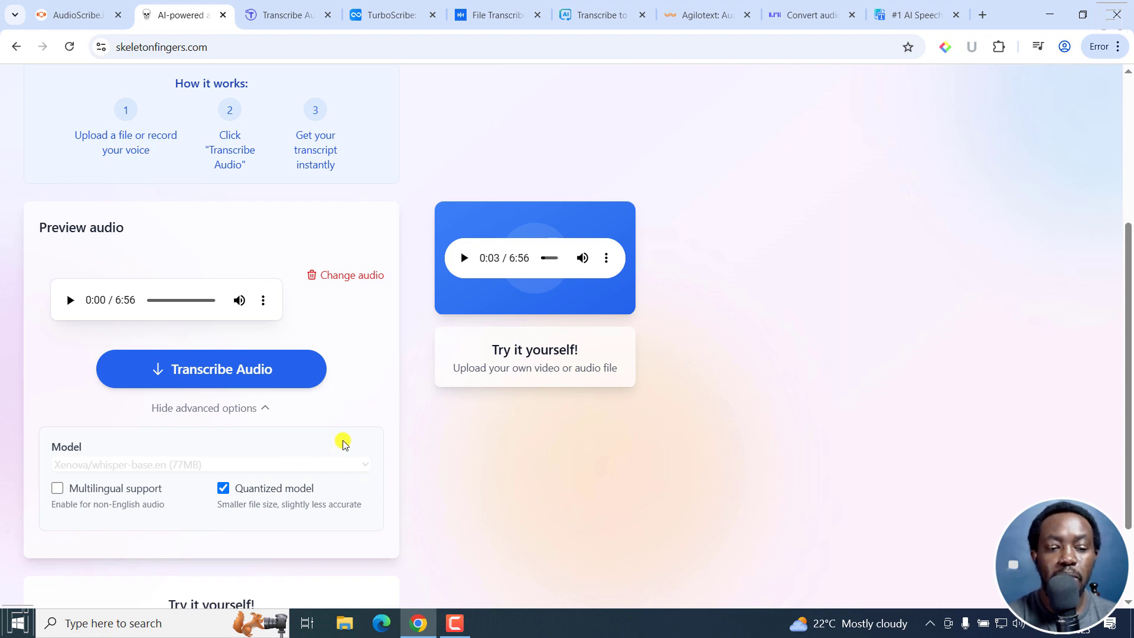
pyautogui.scroll(-3)
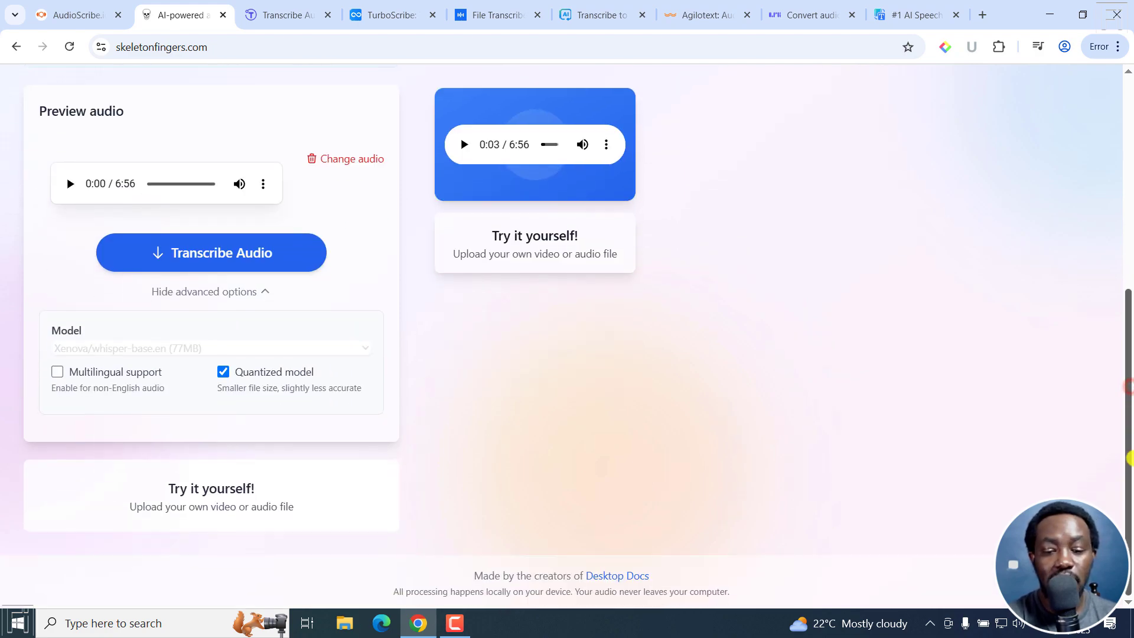
pyautogui.scroll(3)
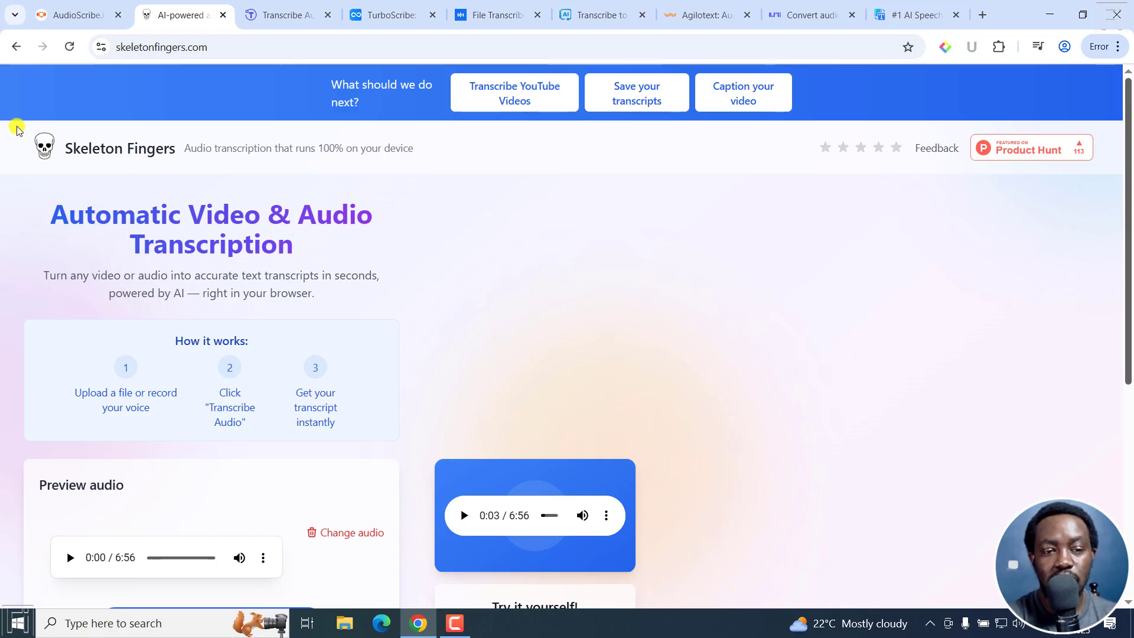
# Start transcribing the 6:56 clip with the quantized model, then switch to YesScribe.
pyautogui.scroll(-3)
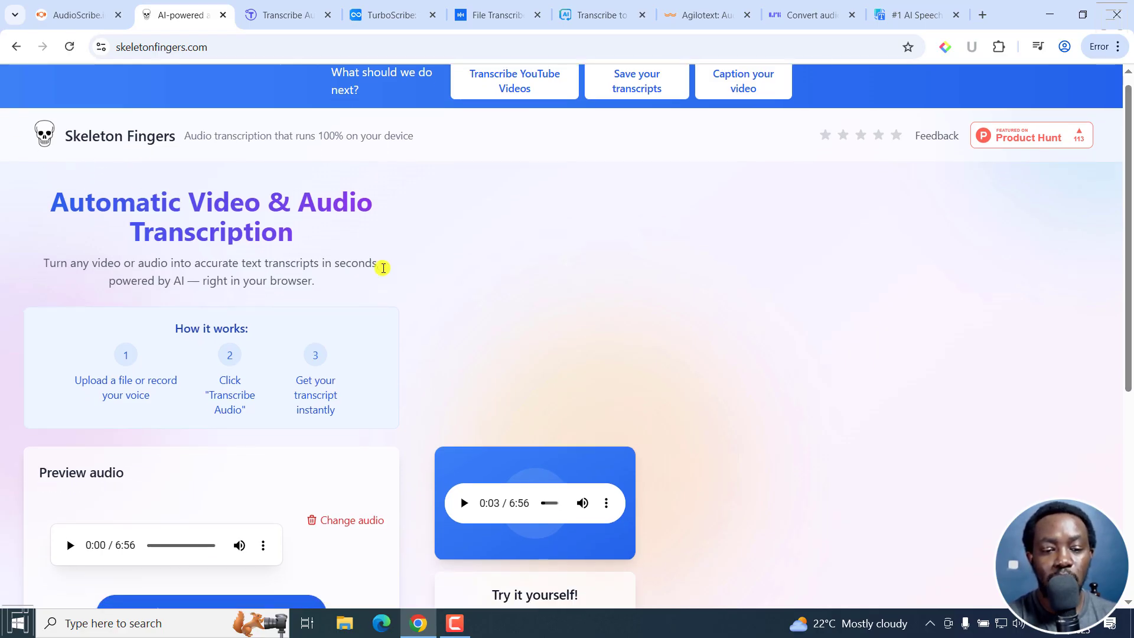
pyautogui.scroll(-3)
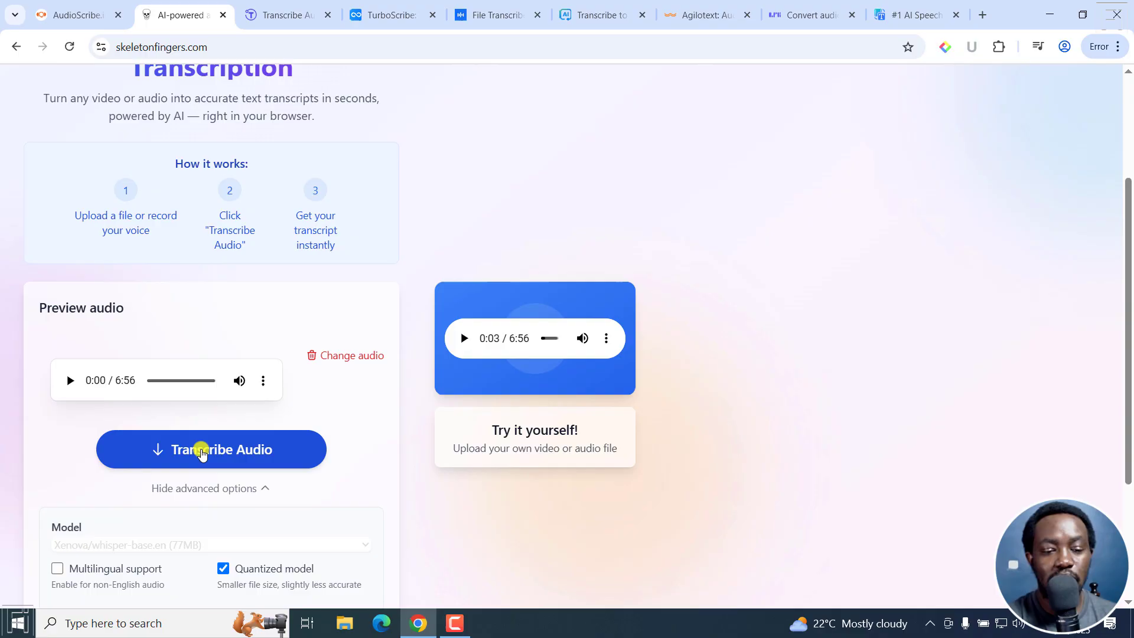
pyautogui.click(203, 450)
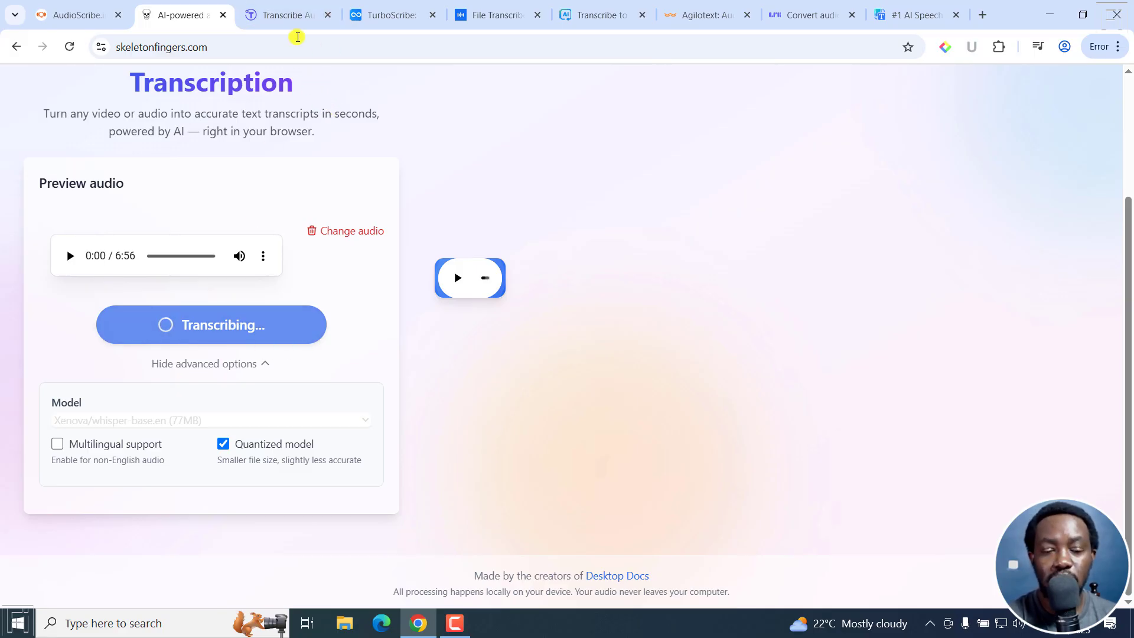
pyautogui.click(290, 15)
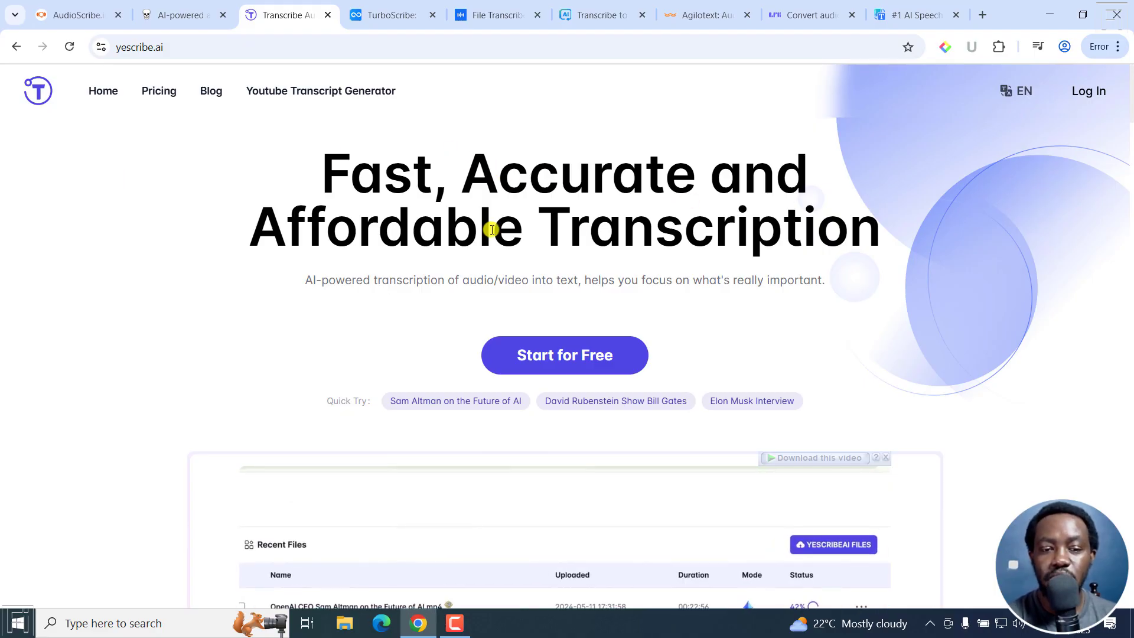
pyautogui.moveTo(446, 280)
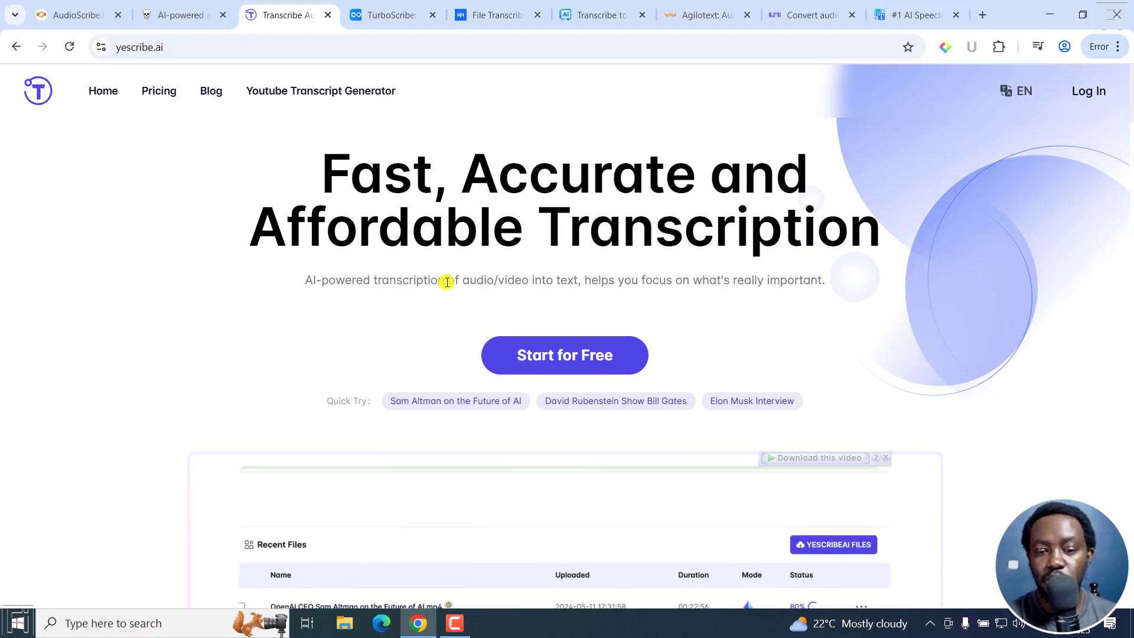
# Browse YesScribe's demo transcript and features like 98 languages and 5-hour uploads.
pyautogui.scroll(-3)
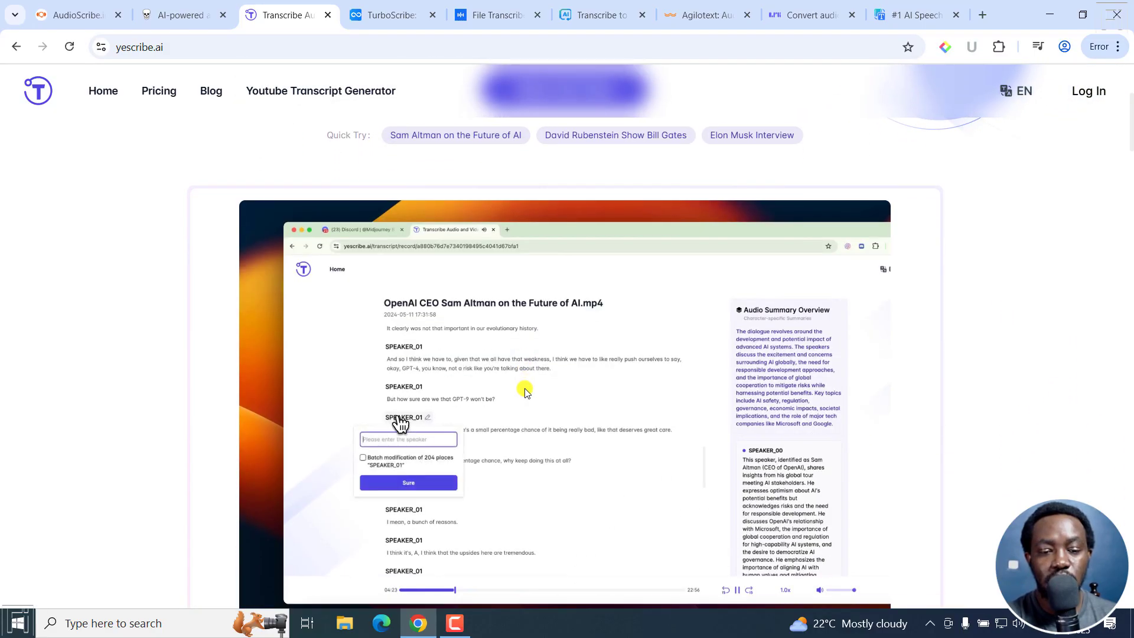
pyautogui.scroll(-3)
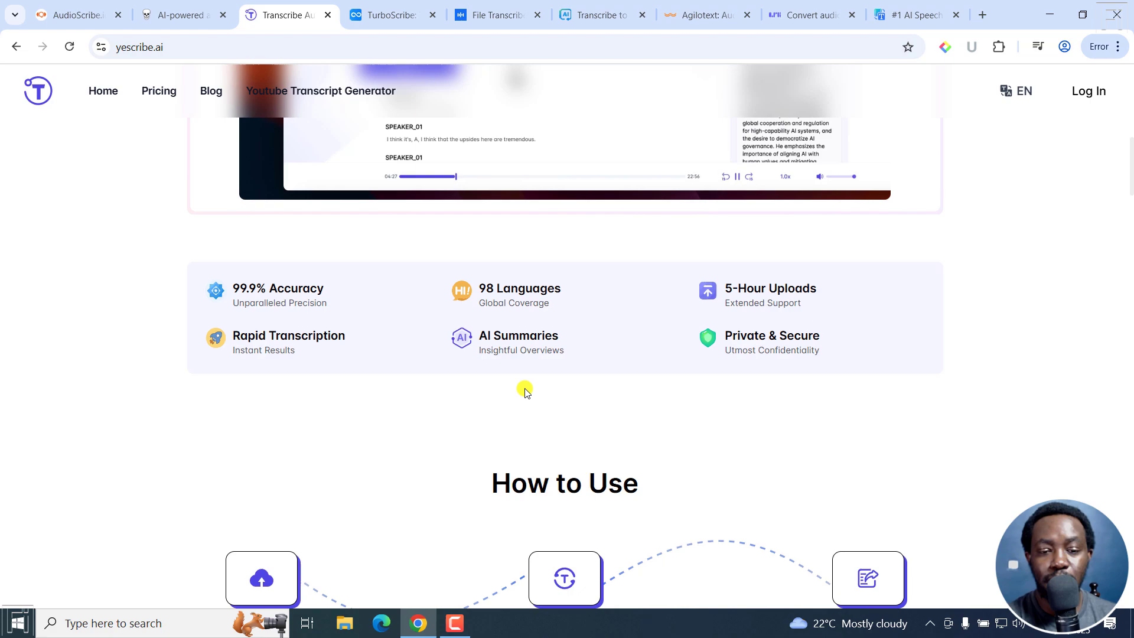
pyautogui.scroll(-3)
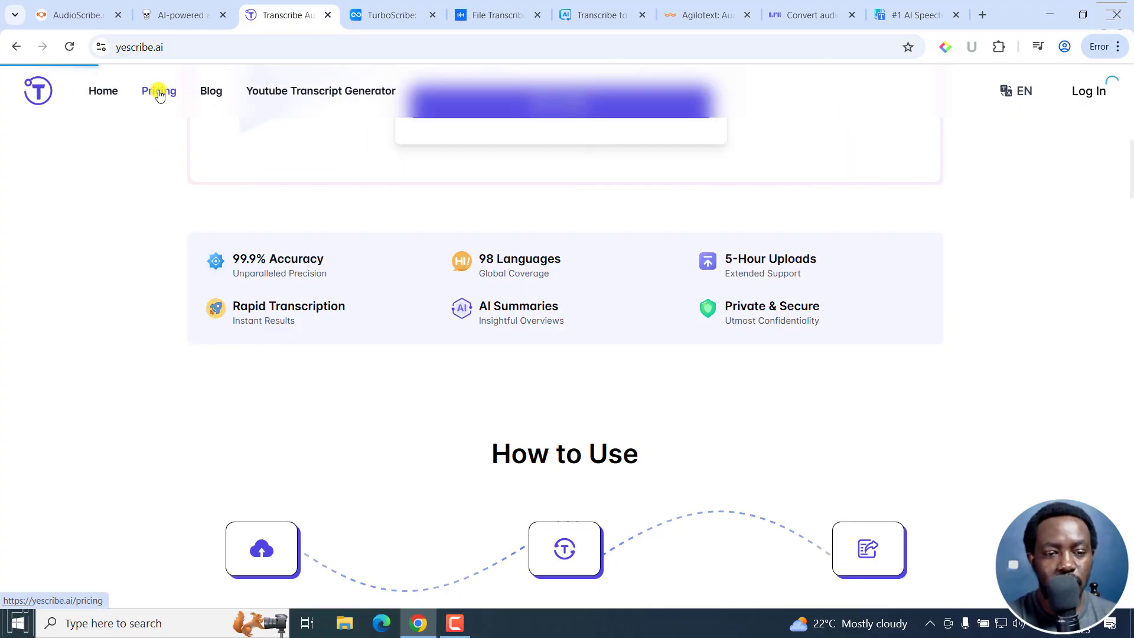
# Show YesScribe's Free, Basic ($4.9/month) and Pro ($9.9/month) plan cards.
pyautogui.click(158, 91)
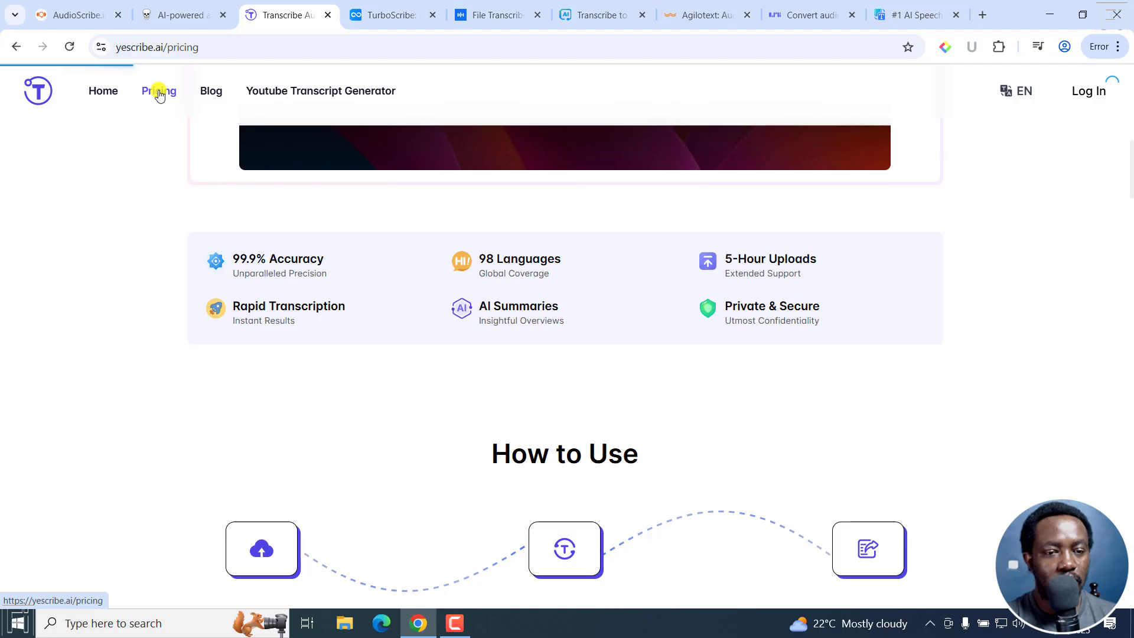
pyautogui.click(158, 91)
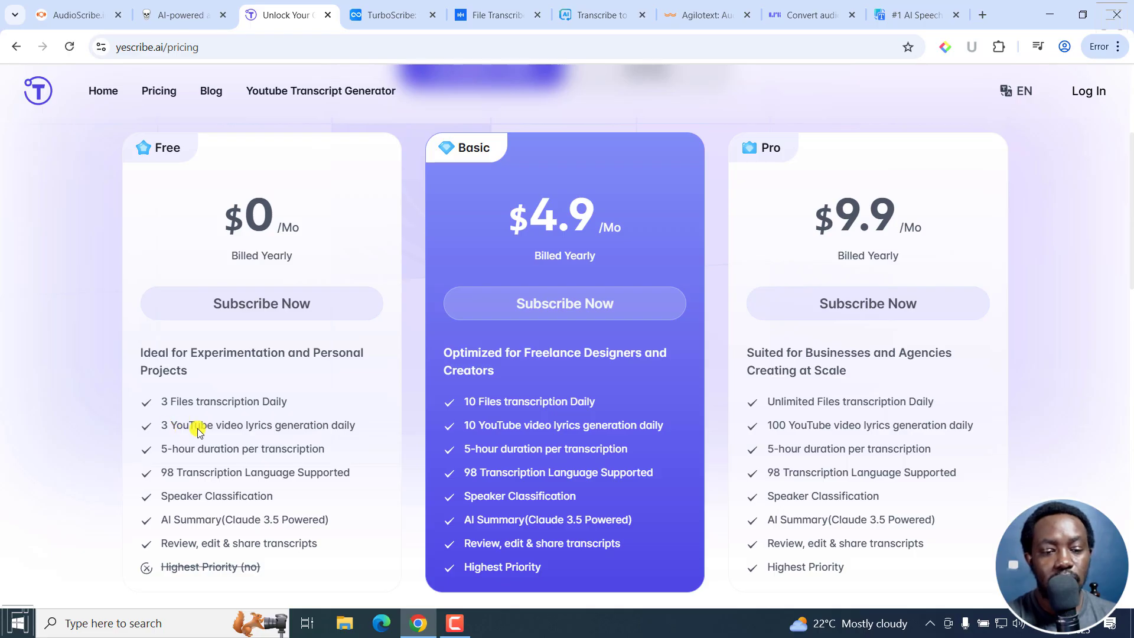
pyautogui.moveTo(319, 434)
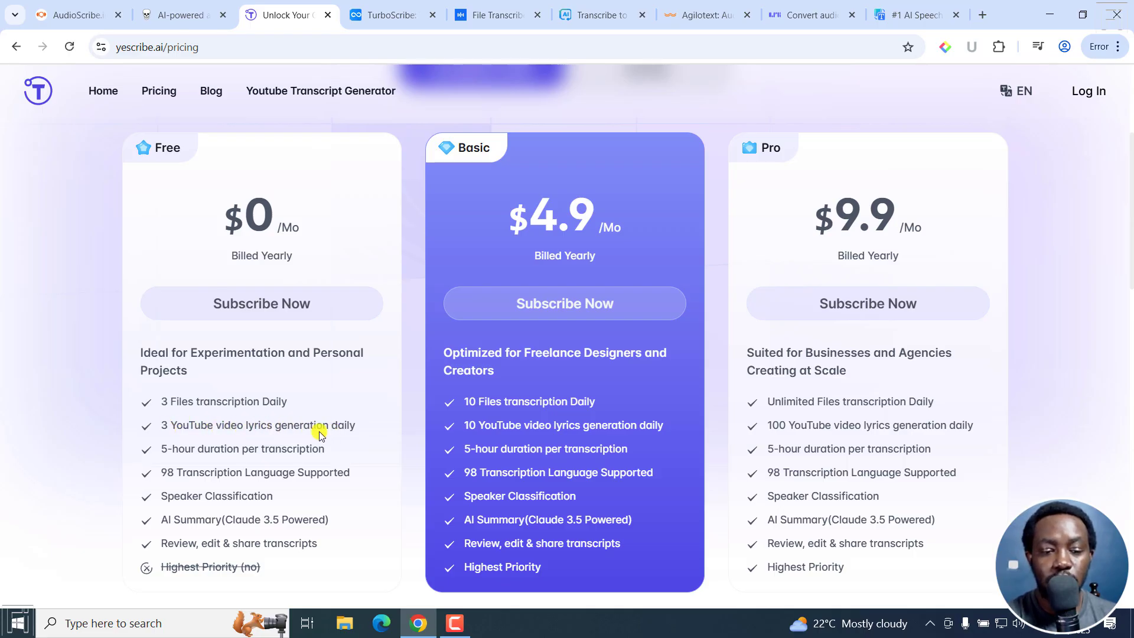
pyautogui.moveTo(132, 437)
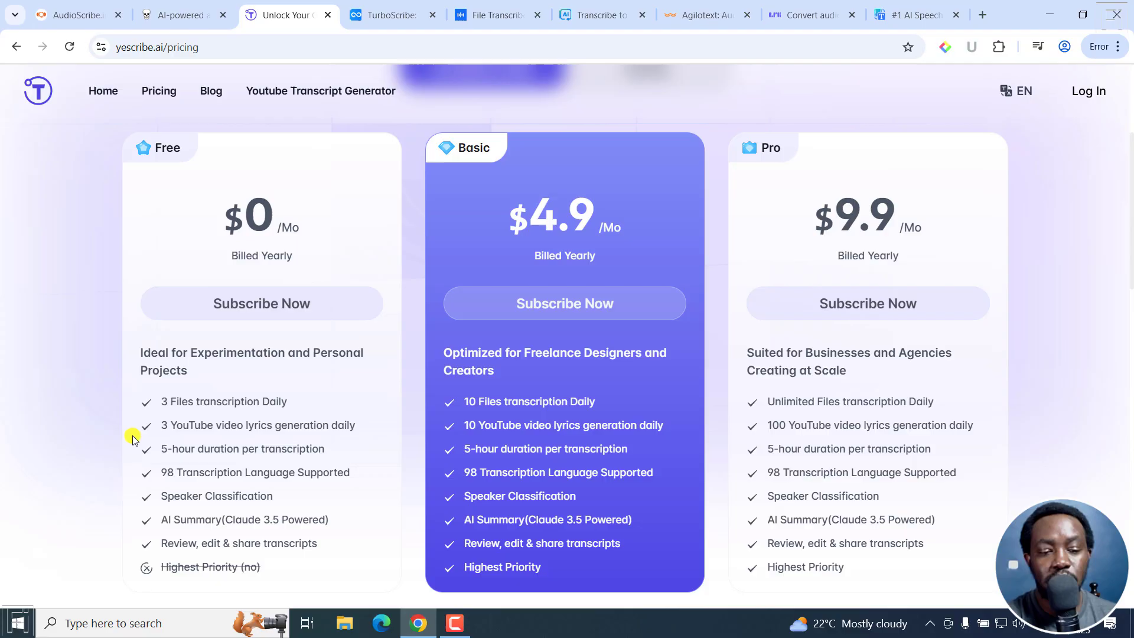
pyautogui.scroll(-3)
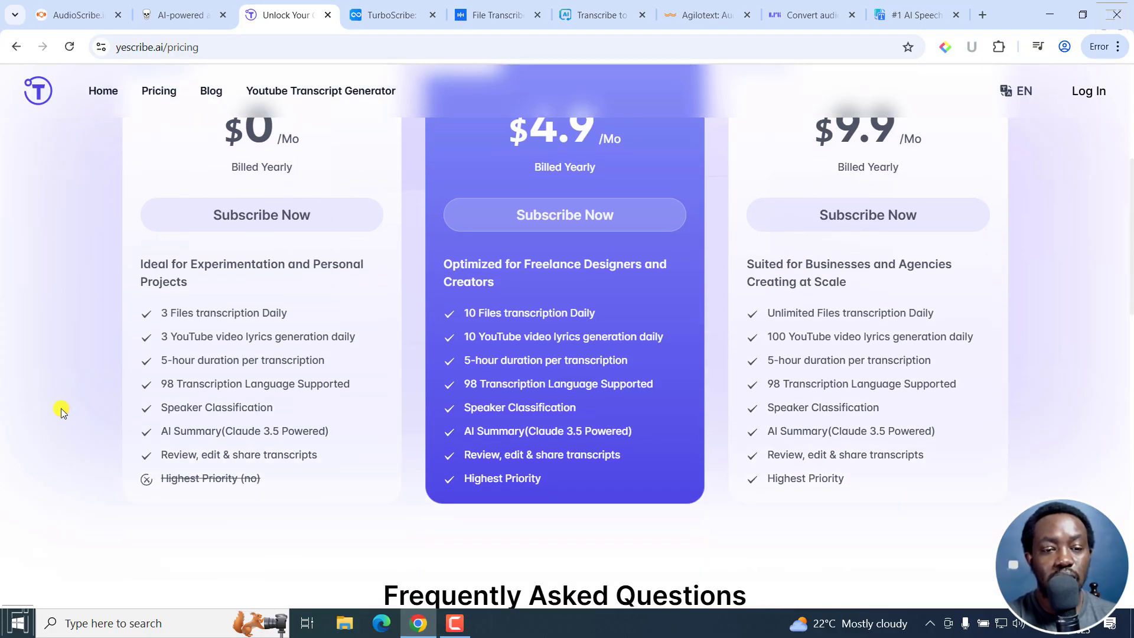
pyautogui.moveTo(266, 404)
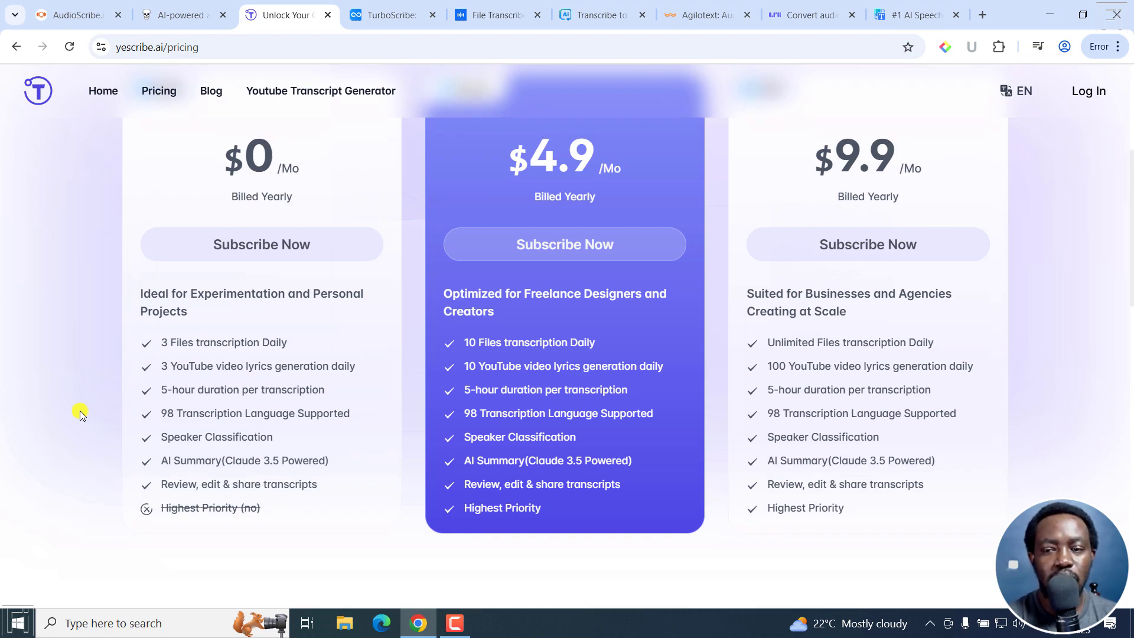
pyautogui.moveTo(217, 348)
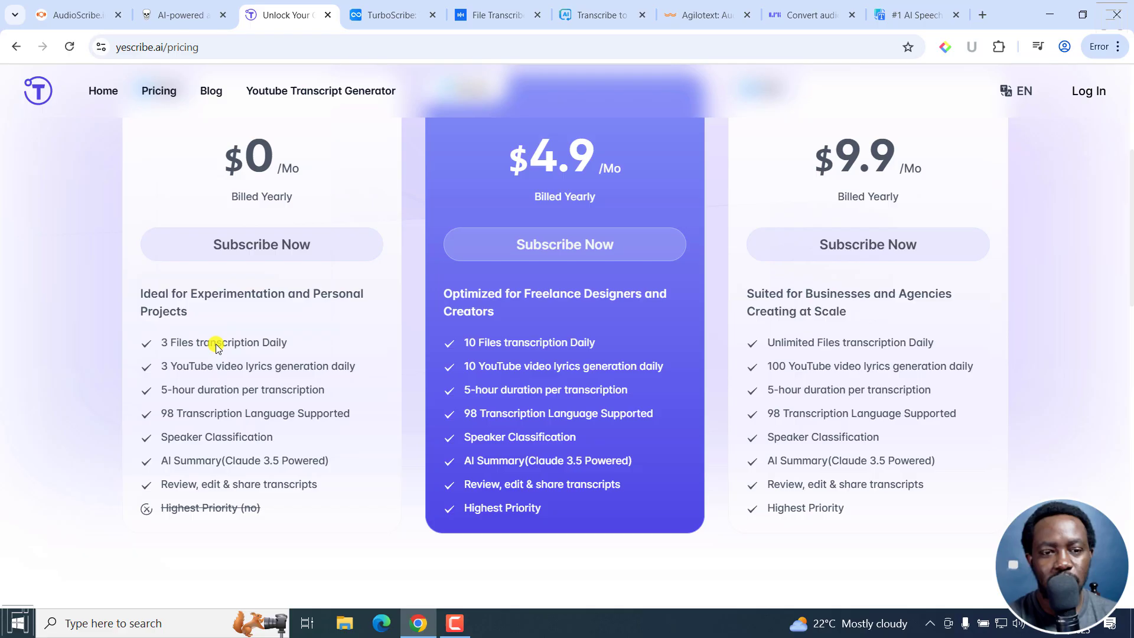
pyautogui.moveTo(184, 394)
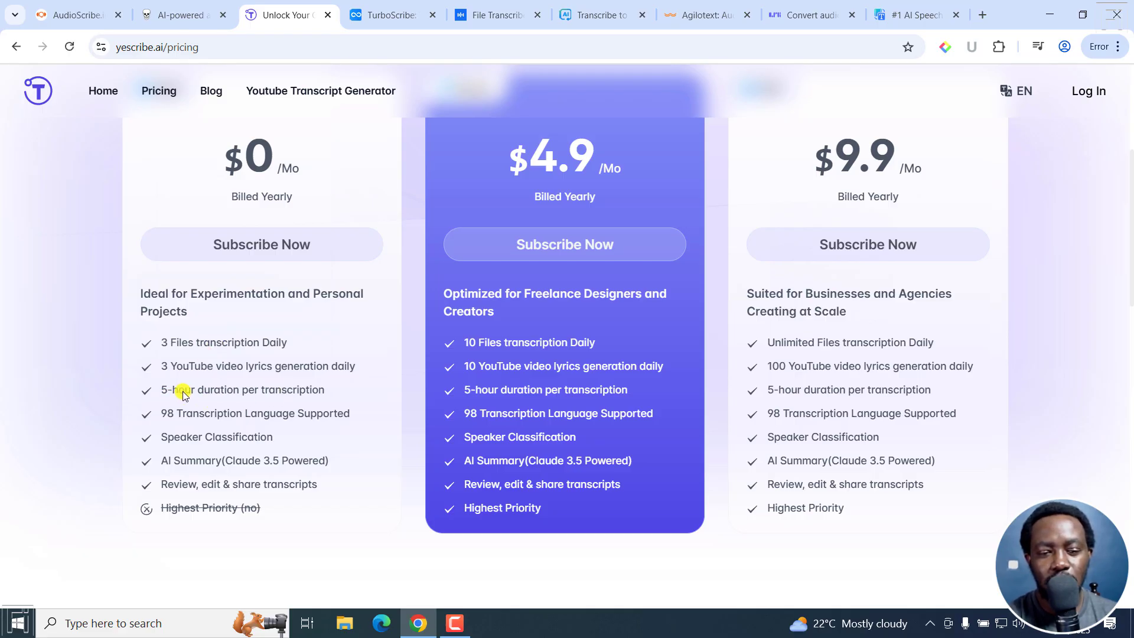
pyautogui.moveTo(180, 341)
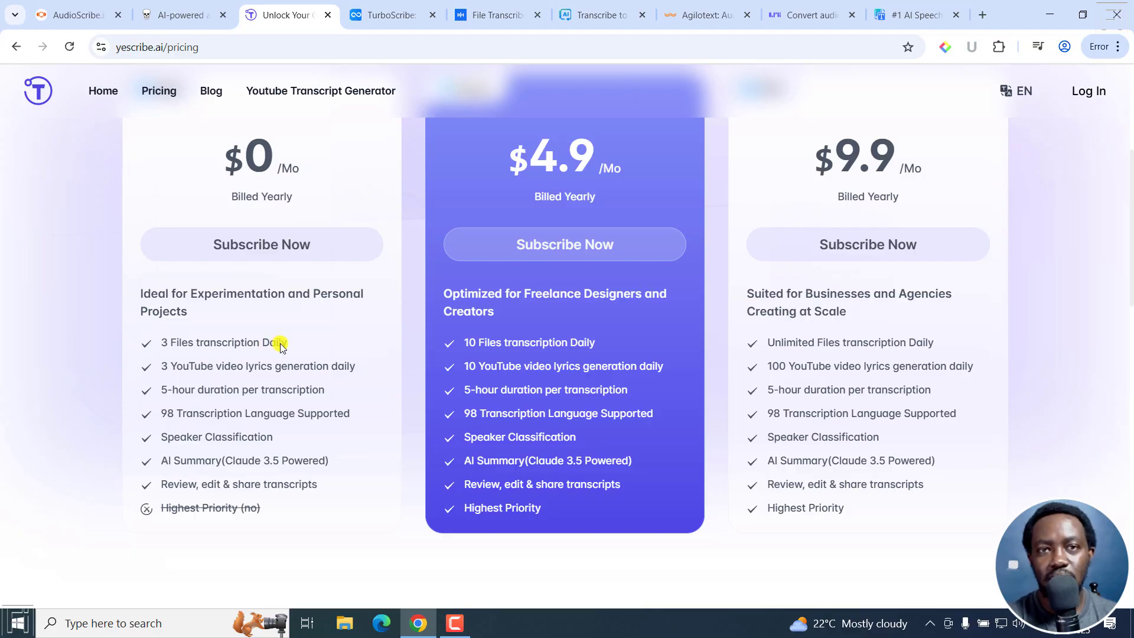
pyautogui.moveTo(357, 205)
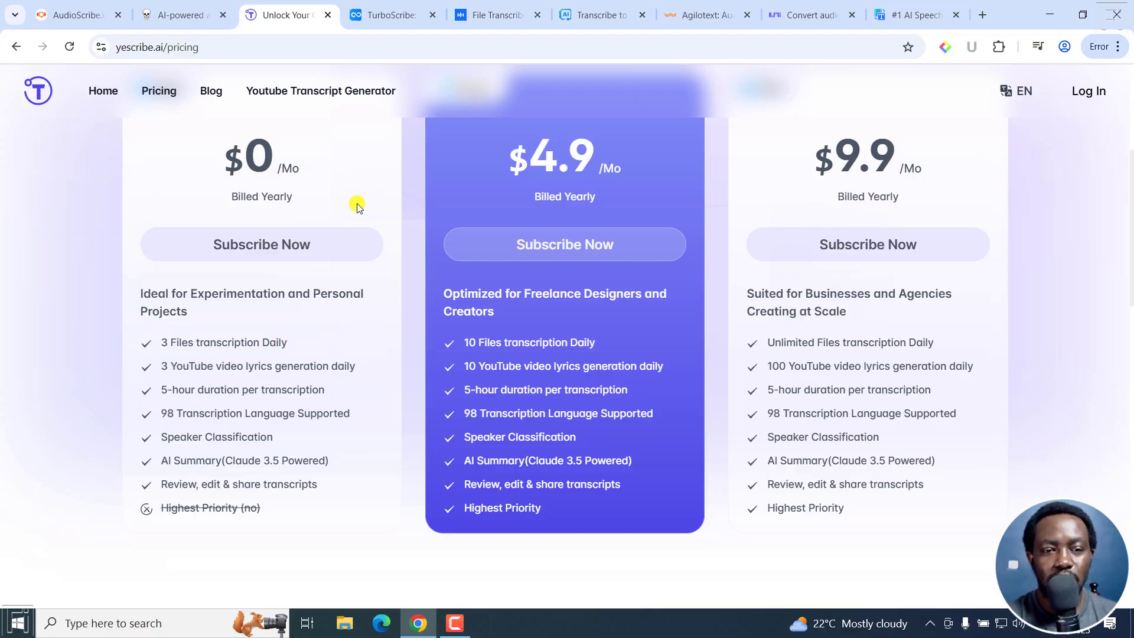
# Open TurboScribe's pricing to compare the Free plan with the $10/month Unlimited plan.
pyautogui.click(392, 14)
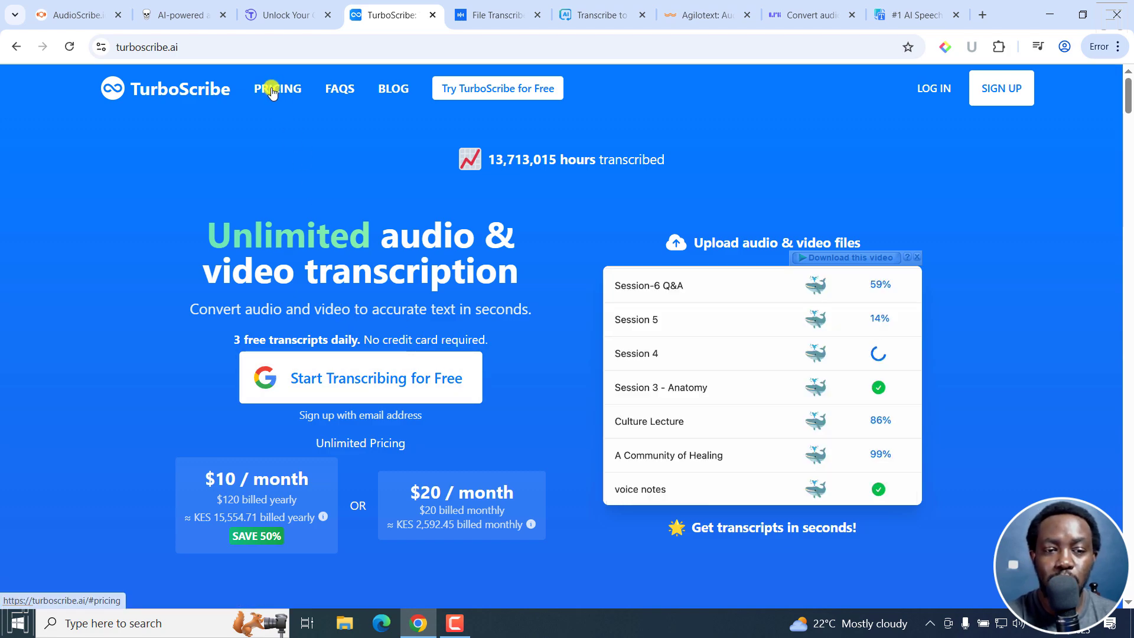
pyautogui.click(277, 89)
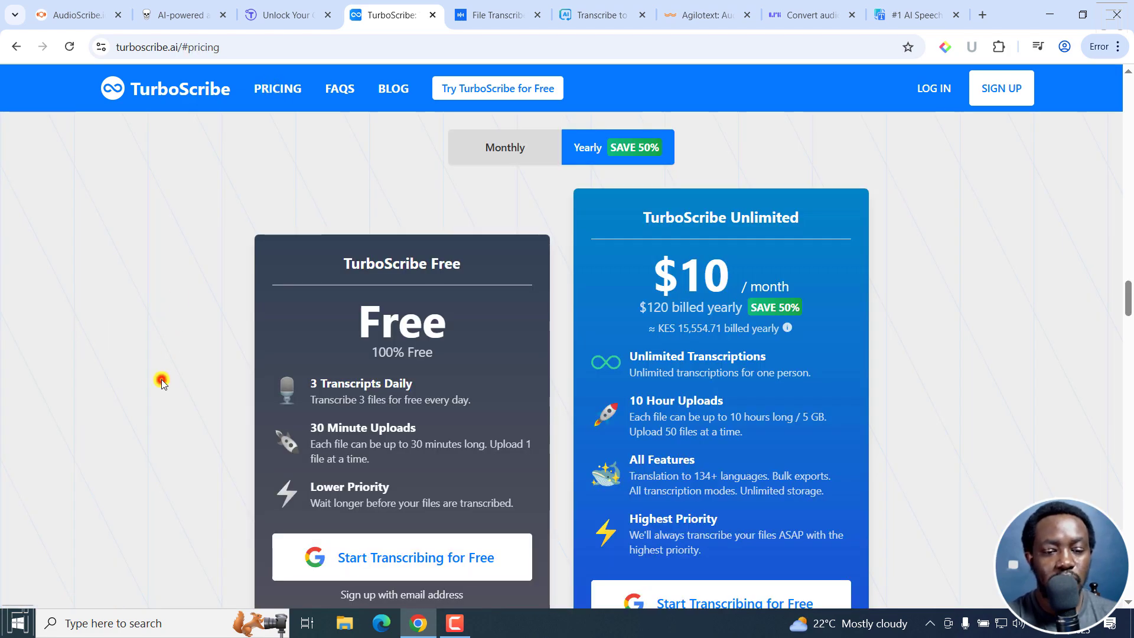
pyautogui.scroll(-3)
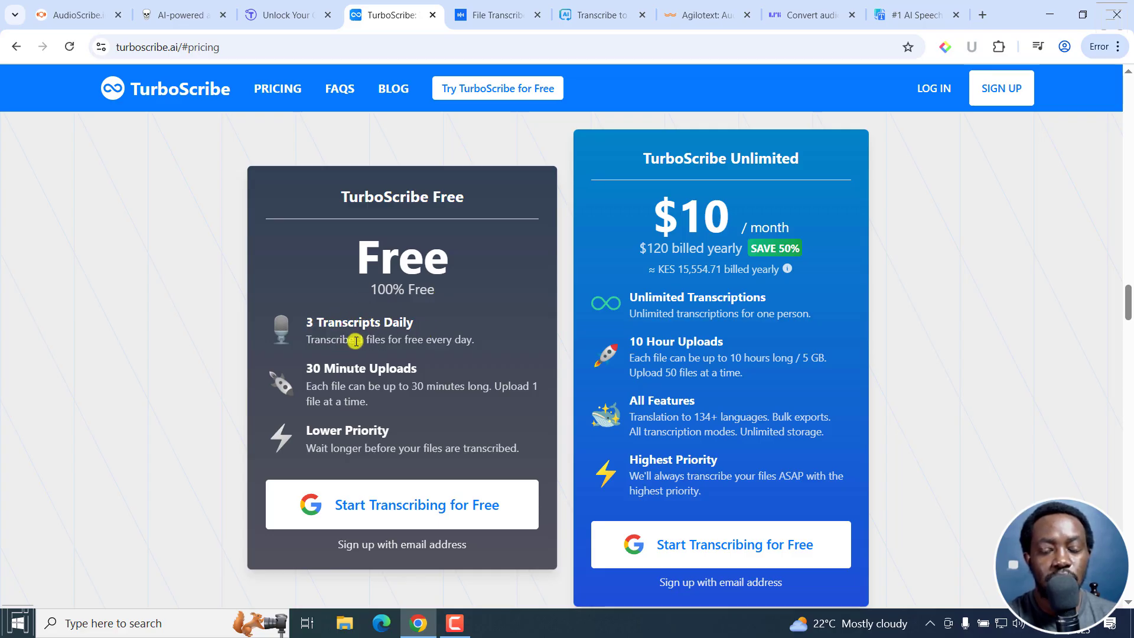
pyautogui.moveTo(316, 379)
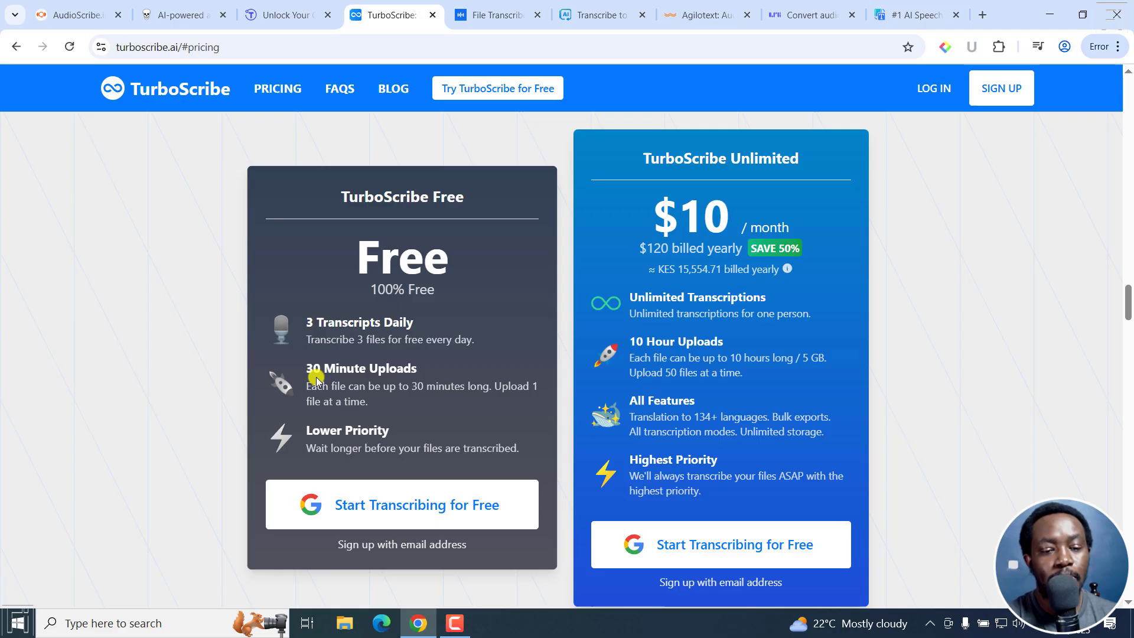
pyautogui.moveTo(434, 391)
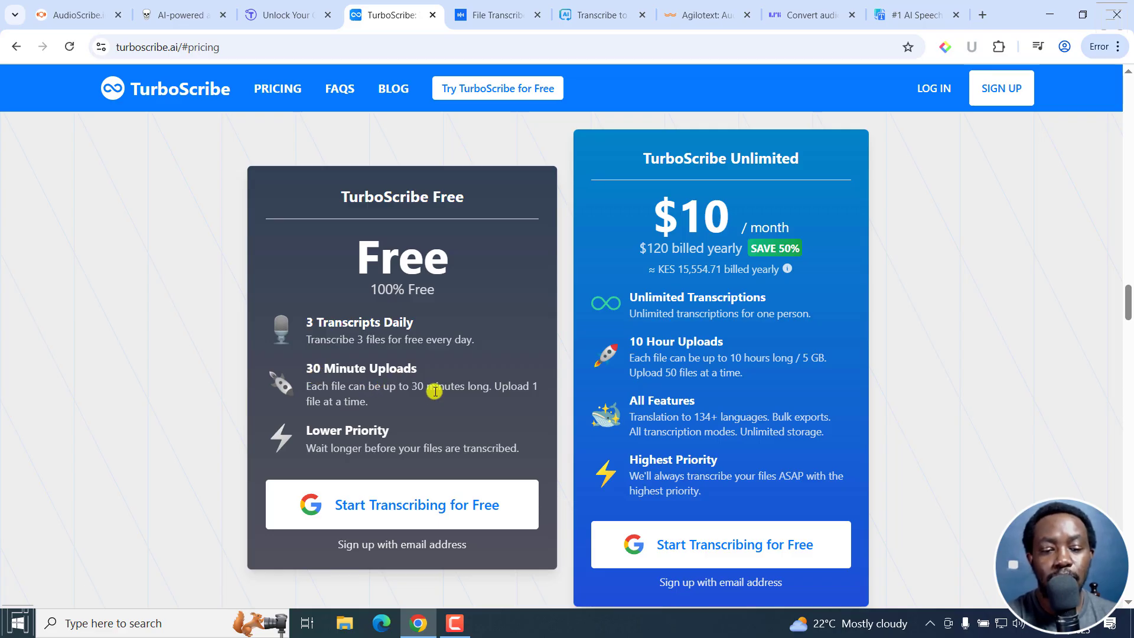
pyautogui.moveTo(332, 400)
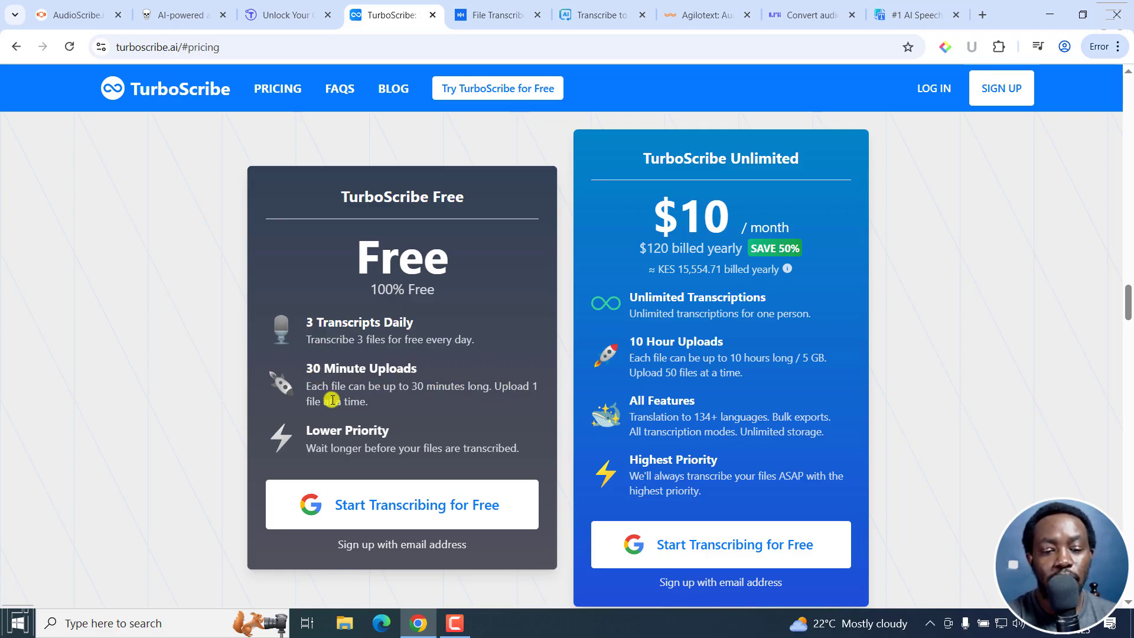
pyautogui.moveTo(318, 447)
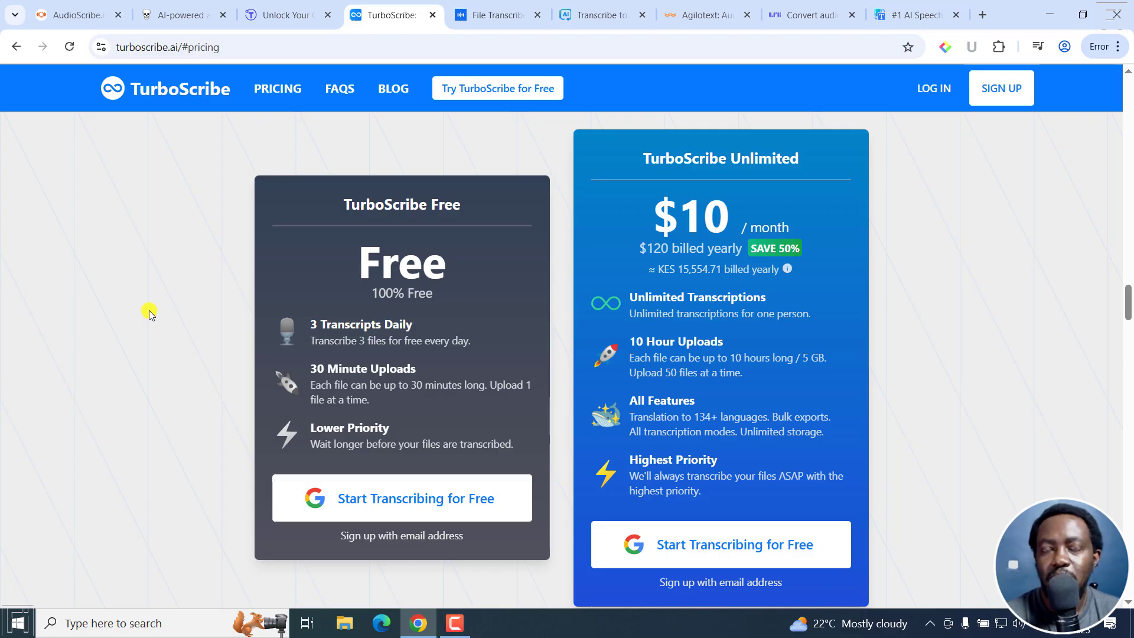
pyautogui.moveTo(160, 292)
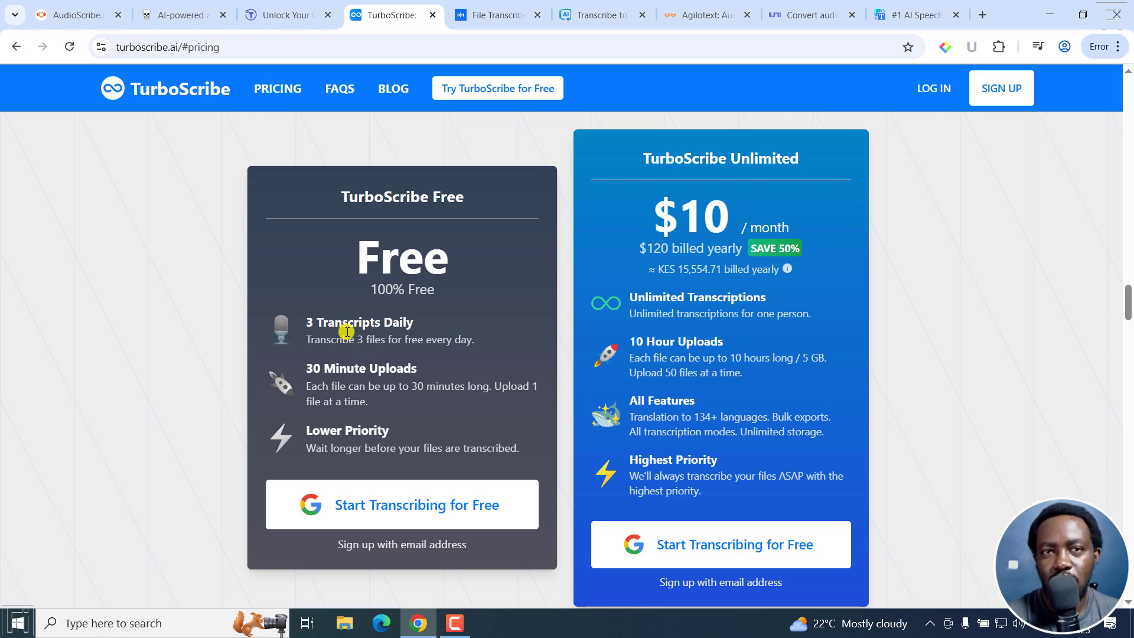
pyautogui.moveTo(392, 178)
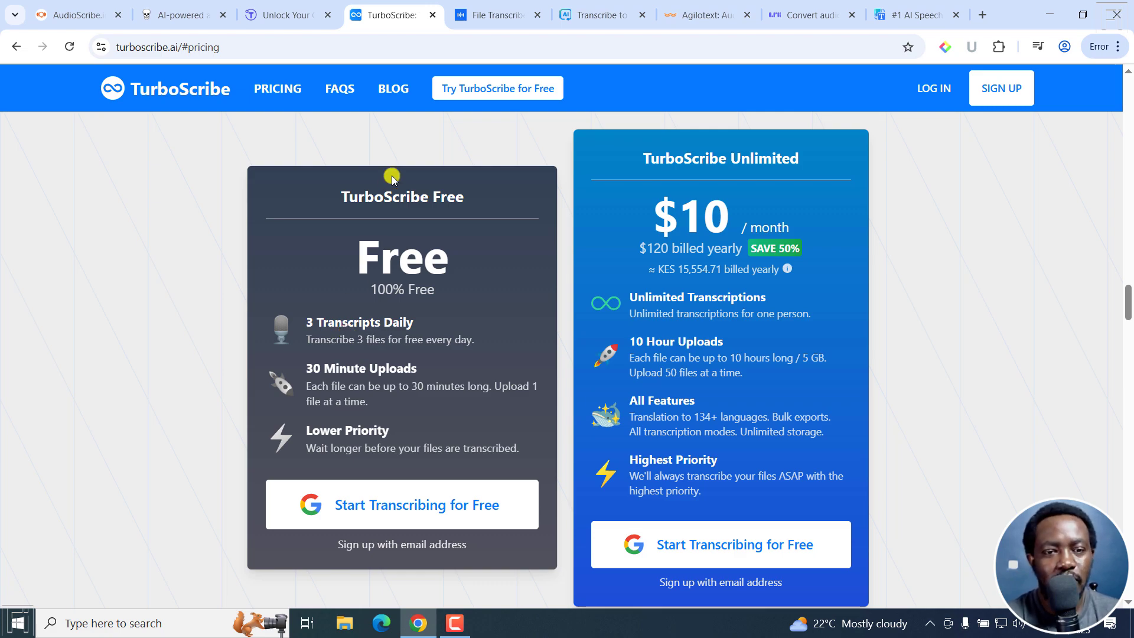
# Switch to File Transcribe and scroll through its Powerful Features and Benefits sections.
pyautogui.click(495, 15)
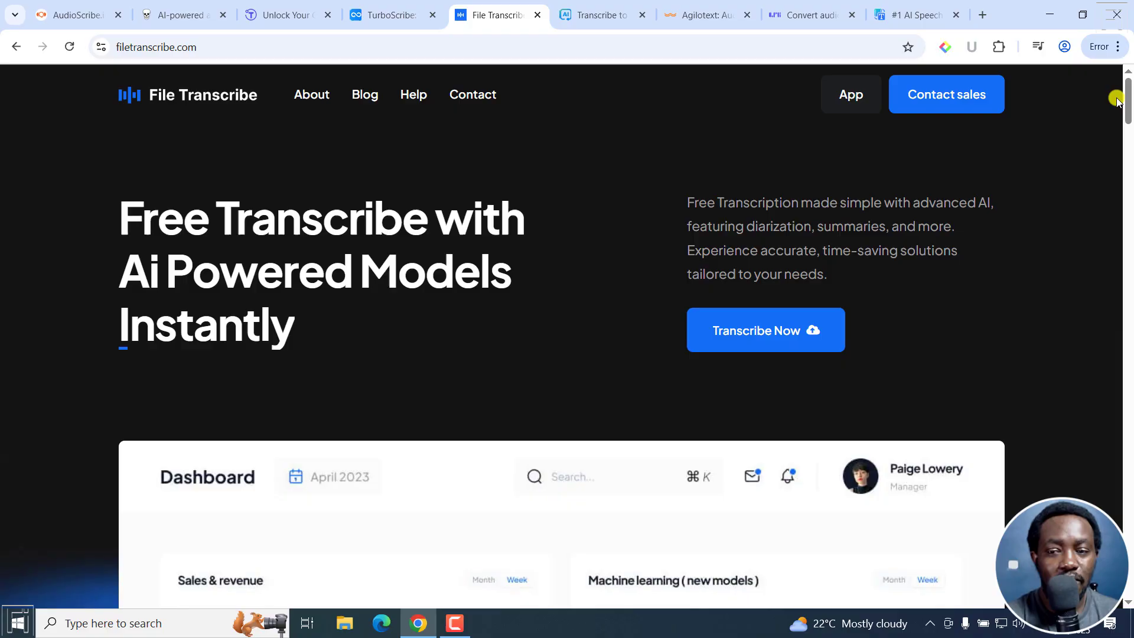
pyautogui.scroll(-3)
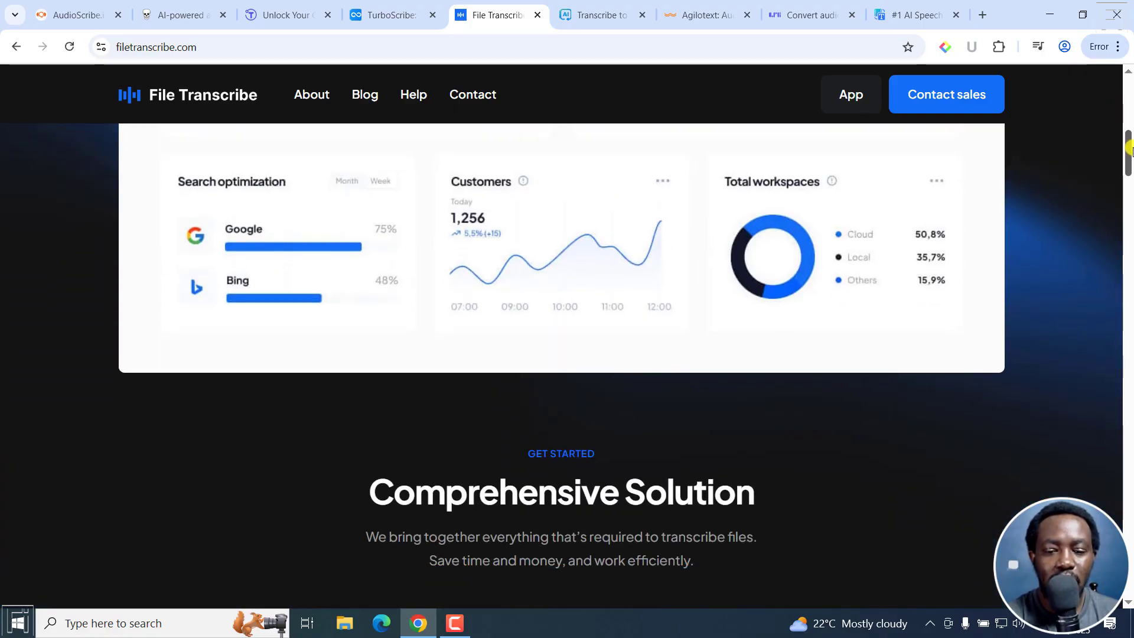
pyautogui.scroll(-3)
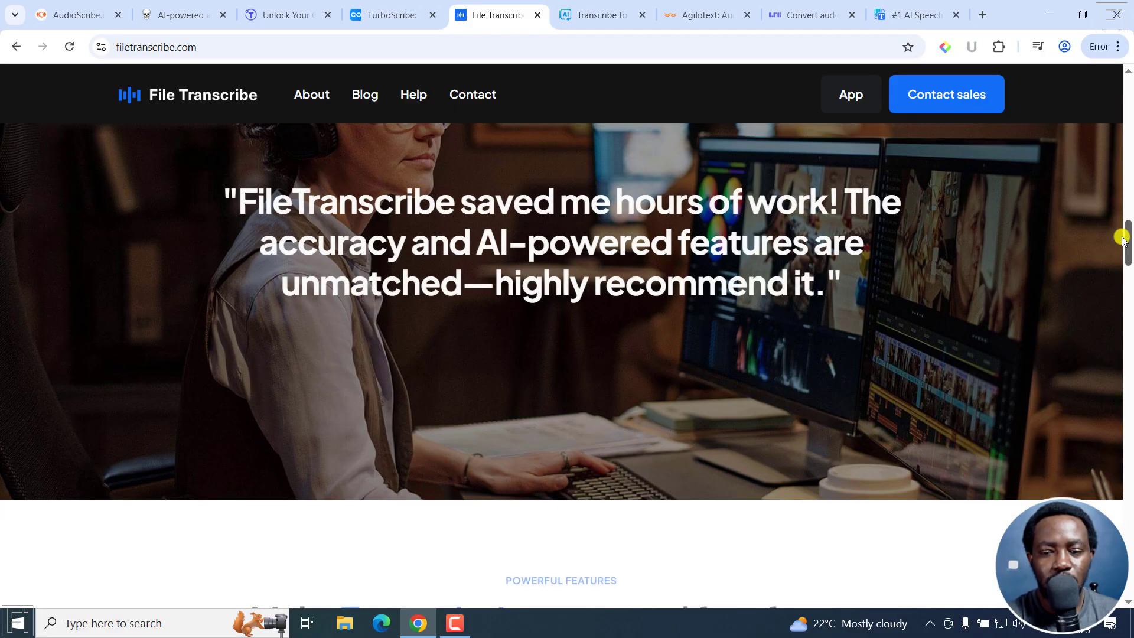
pyautogui.scroll(-3)
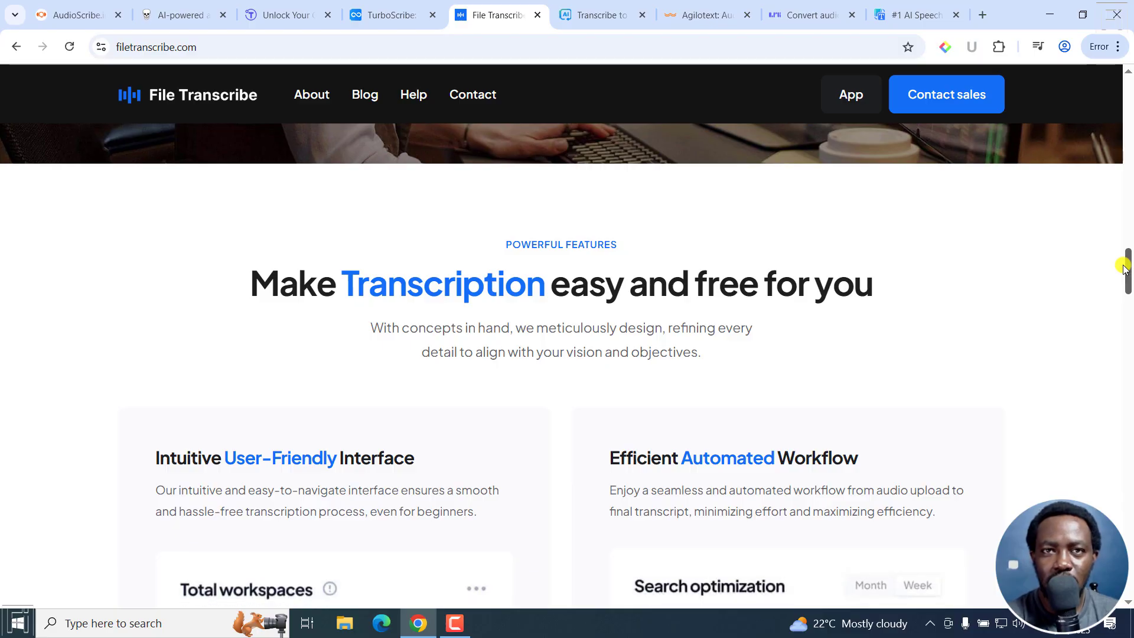
pyautogui.moveTo(836, 292)
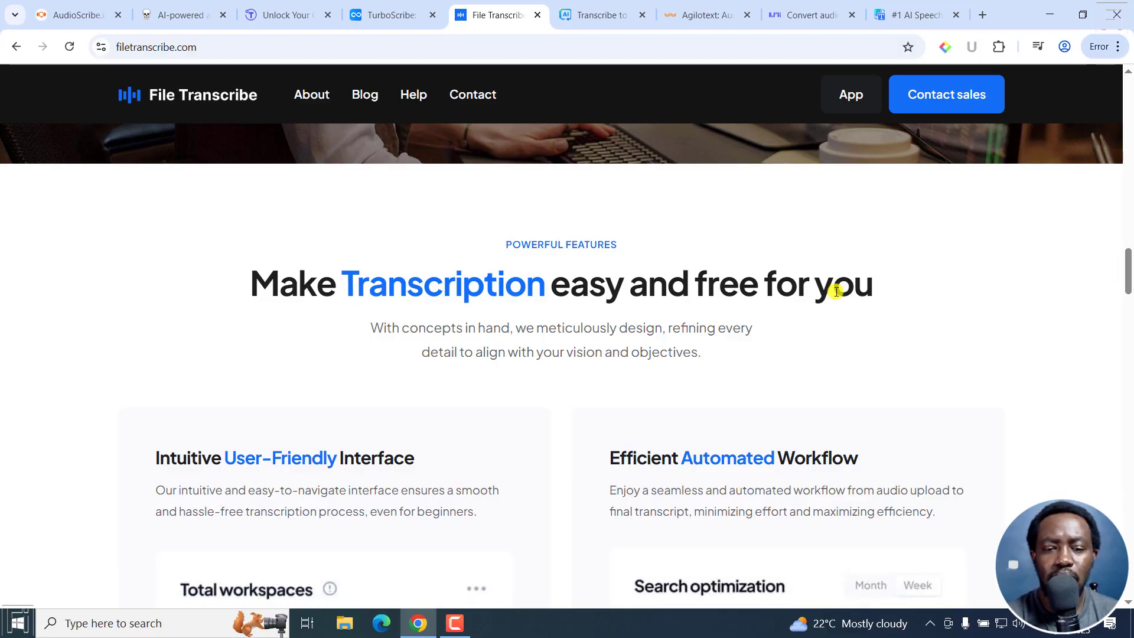
pyautogui.moveTo(954, 109)
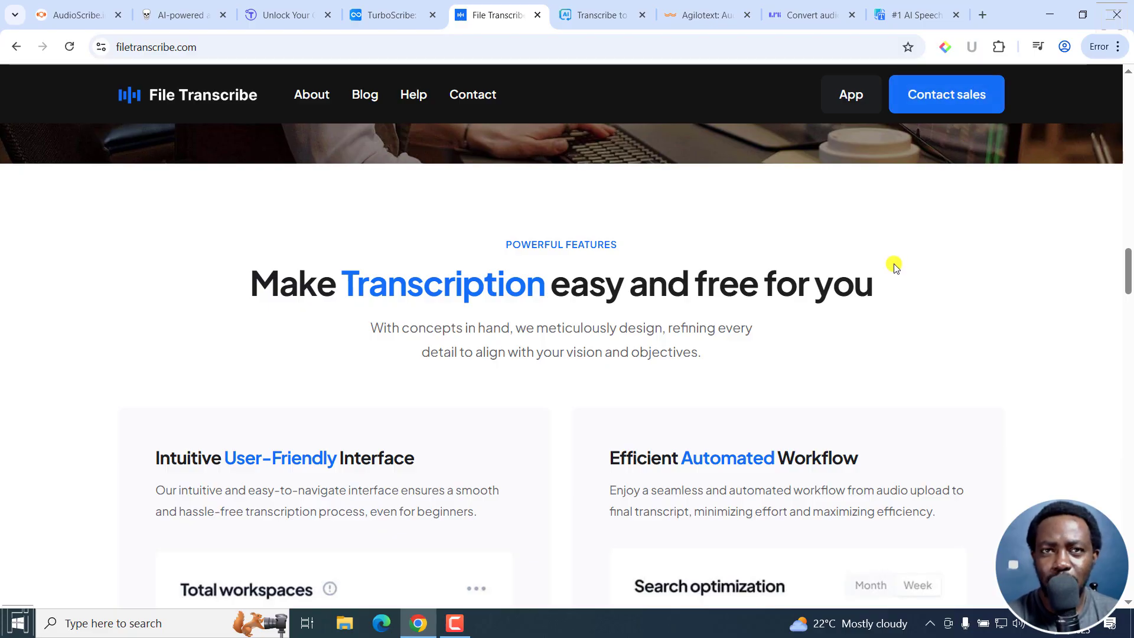
pyautogui.moveTo(590, 295)
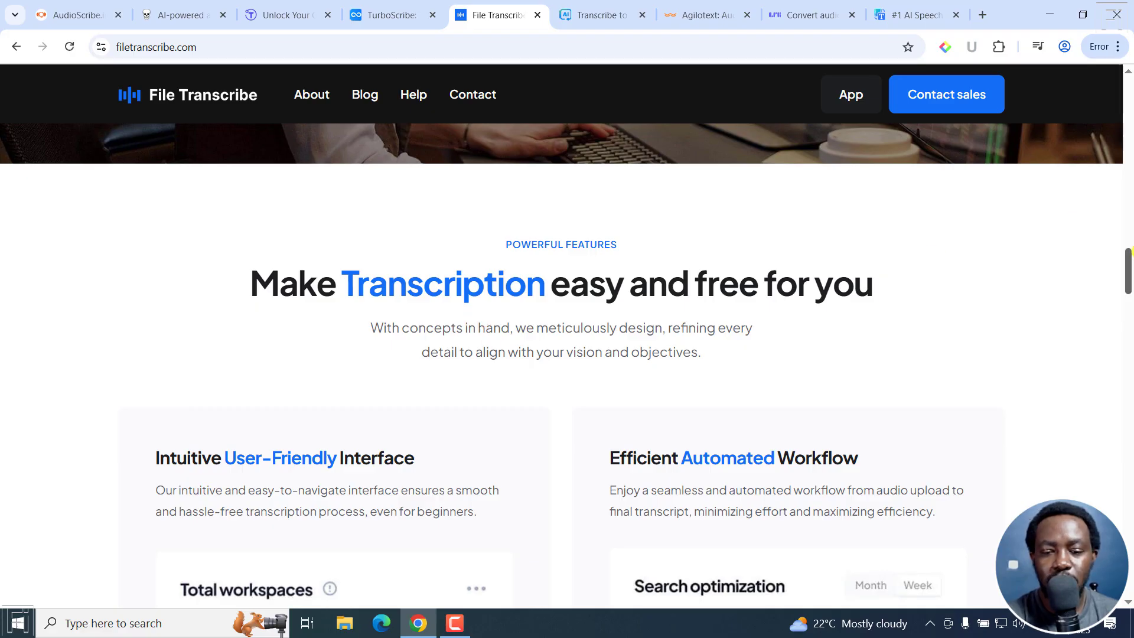
pyautogui.scroll(-3)
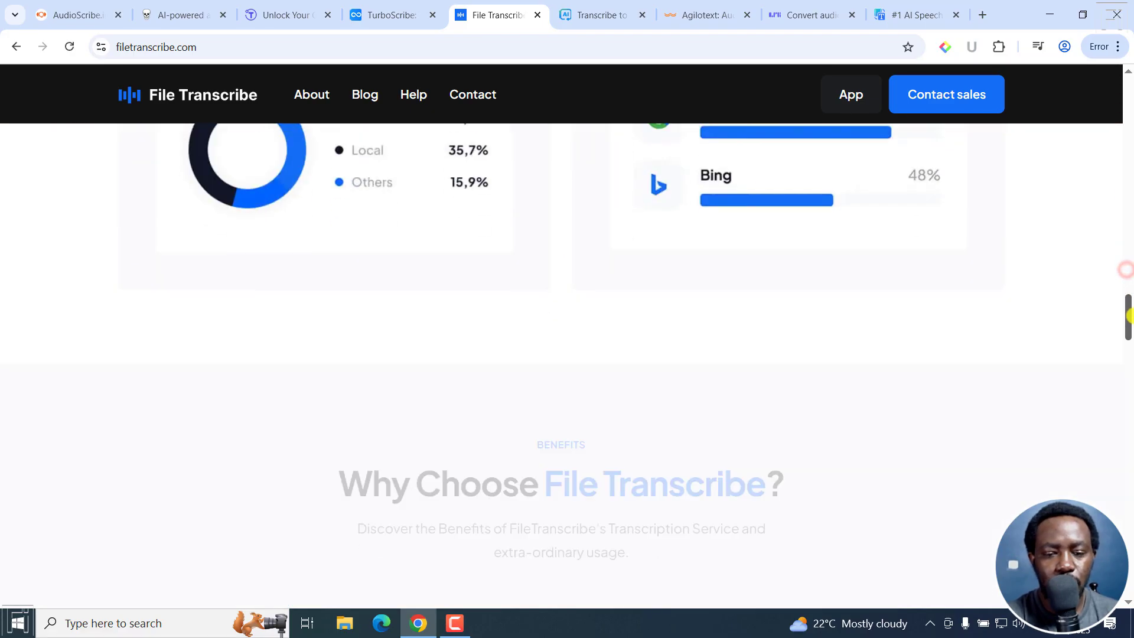
pyautogui.scroll(-3)
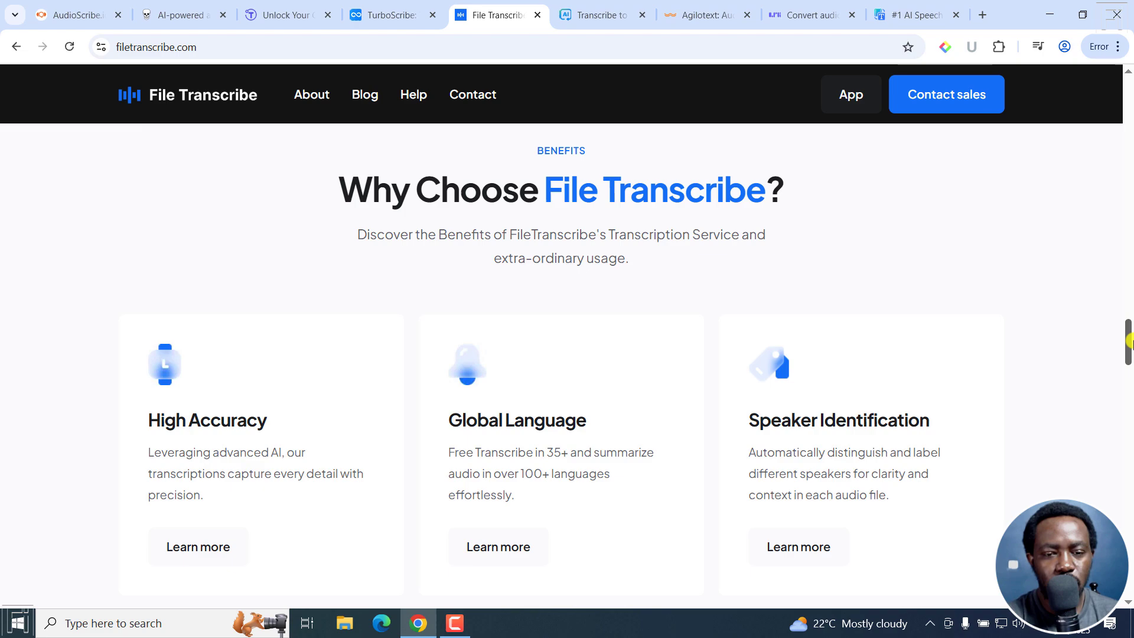
pyautogui.scroll(-3)
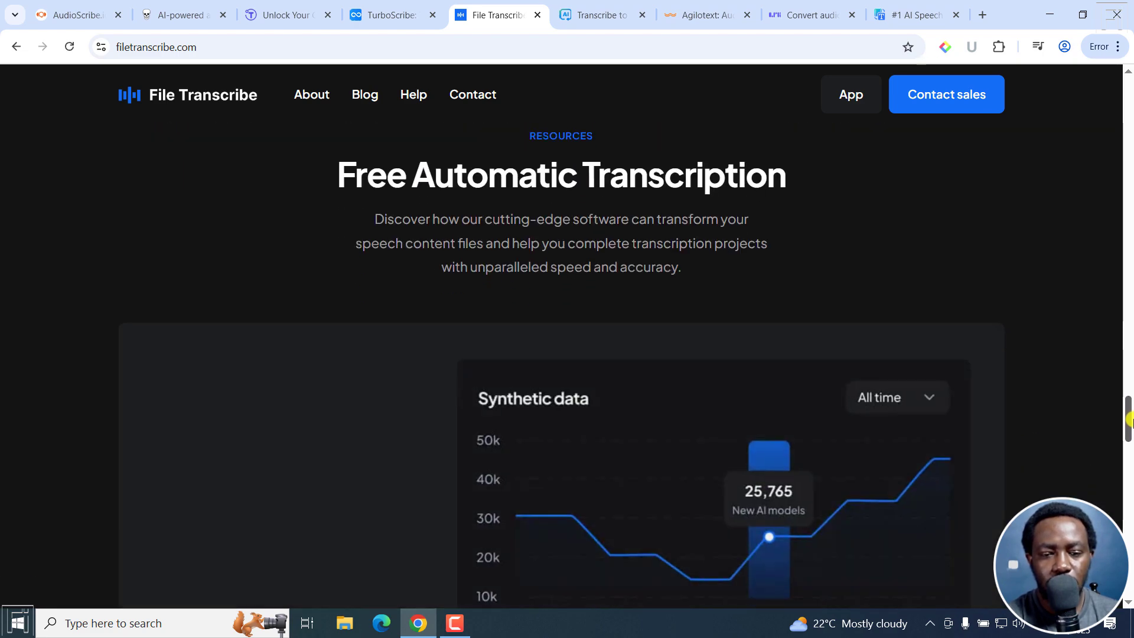
# Scroll on to the accurate transcription, multilingual and speaker identification features.
pyautogui.scroll(-3)
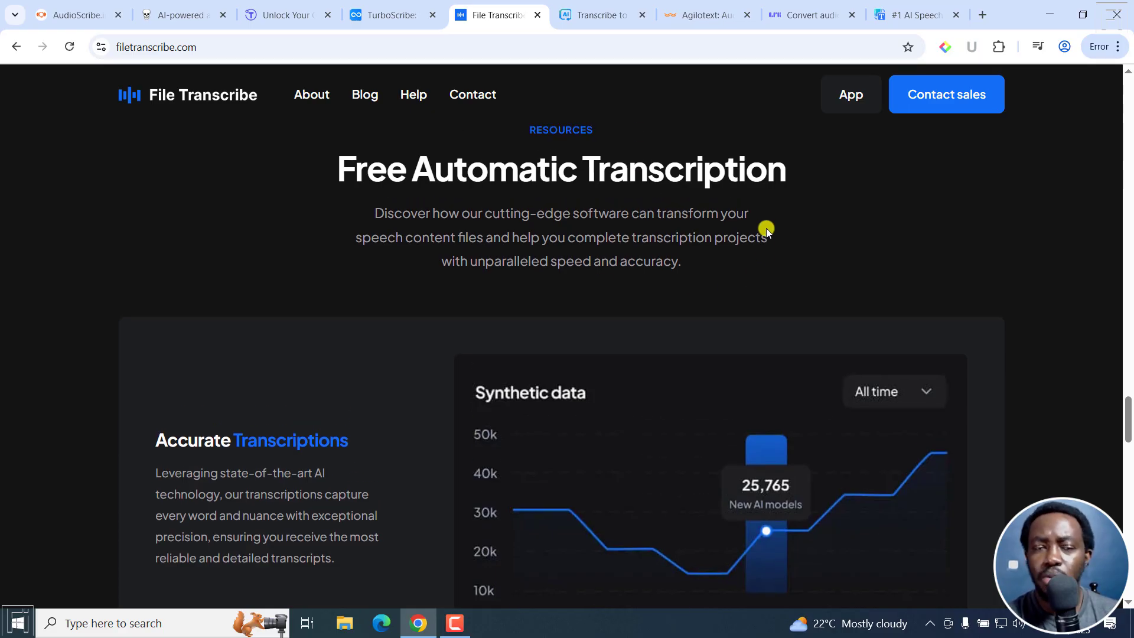
pyautogui.scroll(-3)
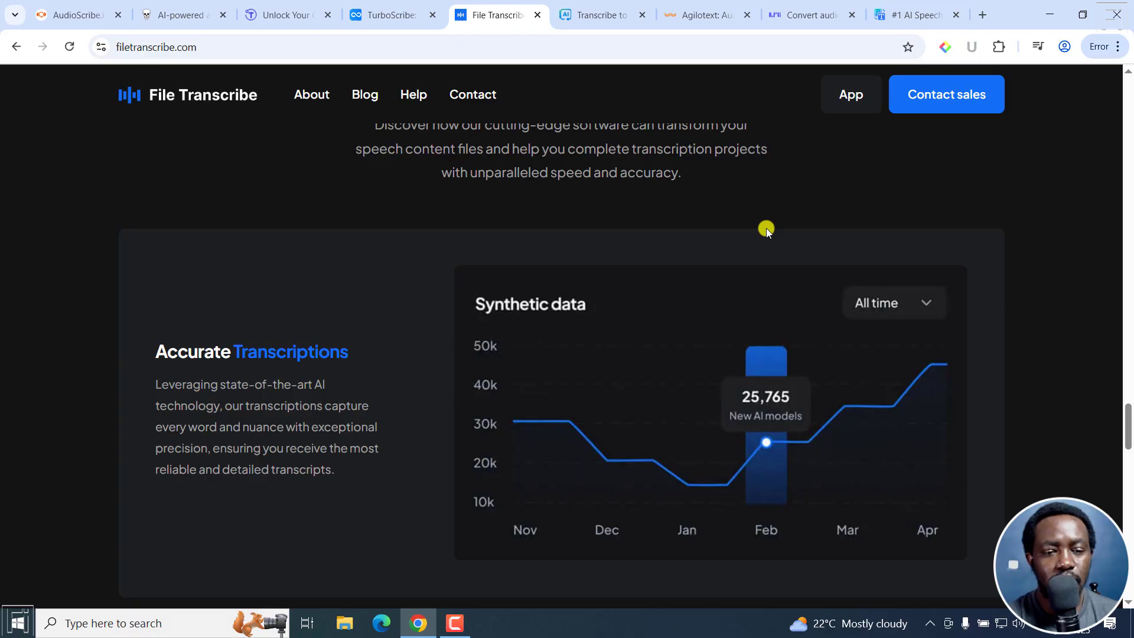
pyautogui.moveTo(828, 71)
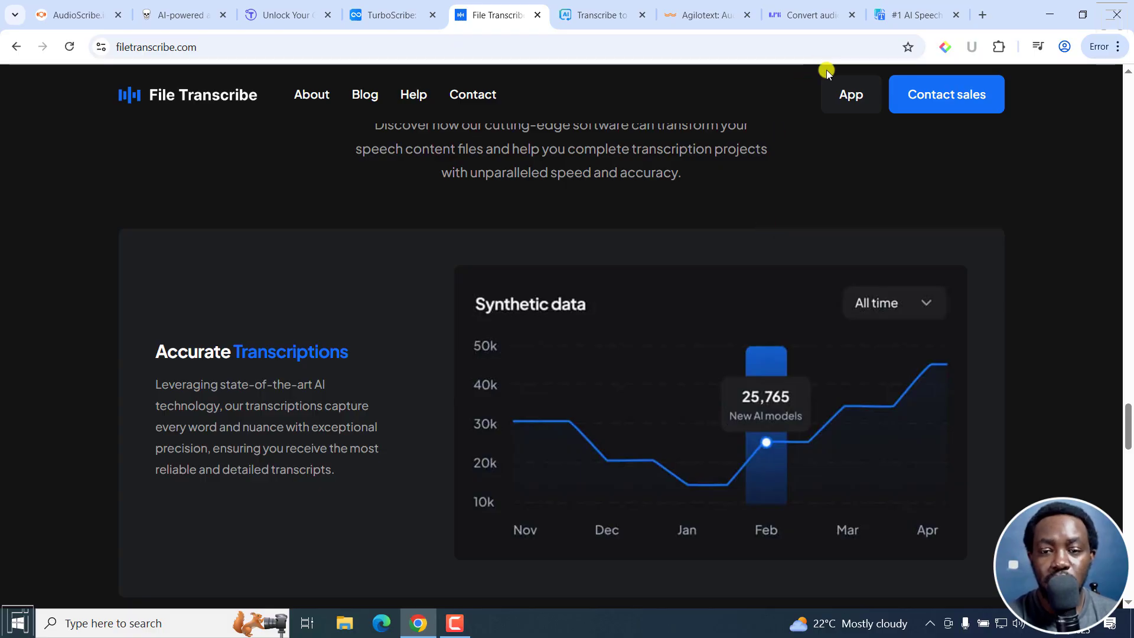
pyautogui.scroll(-3)
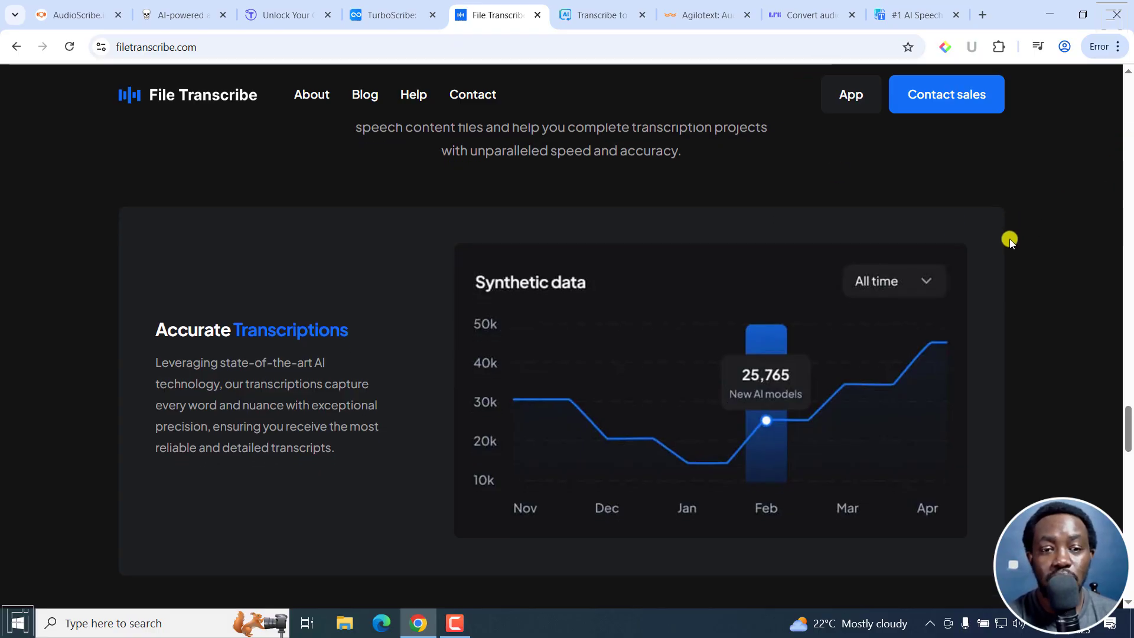
pyautogui.scroll(-3)
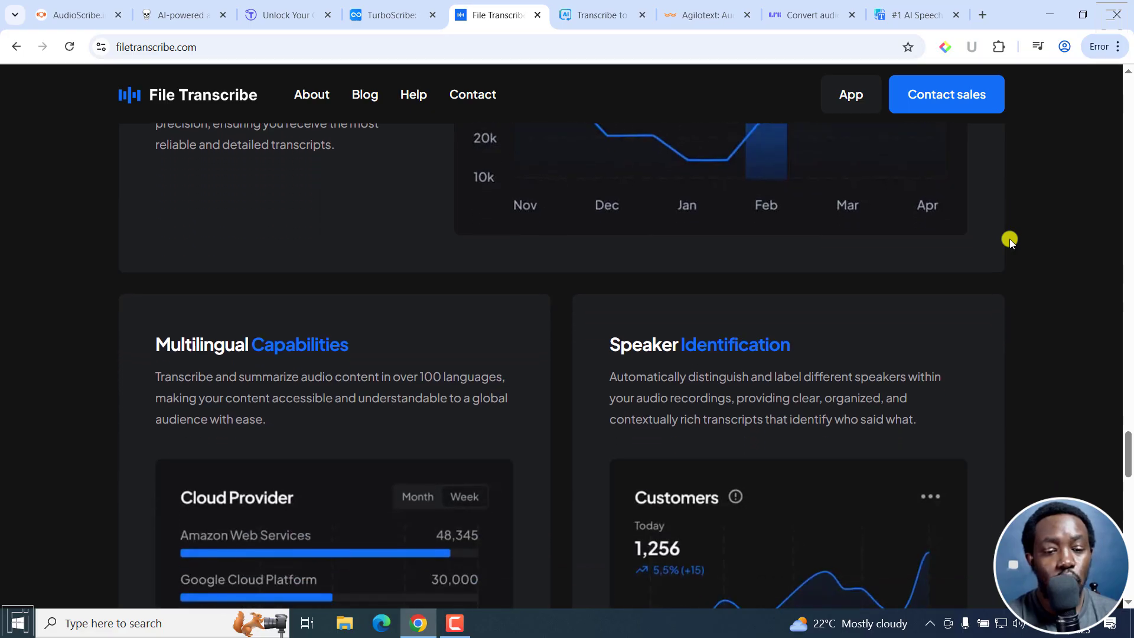
pyautogui.scroll(-3)
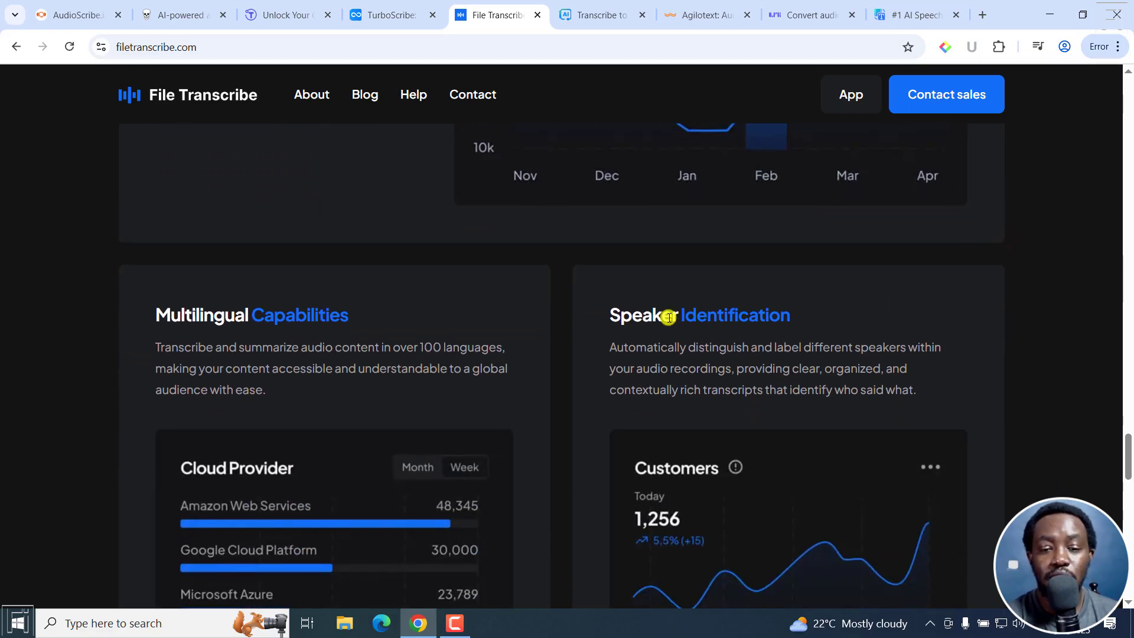
pyautogui.scroll(3)
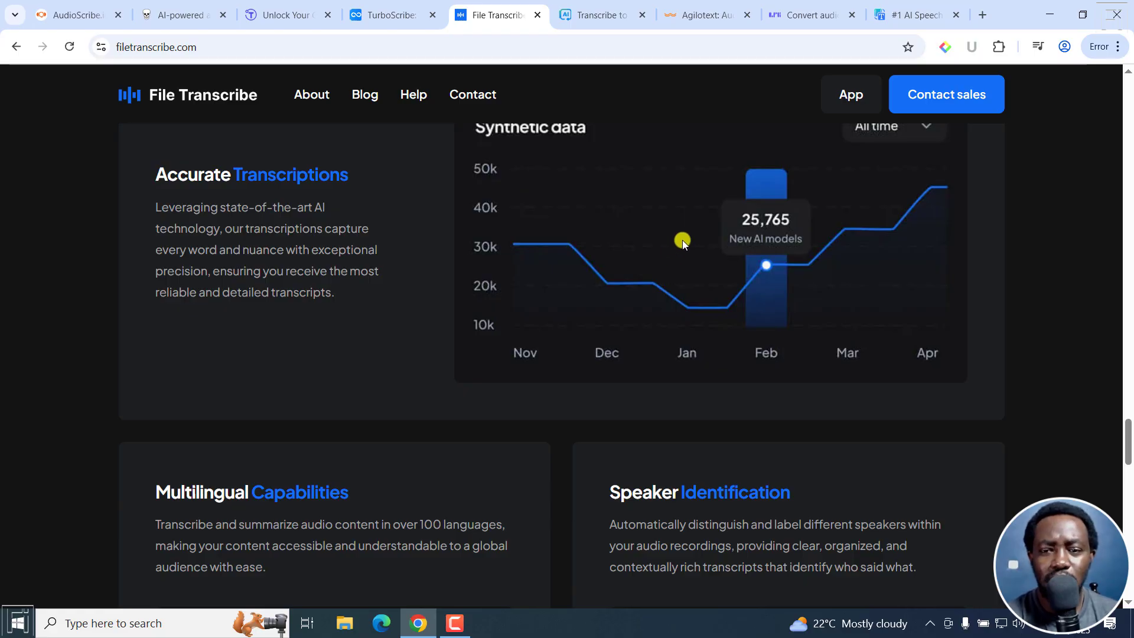
# Open the File Transcribe web app showing its upload area and one saved transcript.
pyautogui.click(851, 94)
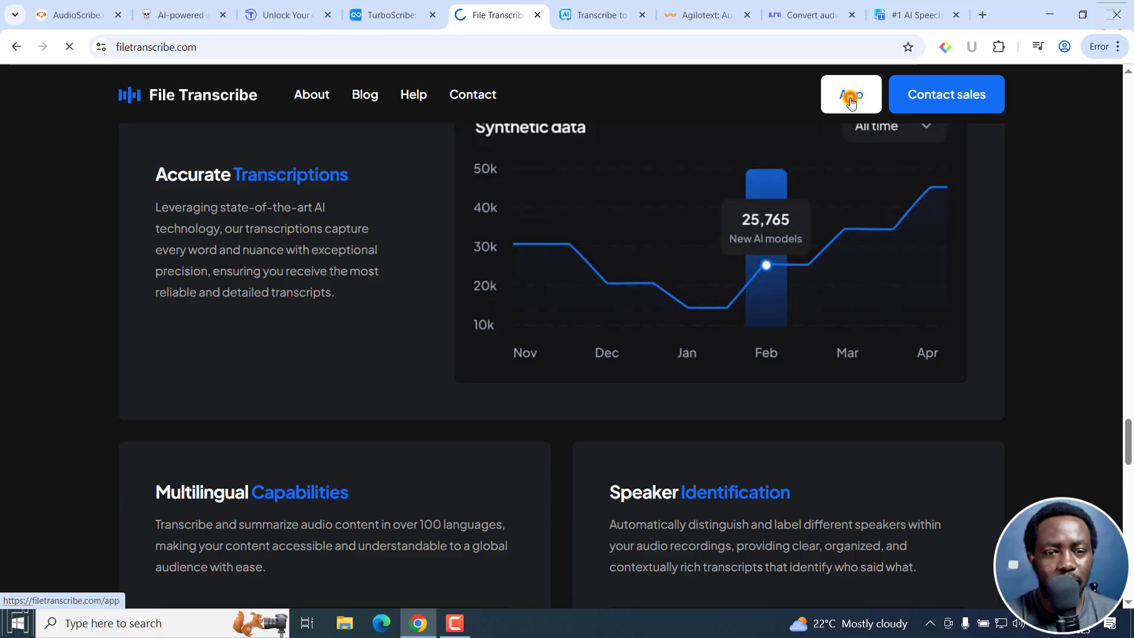
pyautogui.click(851, 95)
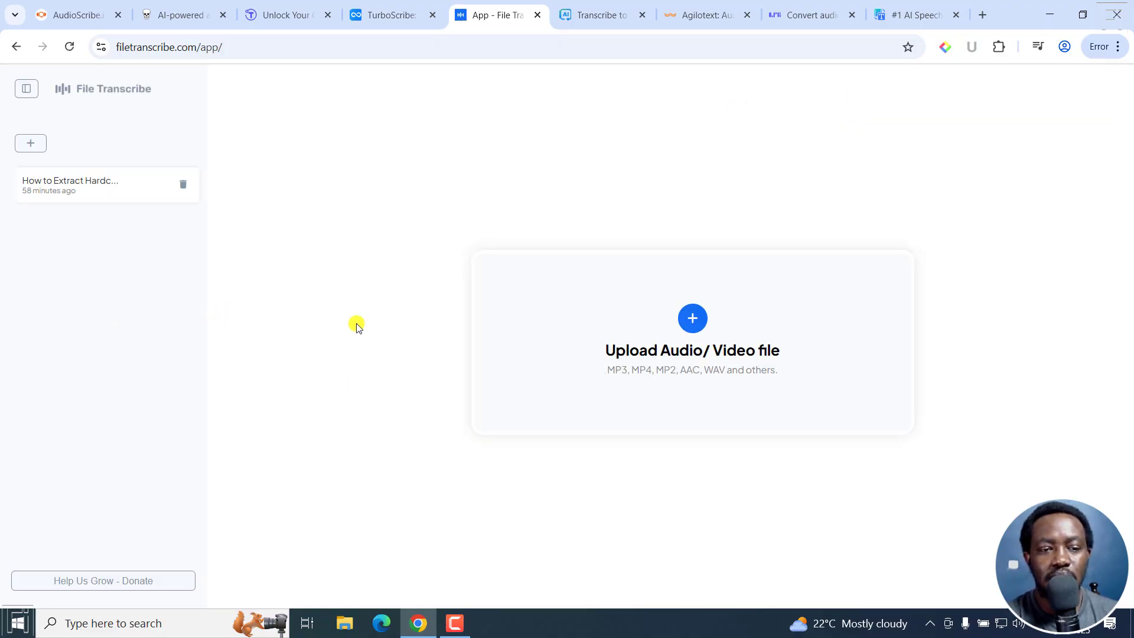
pyautogui.moveTo(603, 274)
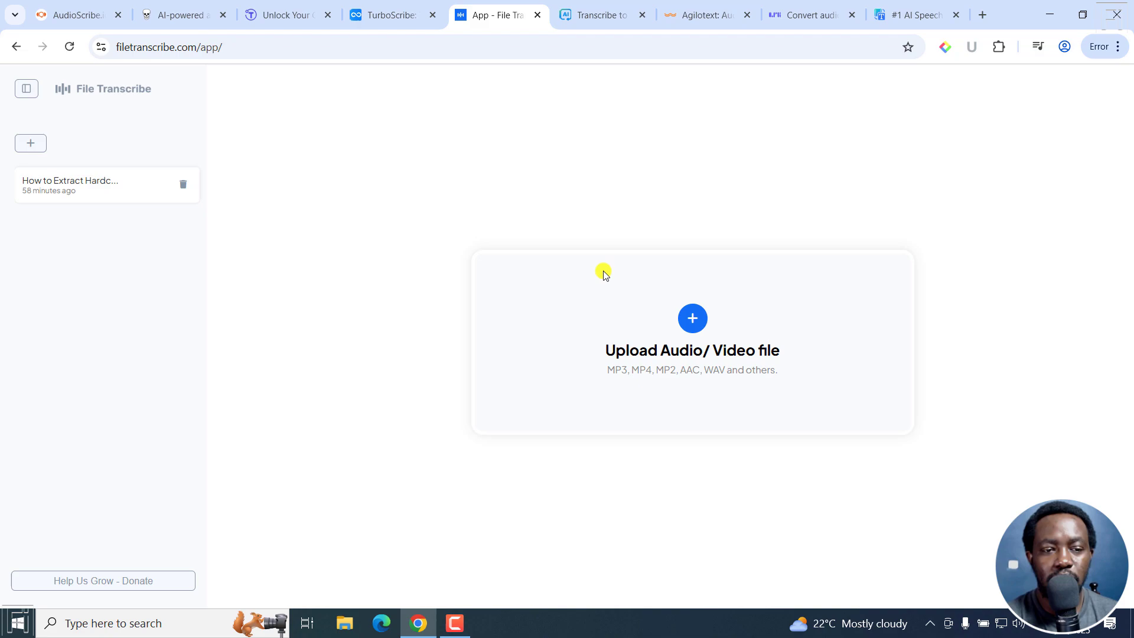
pyautogui.moveTo(441, 295)
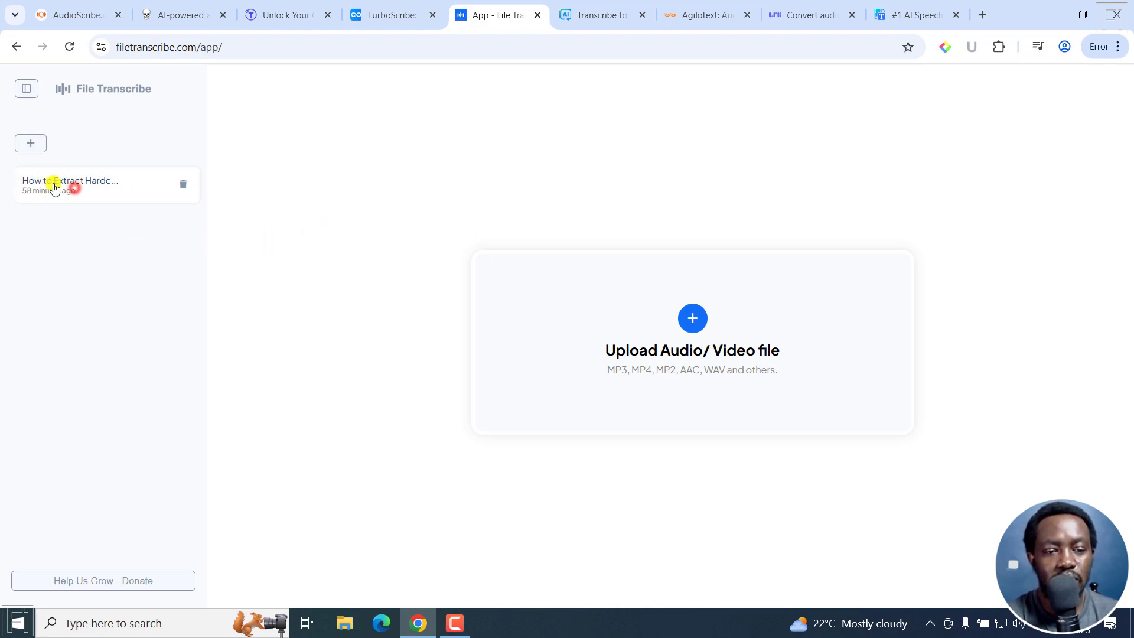
# Open the saved 'How to Extract Hardcoded…' transcript and scroll its timestamped Speaker 1 text.
pyautogui.click(70, 180)
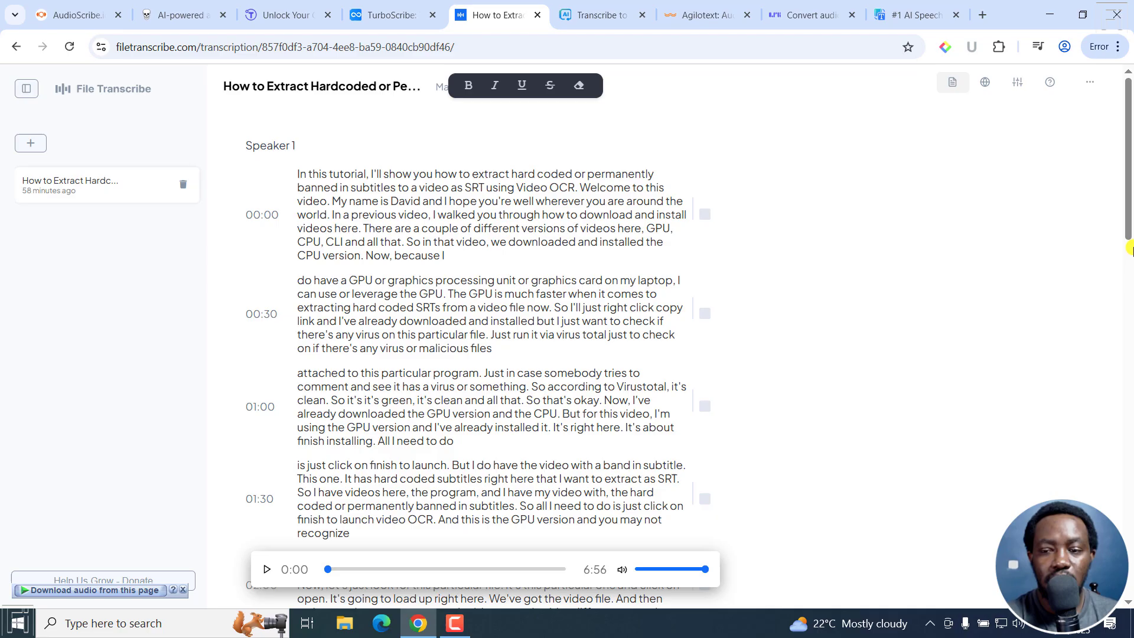
pyautogui.scroll(-3)
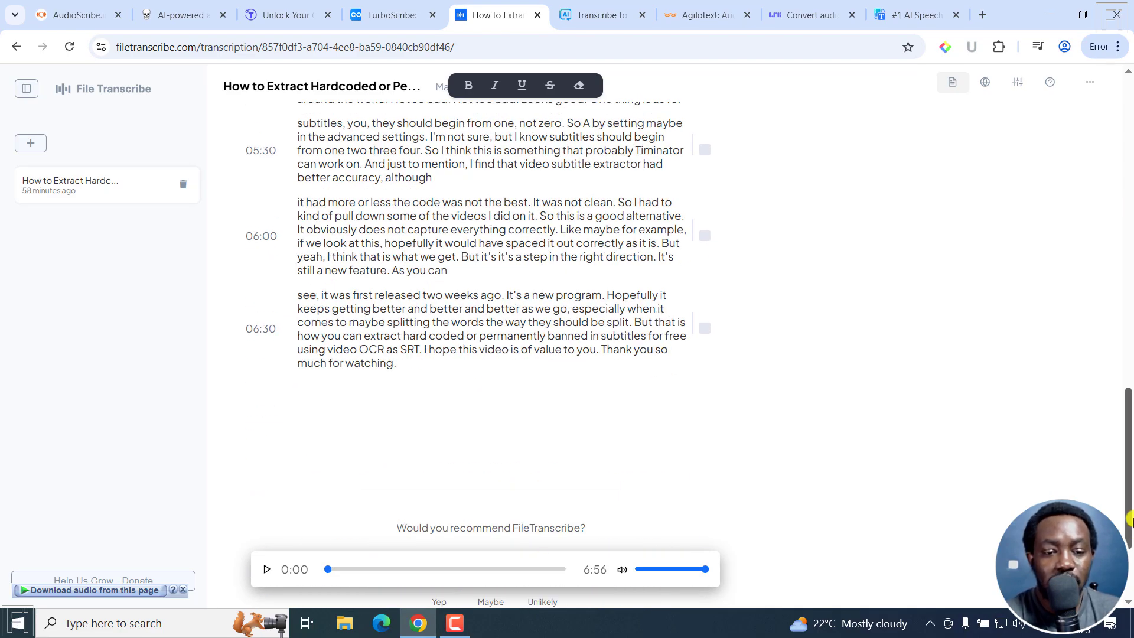
pyautogui.scroll(3)
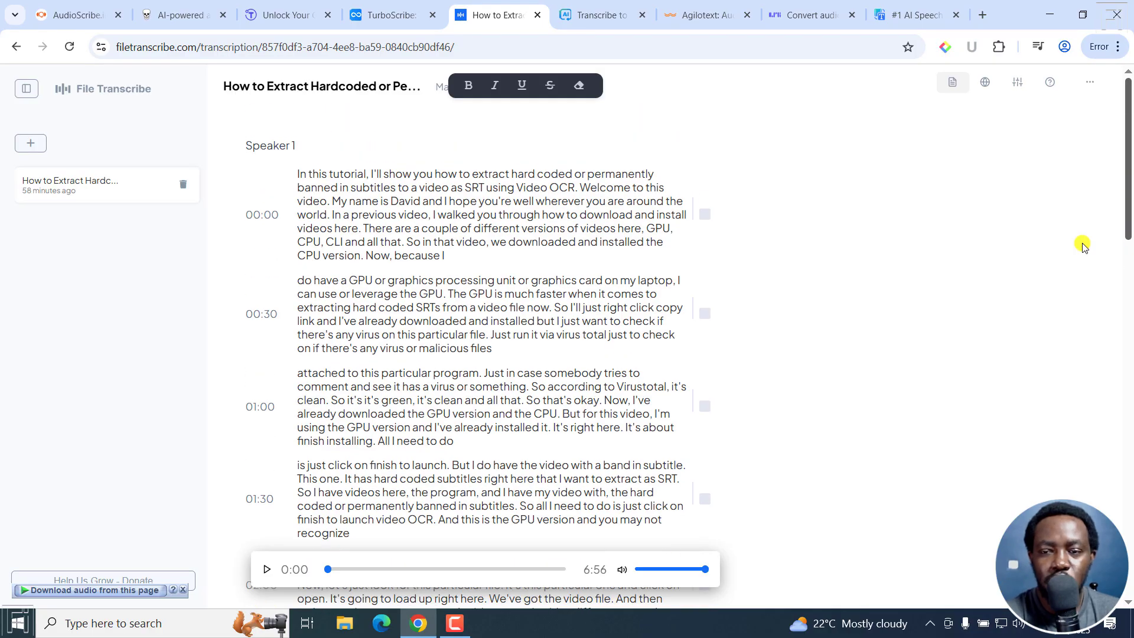
# Preview File Transcribe's translation languages and captions, then bring up its download options.
pyautogui.click(985, 82)
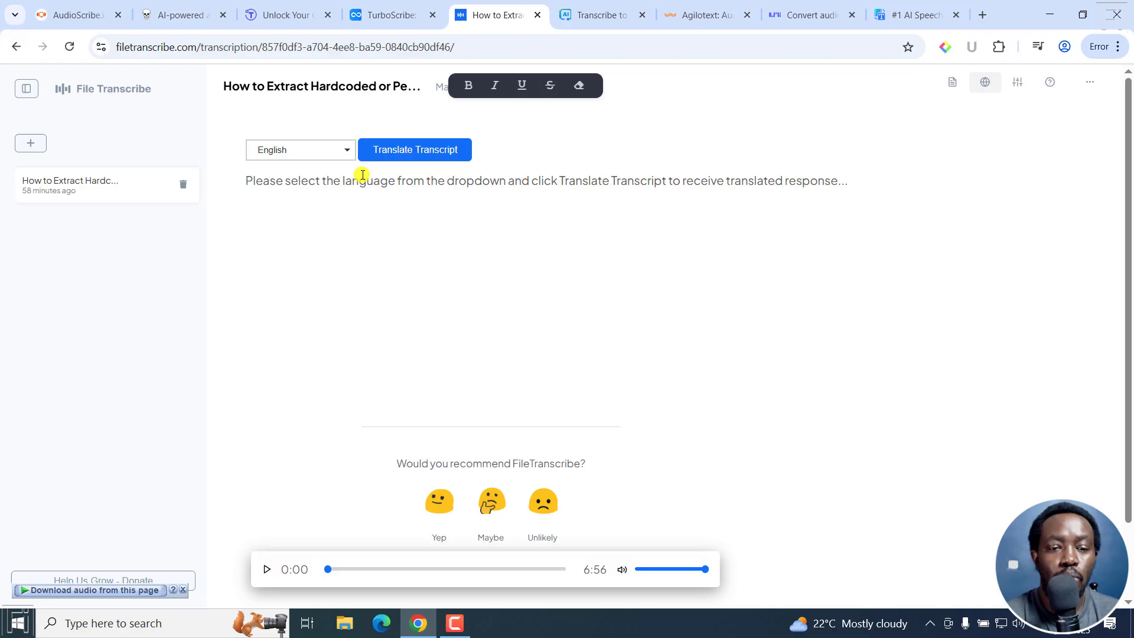
pyautogui.click(300, 150)
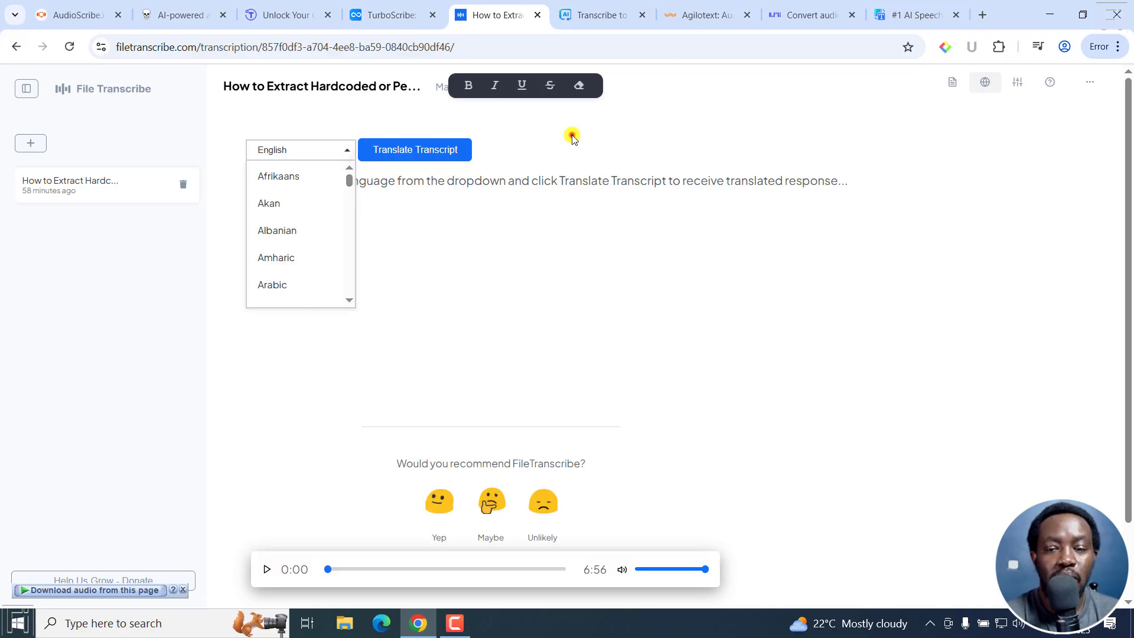
pyautogui.click(1017, 82)
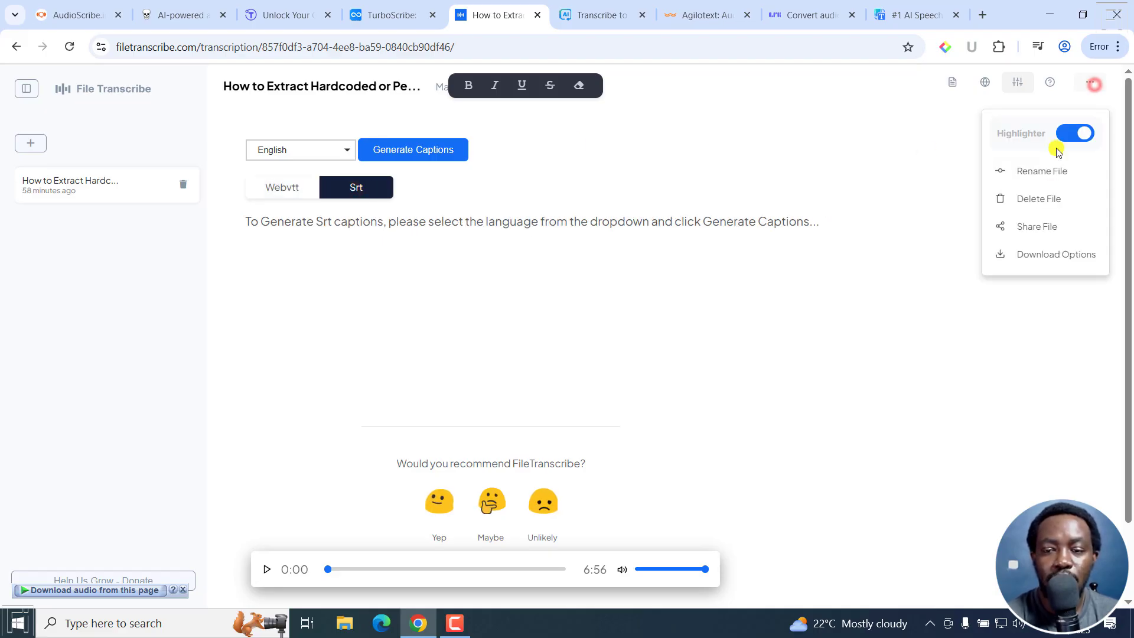
pyautogui.click(1057, 254)
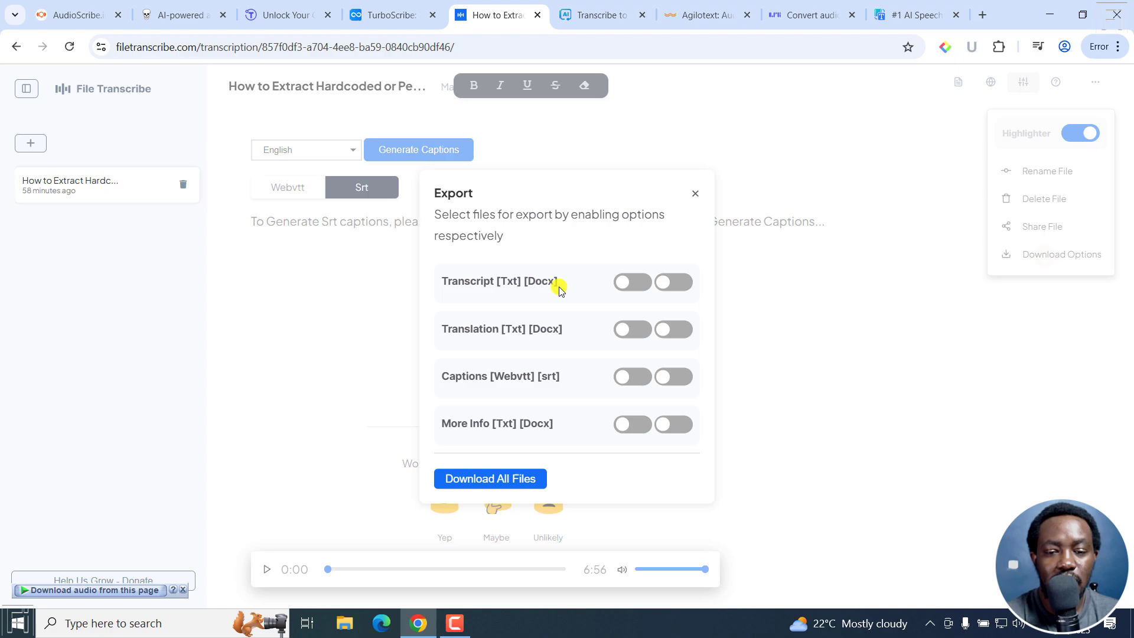
pyautogui.moveTo(573, 339)
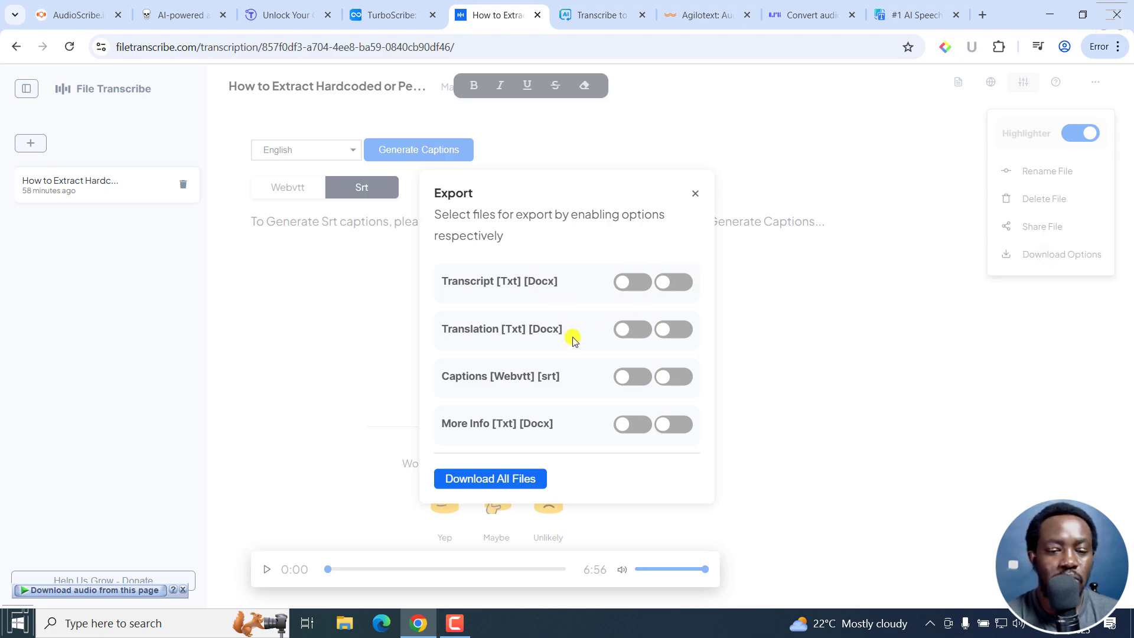
pyautogui.moveTo(695, 188)
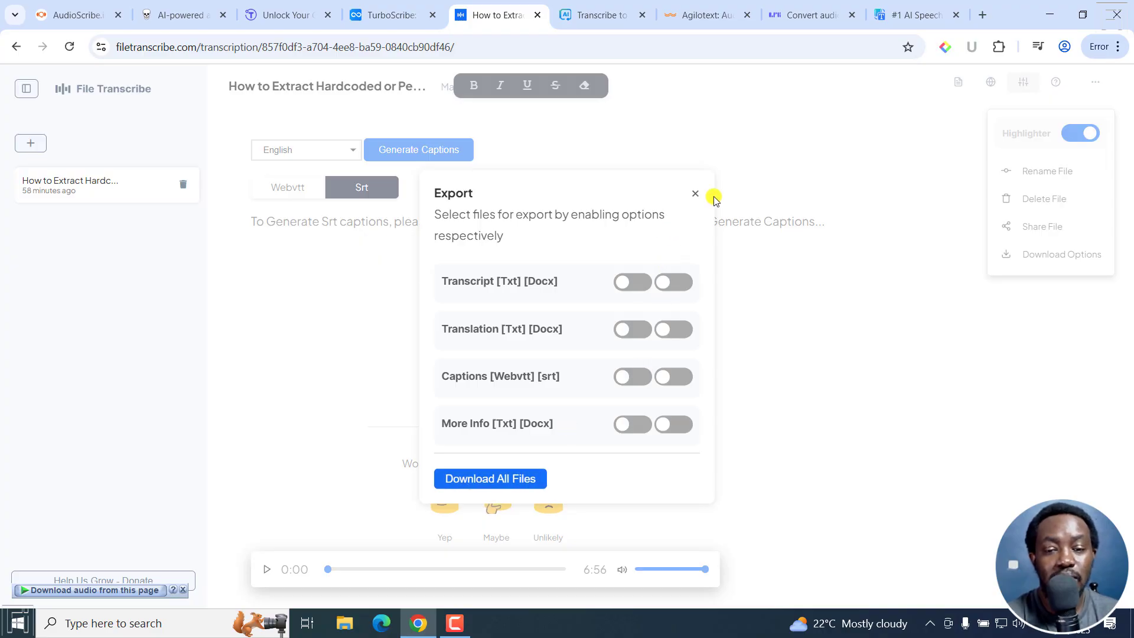
pyautogui.click(695, 194)
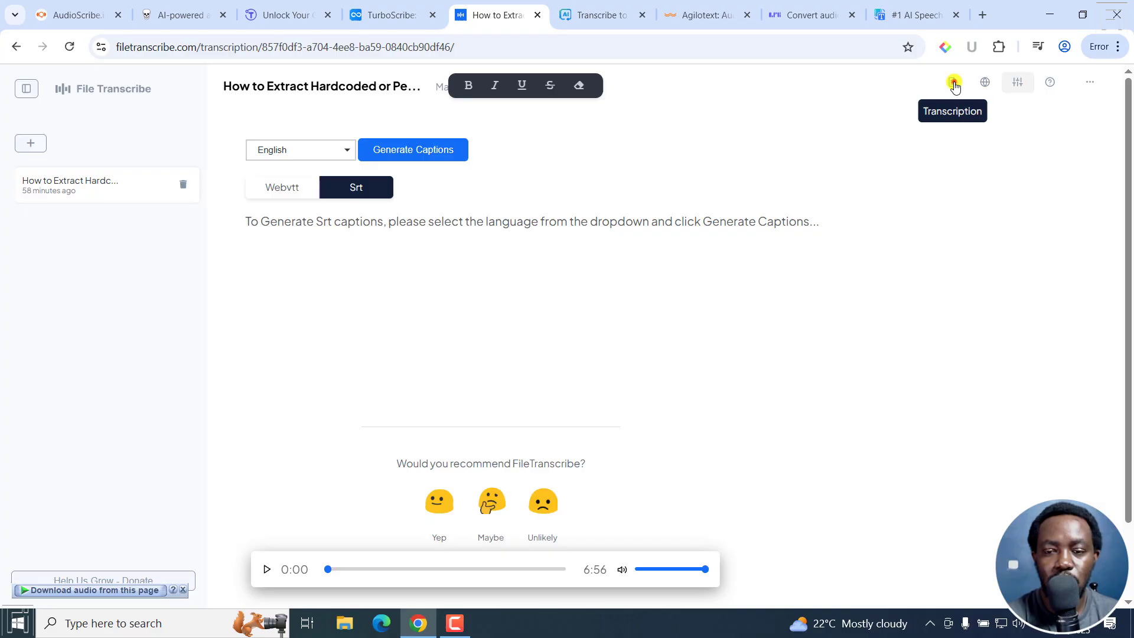
pyautogui.click(952, 82)
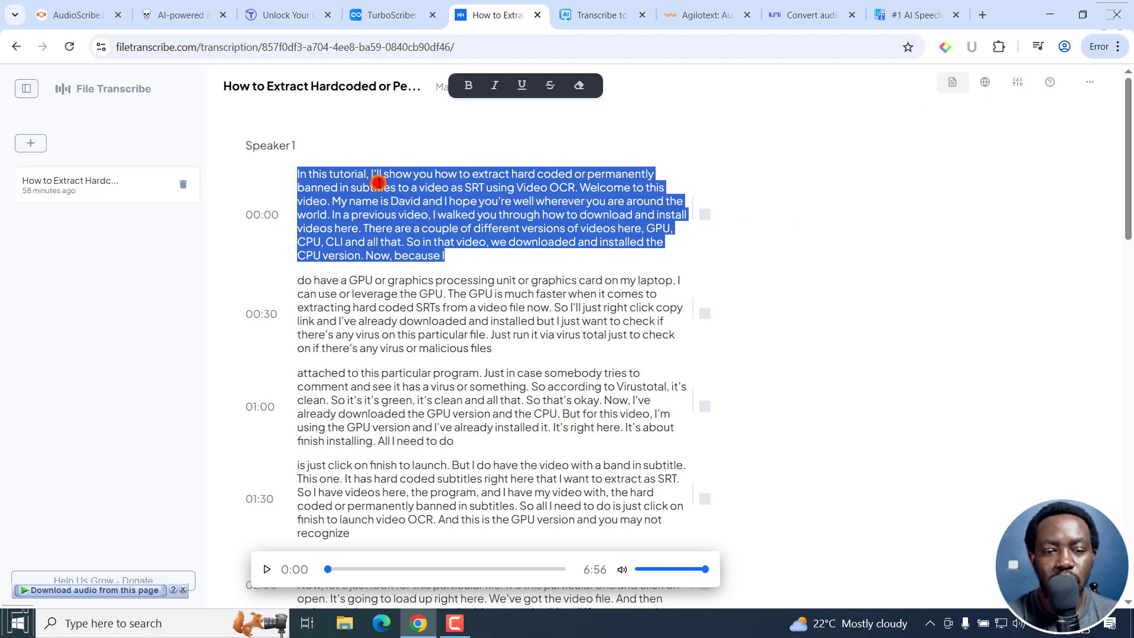
pyautogui.moveTo(704, 214)
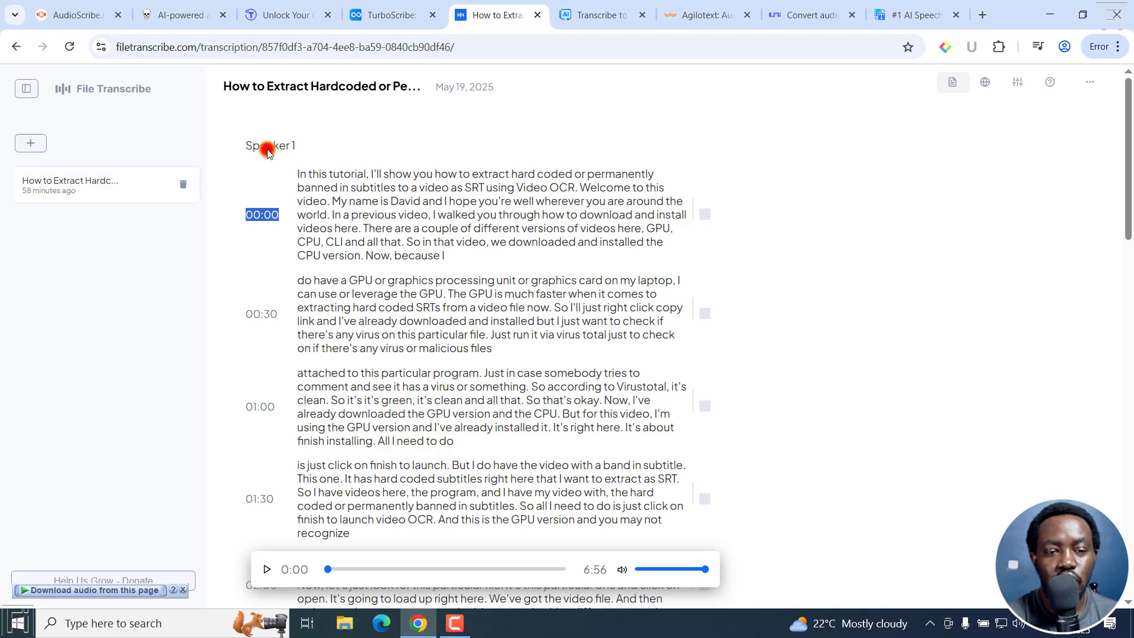
pyautogui.moveTo(381, 166)
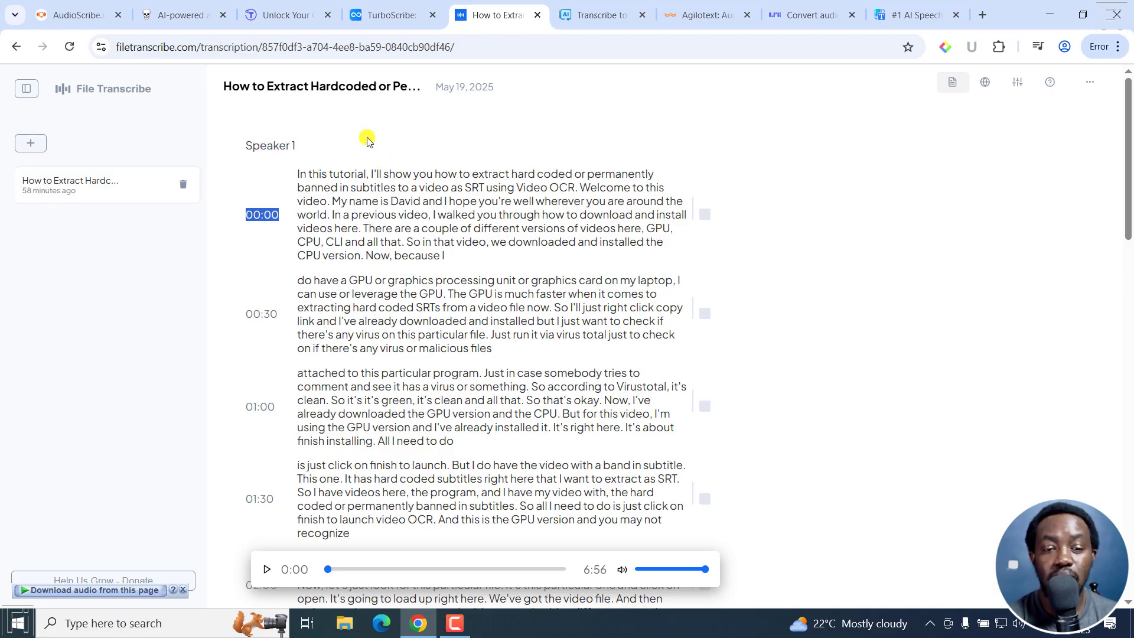
pyautogui.moveTo(515, 111)
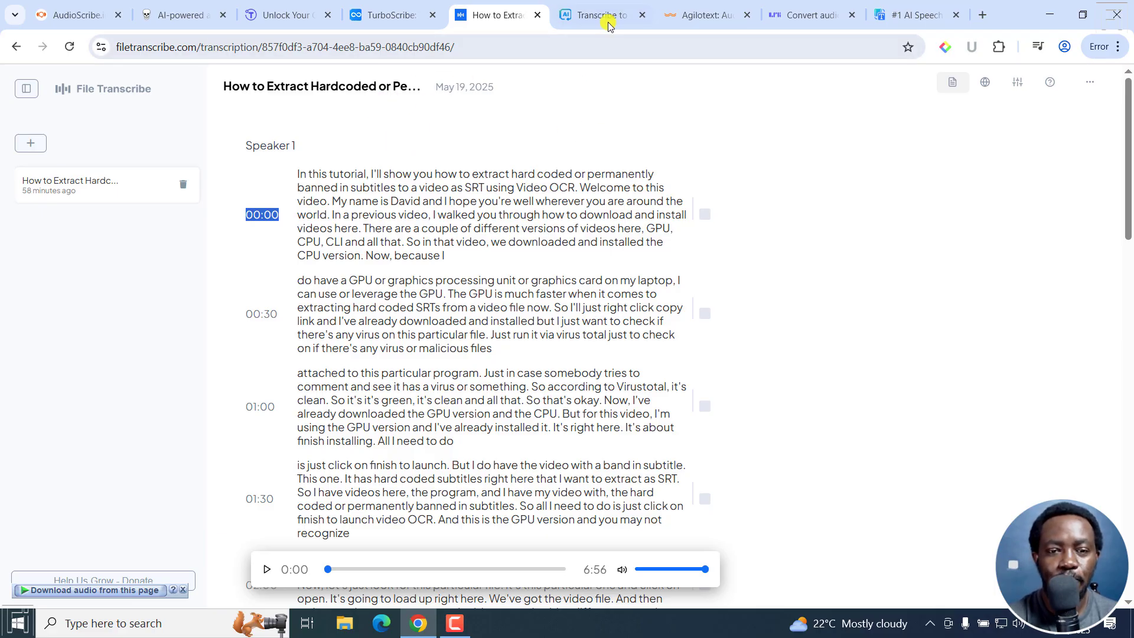
# Review TranscribeToText.AI's $9.99/month Premium and one-upload-daily Free plans, then move to Agilotext.
pyautogui.click(602, 15)
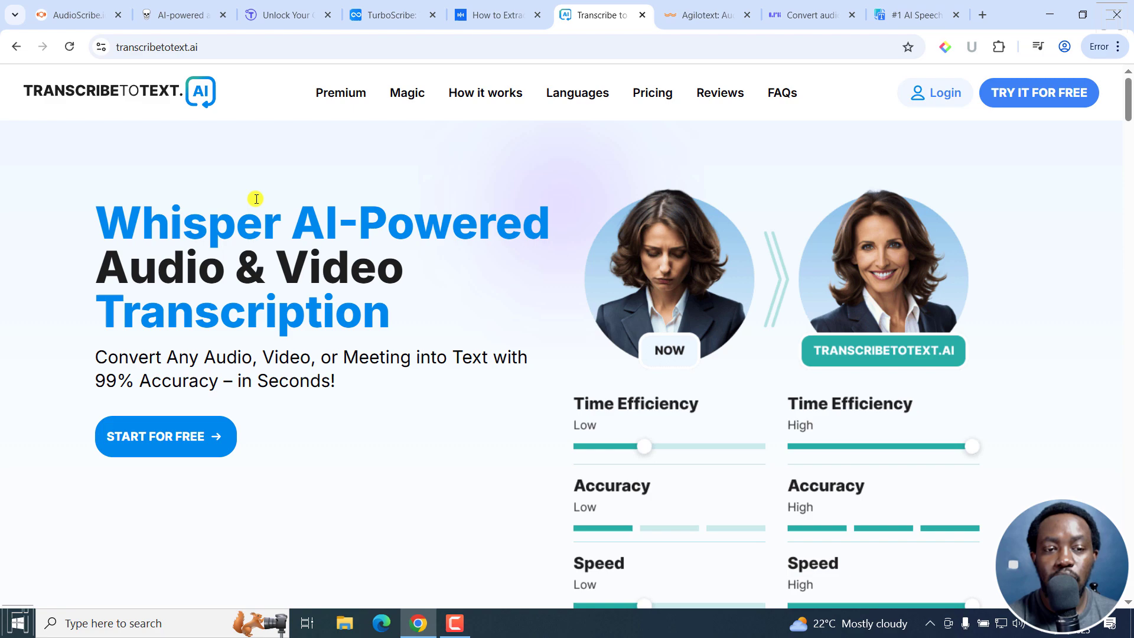
pyautogui.moveTo(198, 225)
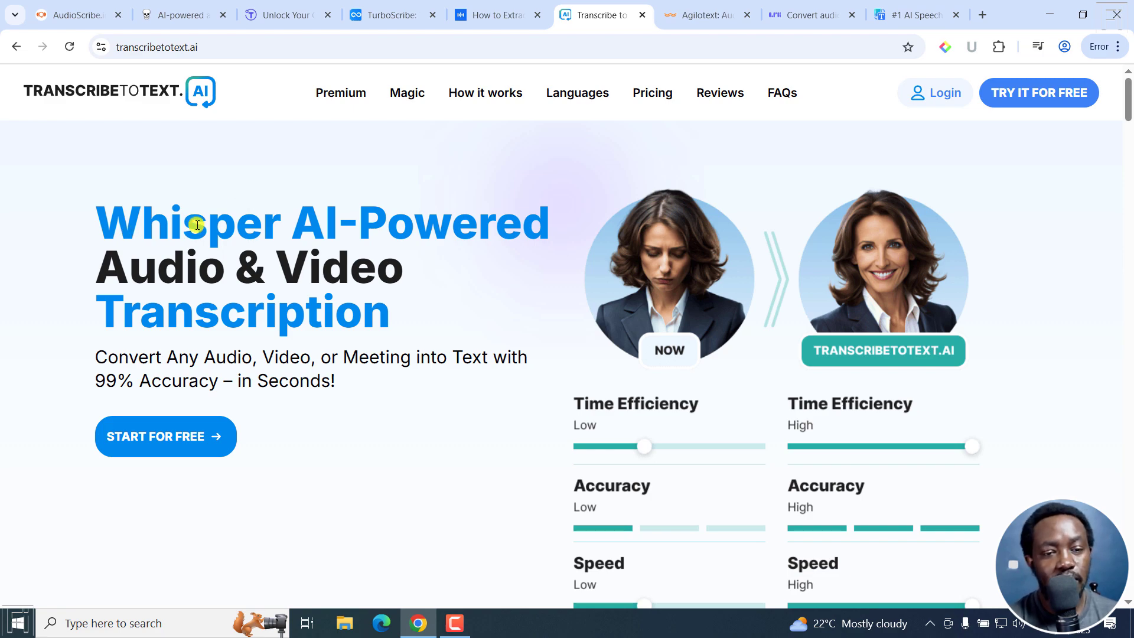
pyautogui.moveTo(323, 230)
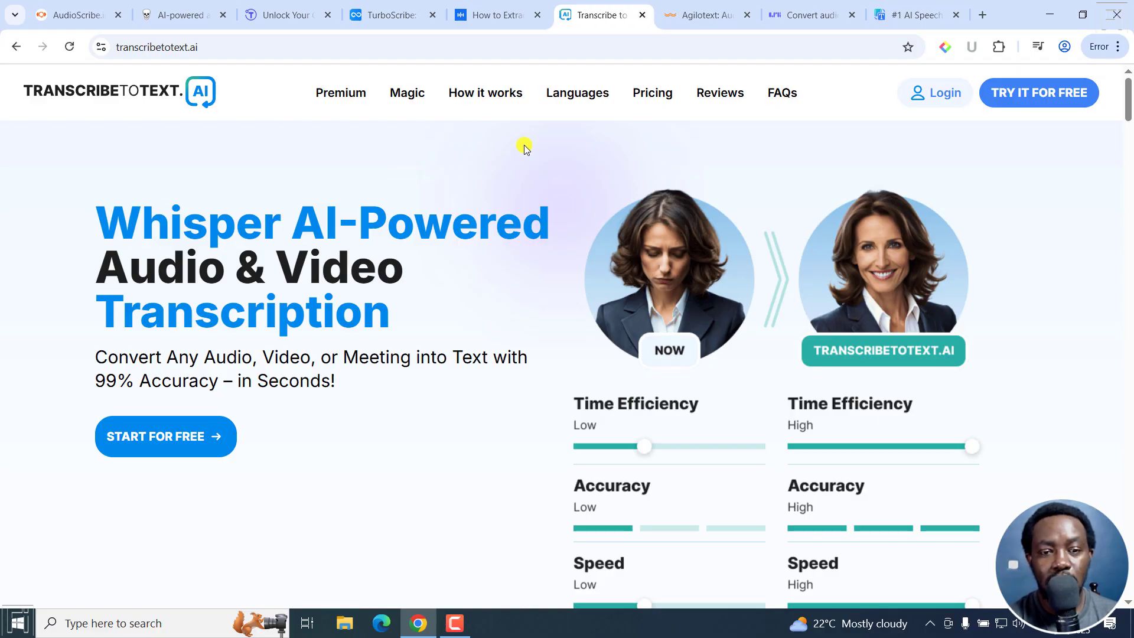
pyautogui.click(653, 93)
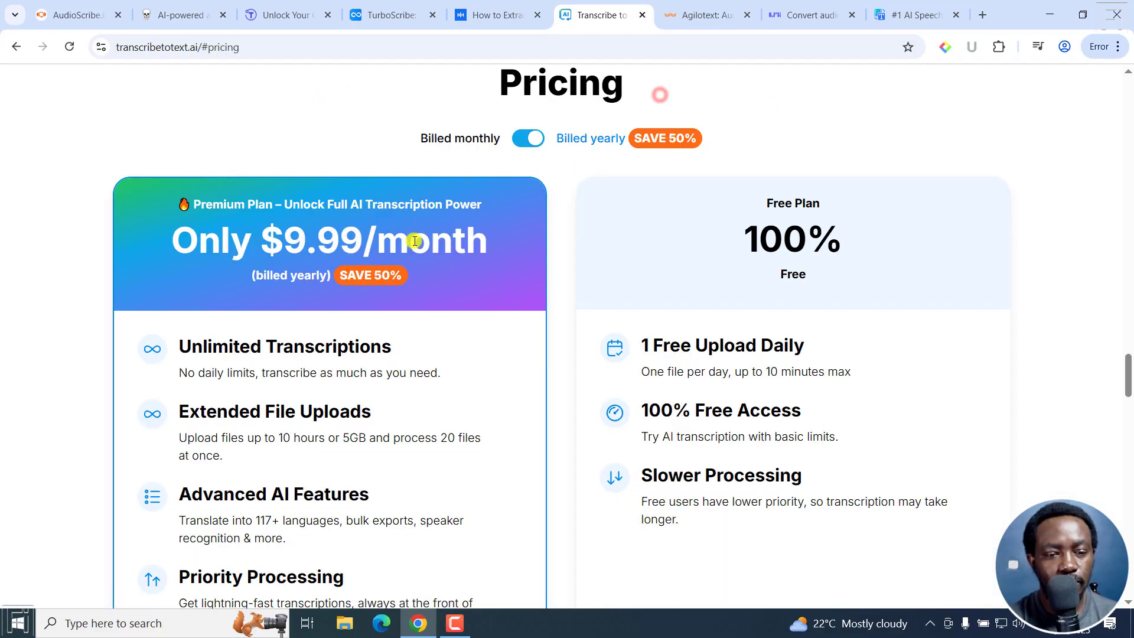
pyautogui.moveTo(795, 345)
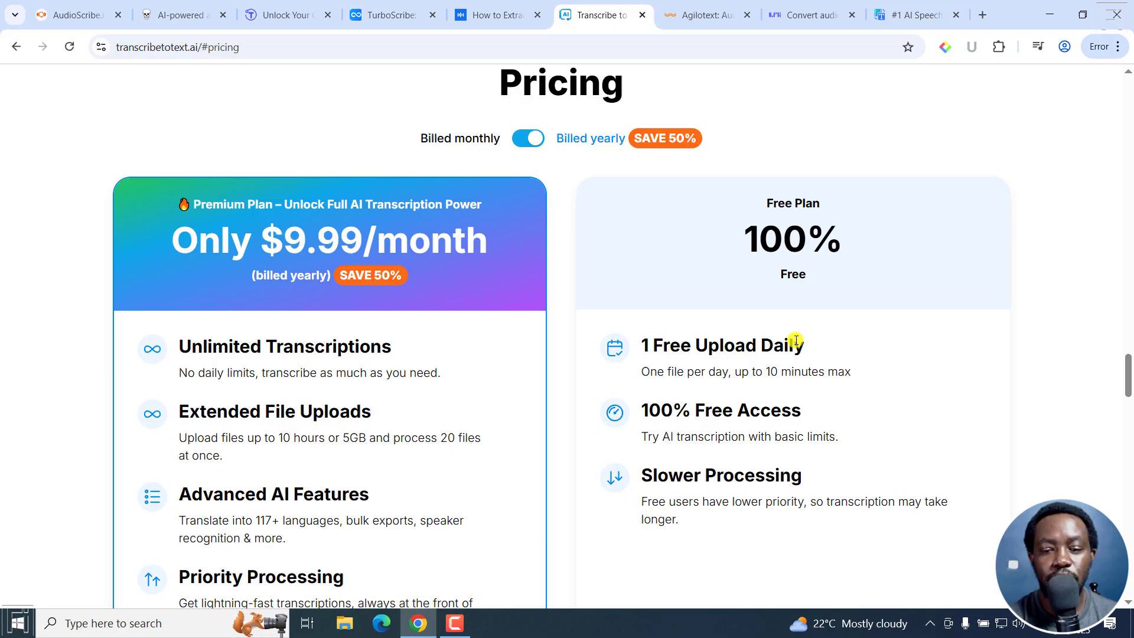
pyautogui.moveTo(693, 374)
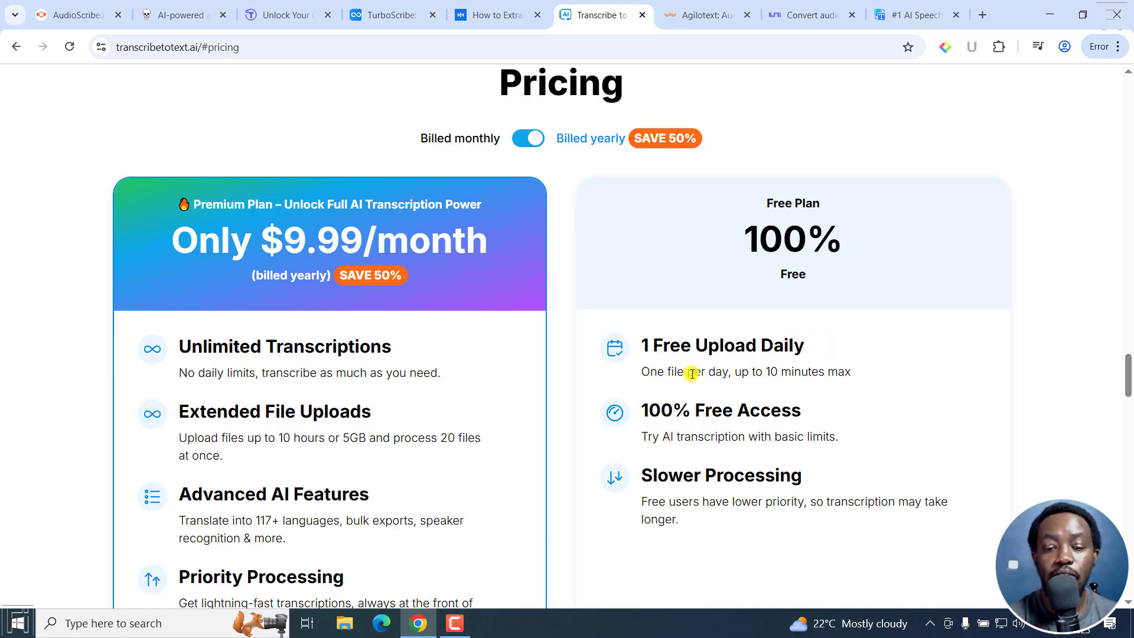
pyautogui.moveTo(848, 371)
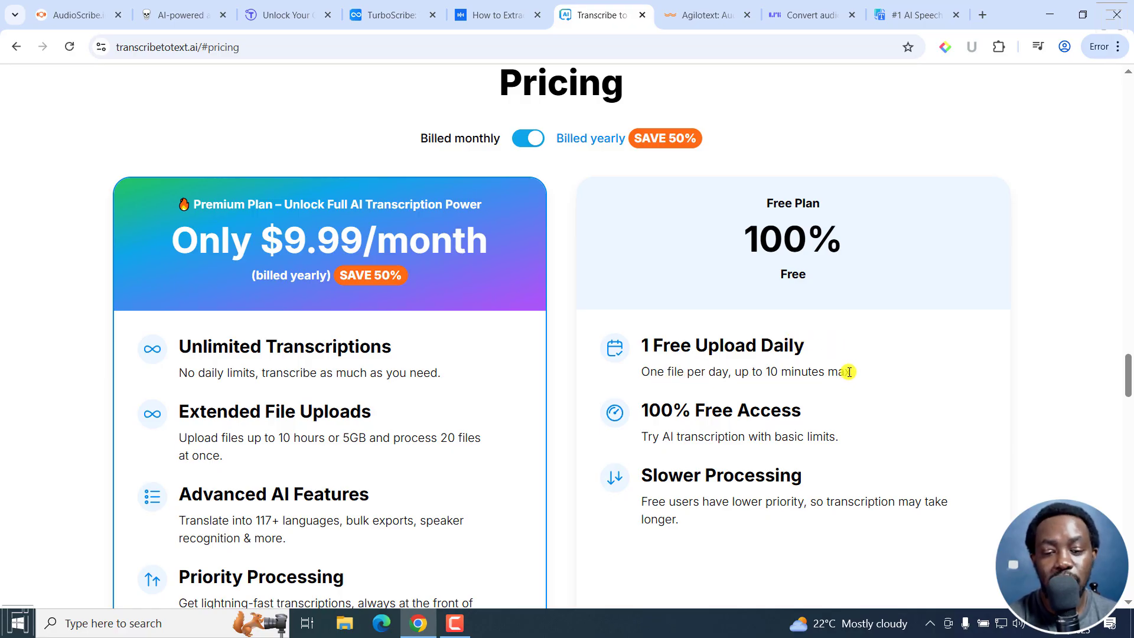
pyautogui.moveTo(859, 448)
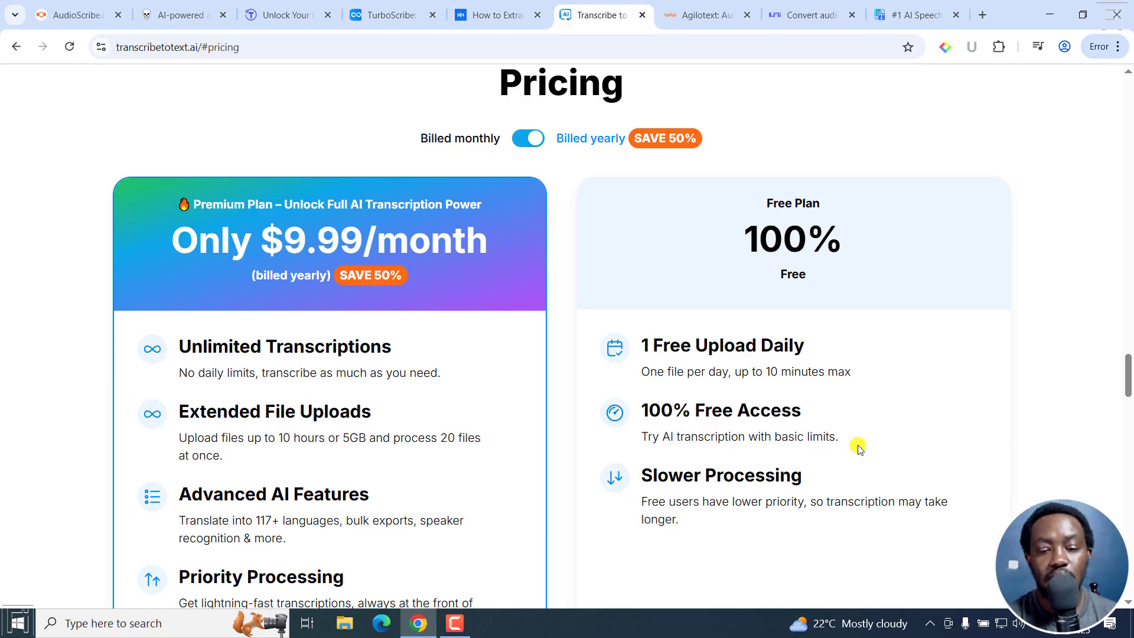
pyautogui.moveTo(958, 489)
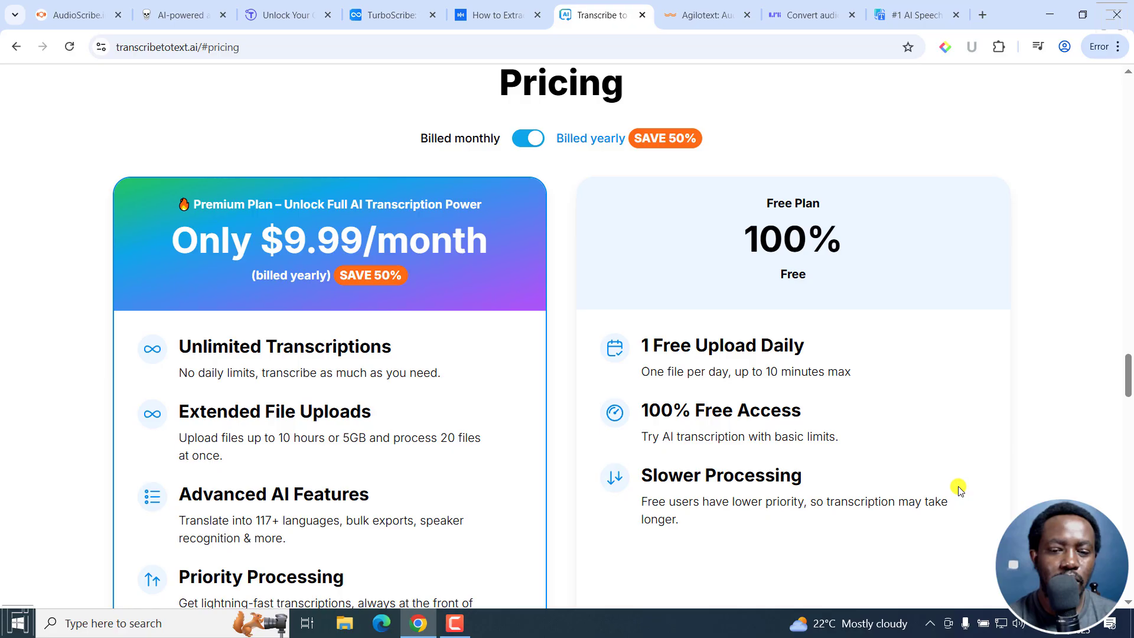
pyautogui.moveTo(874, 612)
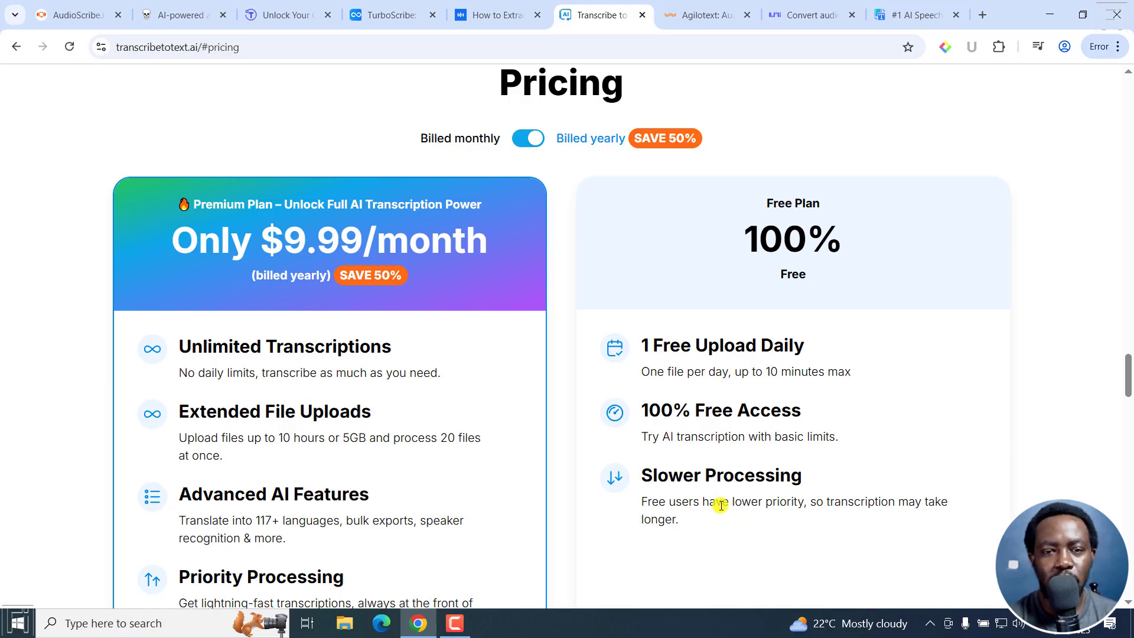
pyautogui.click(494, 15)
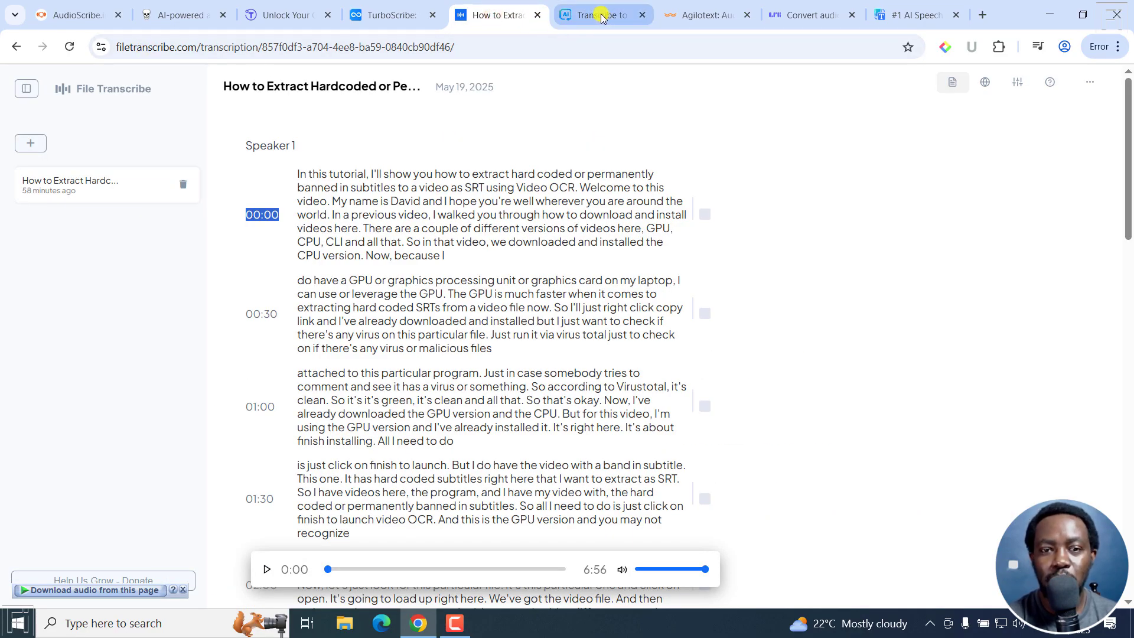
pyautogui.click(602, 14)
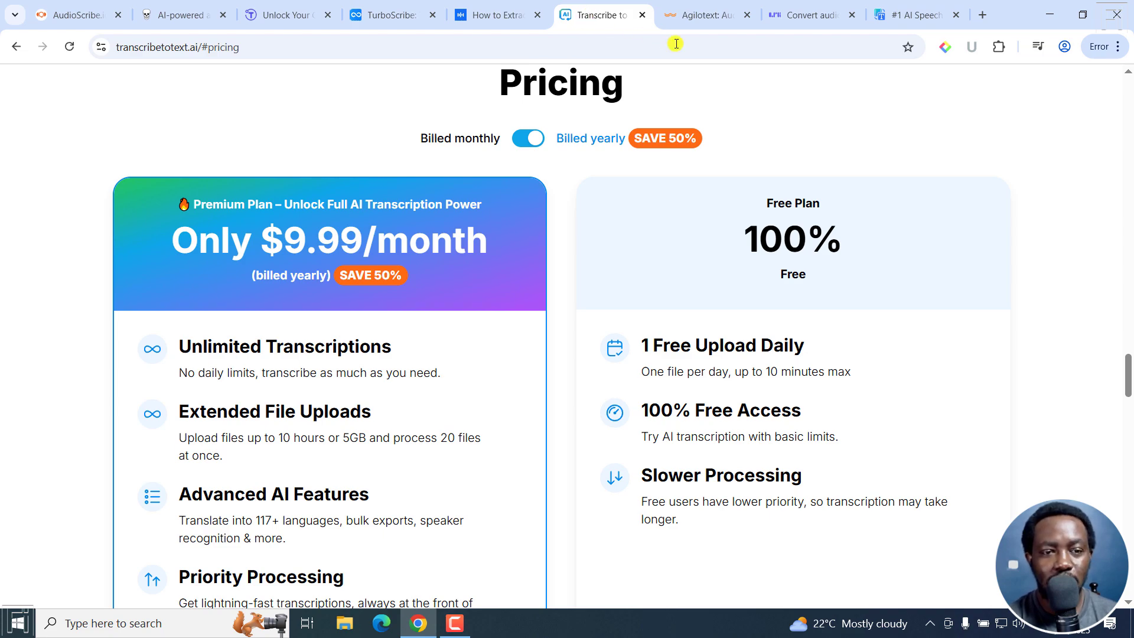
pyautogui.moveTo(247, 76)
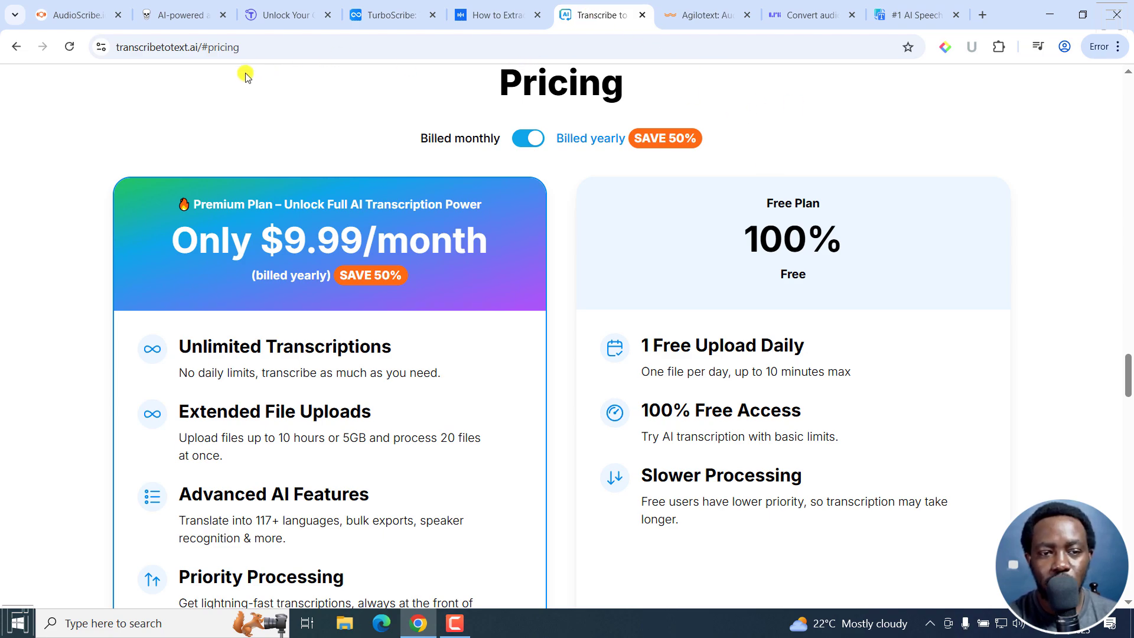
pyautogui.moveTo(403, 132)
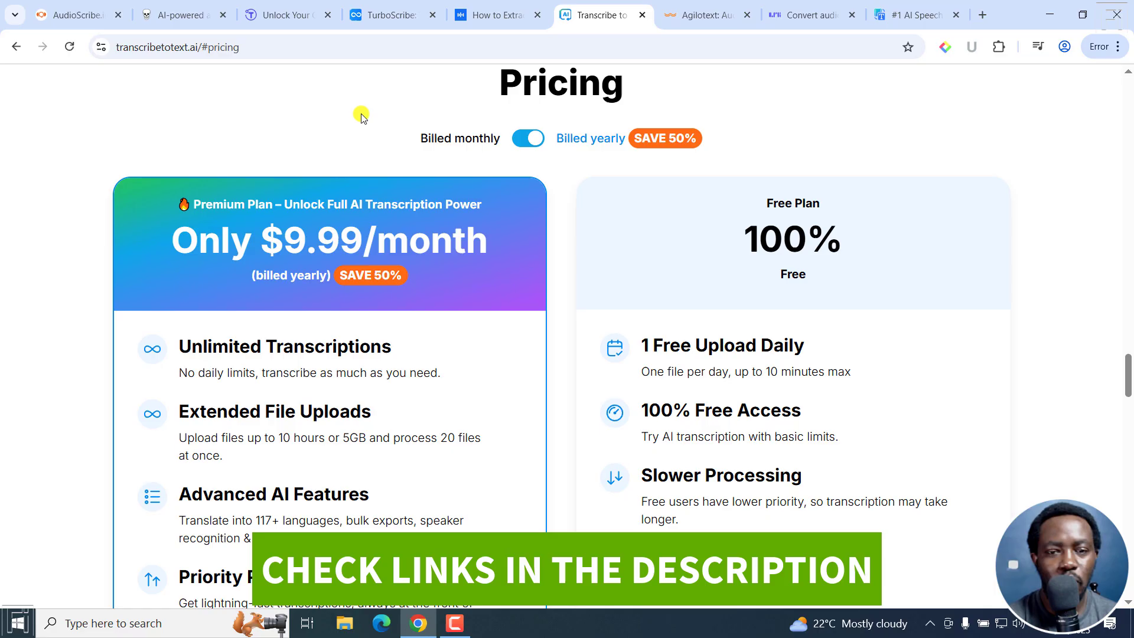
pyautogui.click(699, 16)
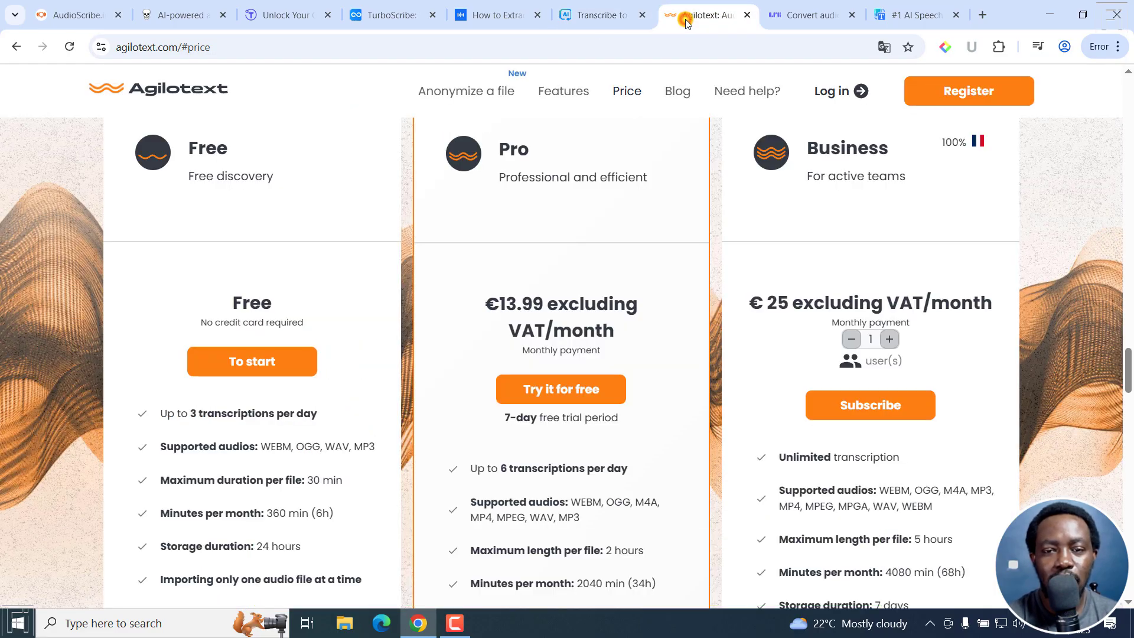
pyautogui.moveTo(160, 63)
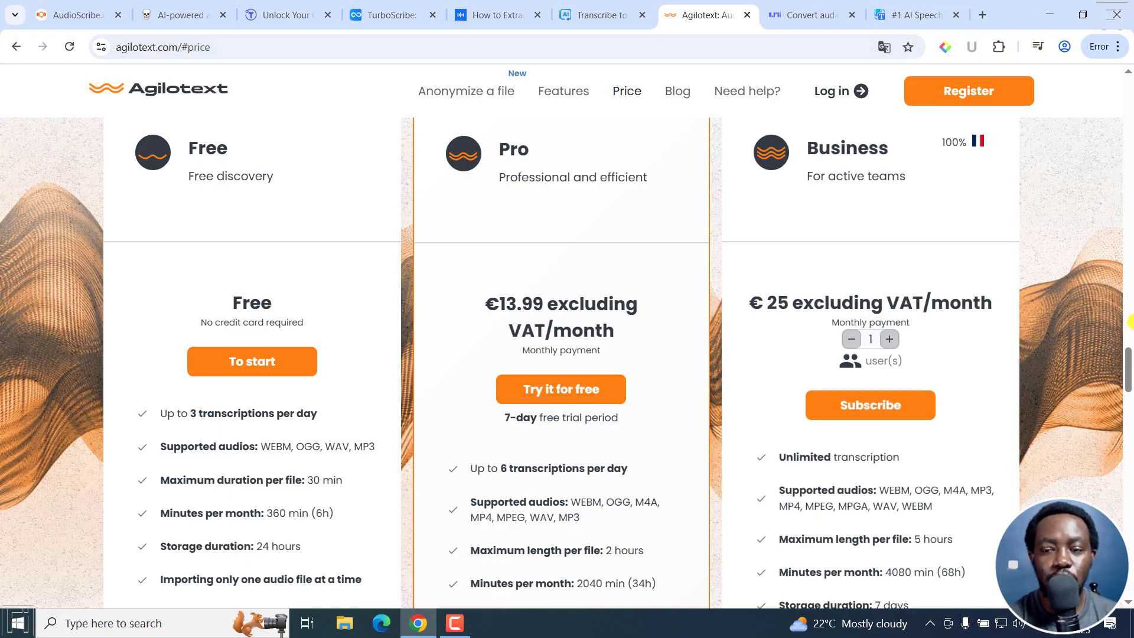
# Translate the Agilotext page back into English.
pyautogui.scroll(3)
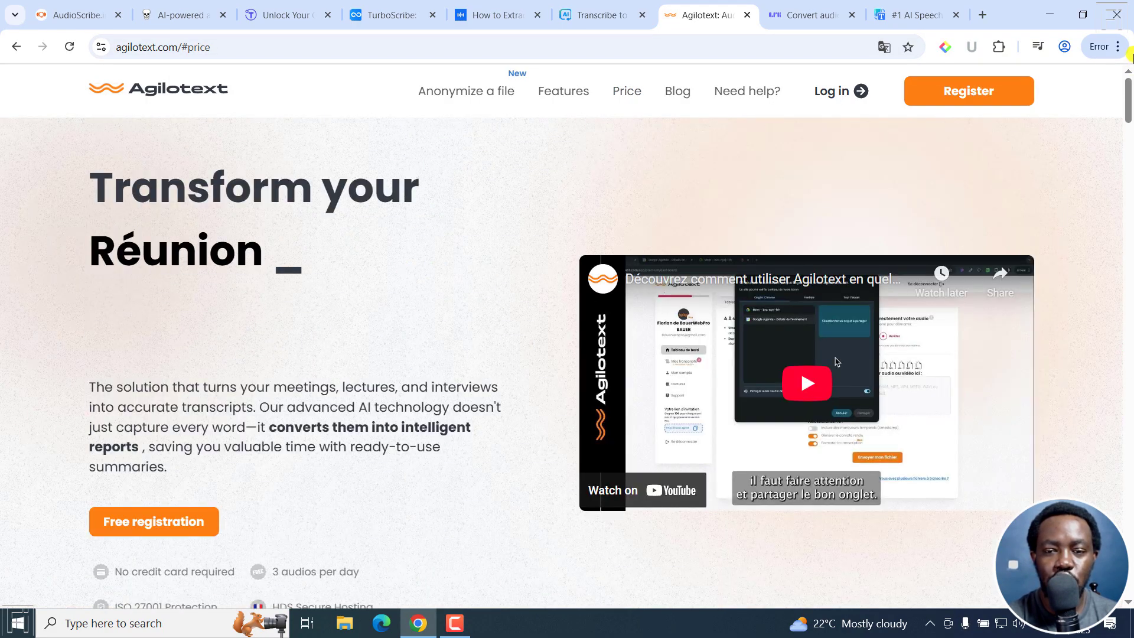
pyautogui.click(884, 47)
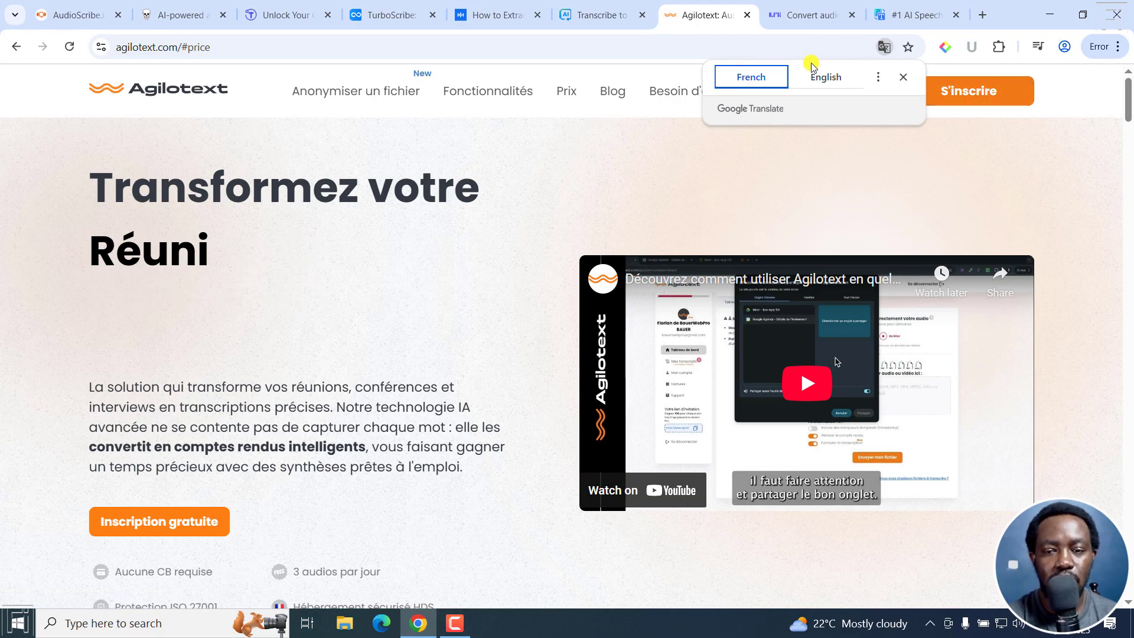
pyautogui.click(825, 76)
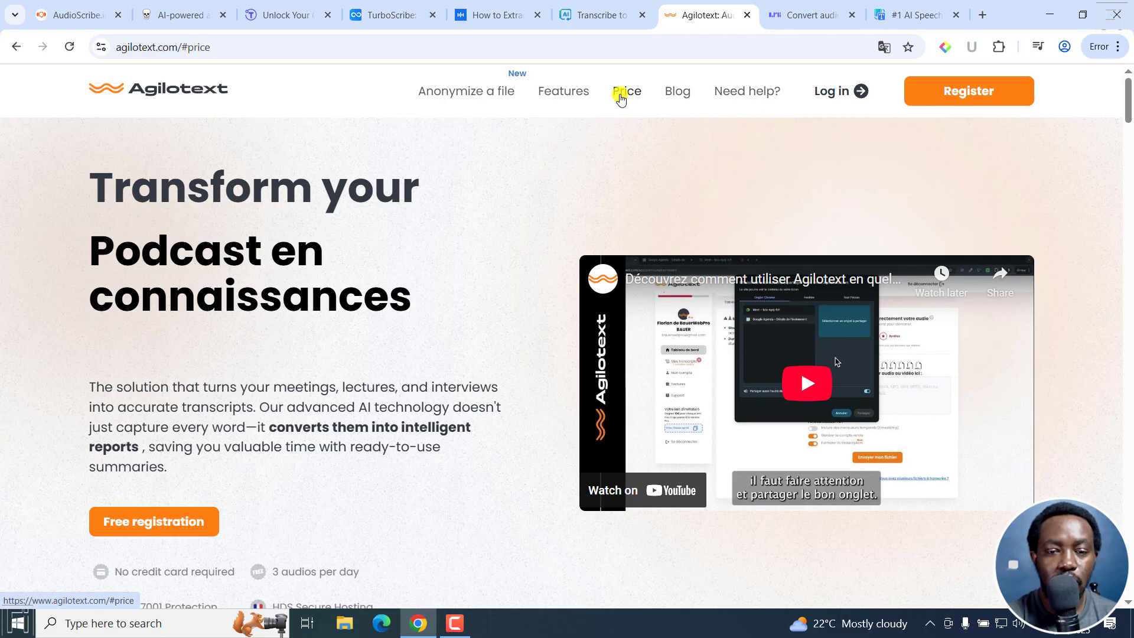
# View Agilotext's Free, Pro €13.99 and Business €25 plans and daily transcription limits.
pyautogui.click(626, 91)
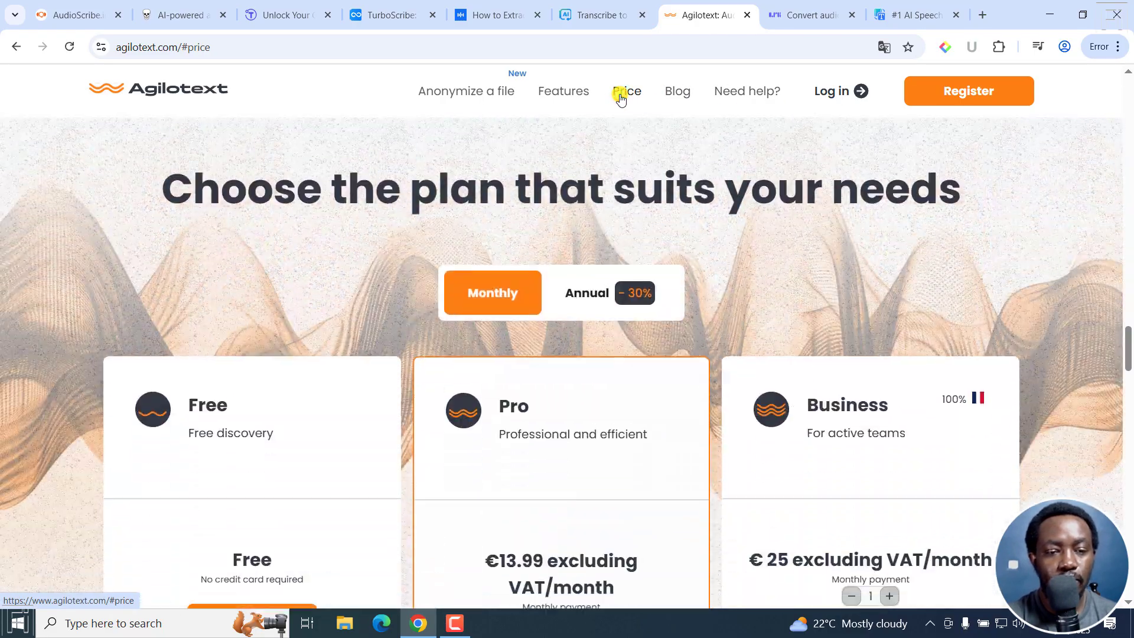
pyautogui.scroll(-3)
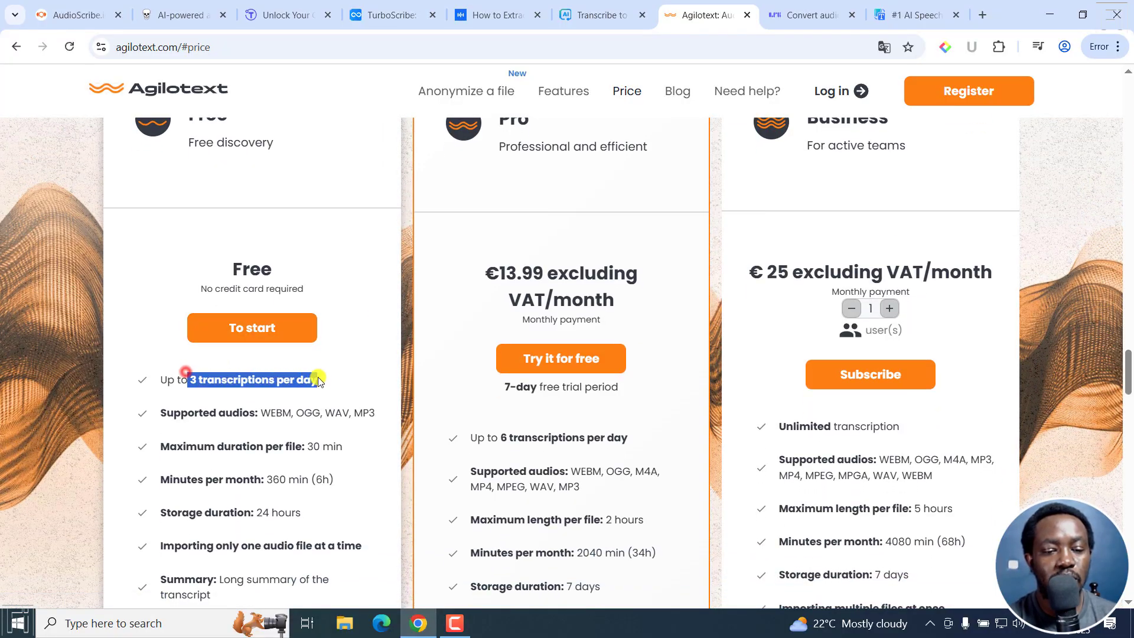
pyautogui.click(212, 413)
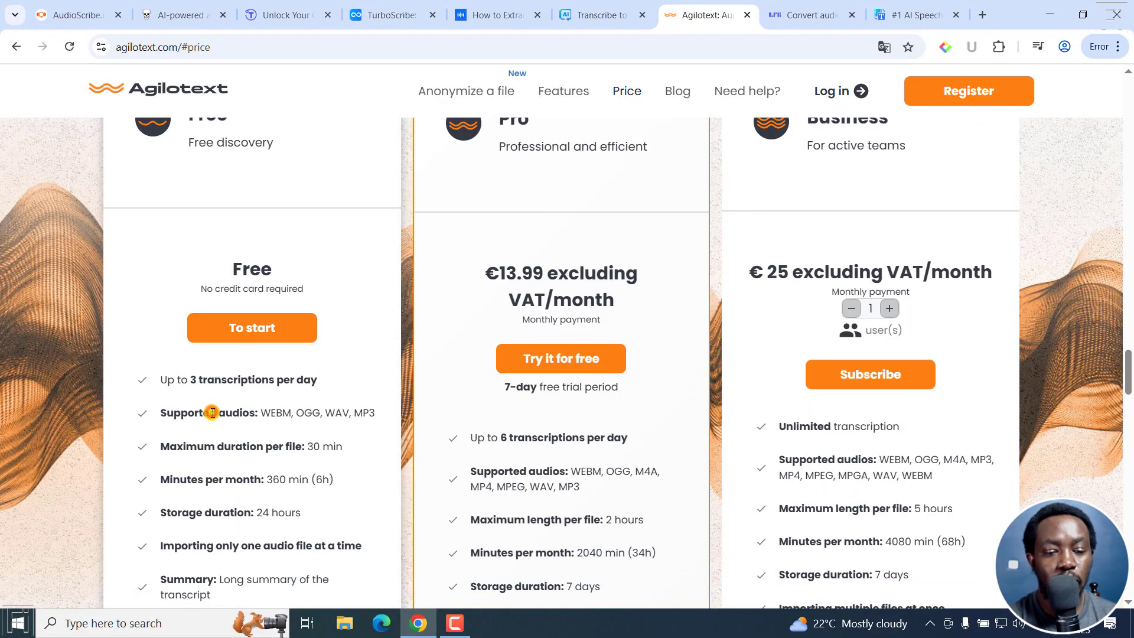
pyautogui.moveTo(210, 413); pyautogui.dragTo(344, 387)
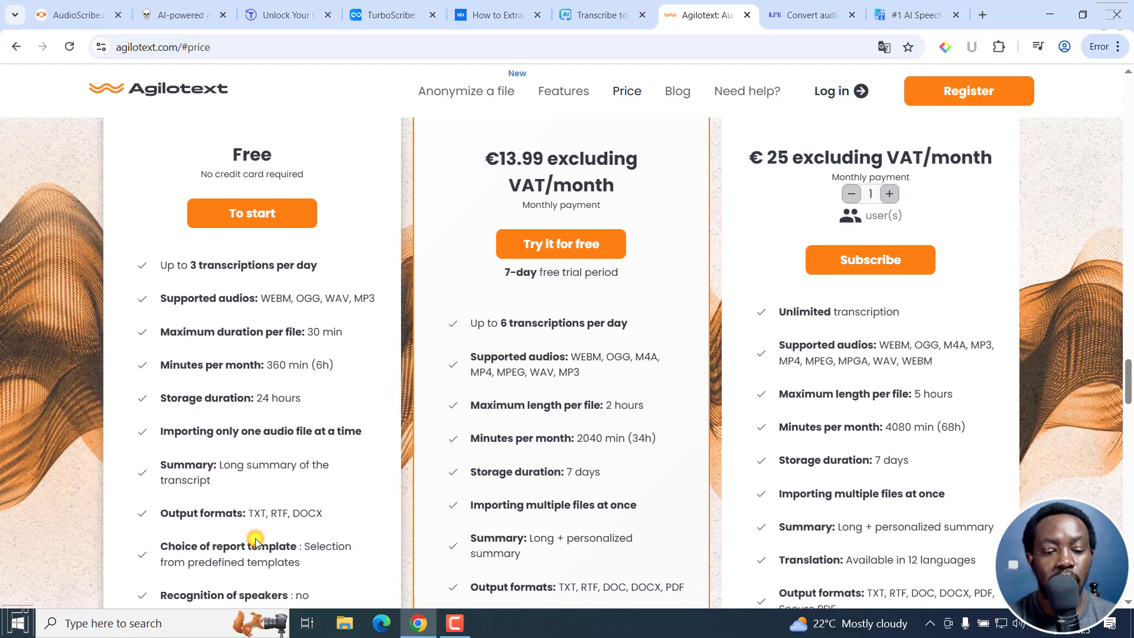
pyautogui.scroll(-3)
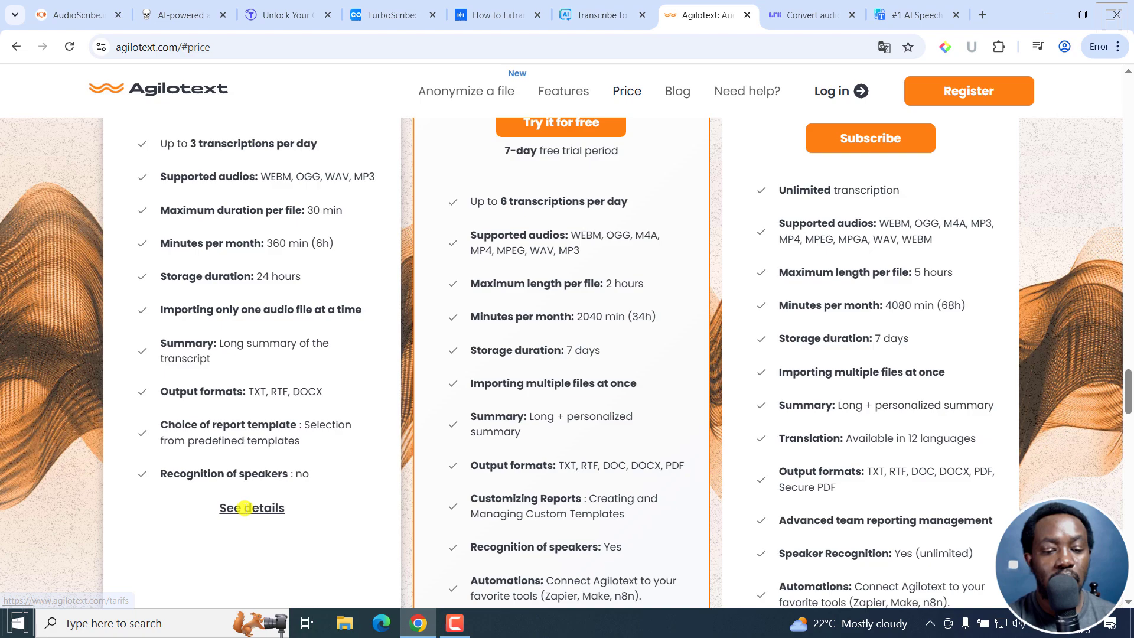
pyautogui.moveTo(292, 360)
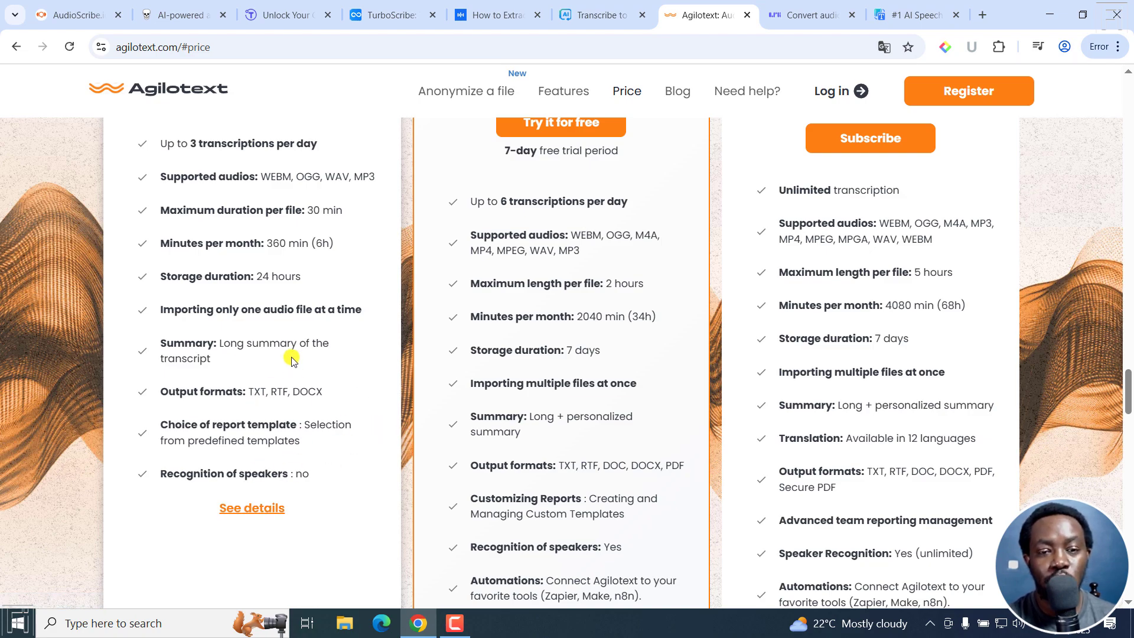
pyautogui.moveTo(253, 228)
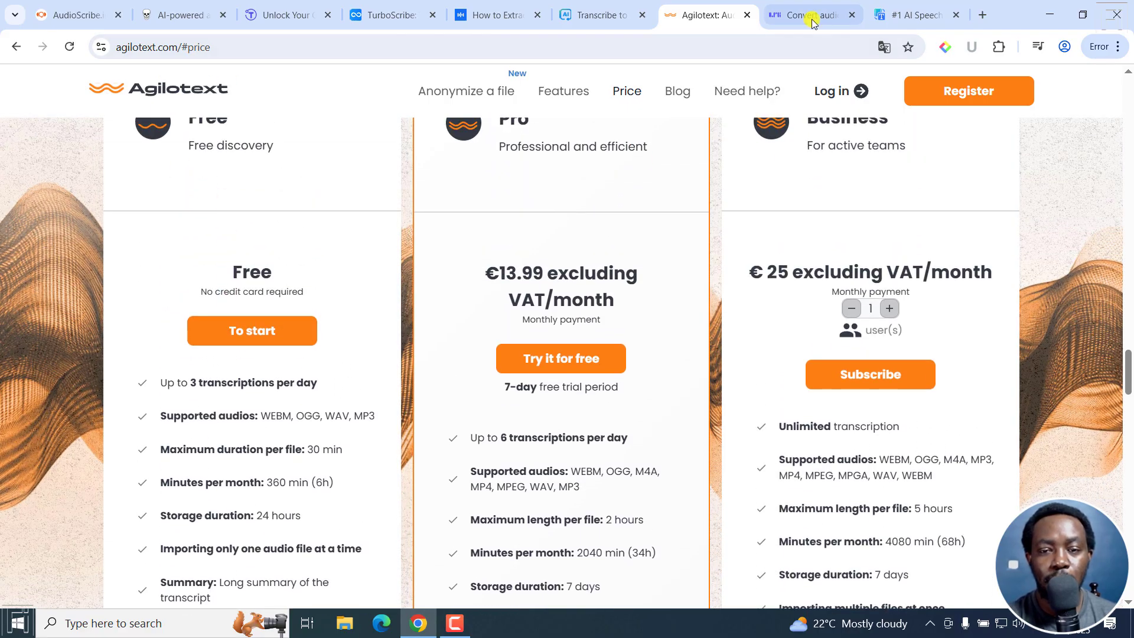
# Bring up the UniScribe pricing plans page.
pyautogui.click(809, 15)
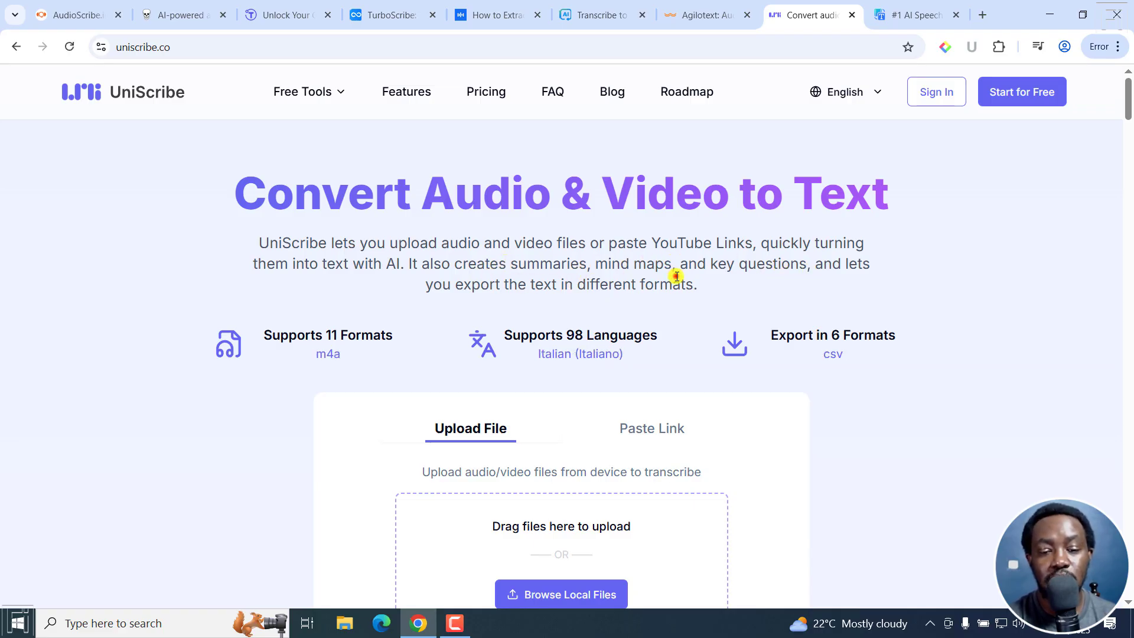
pyautogui.scroll(-3)
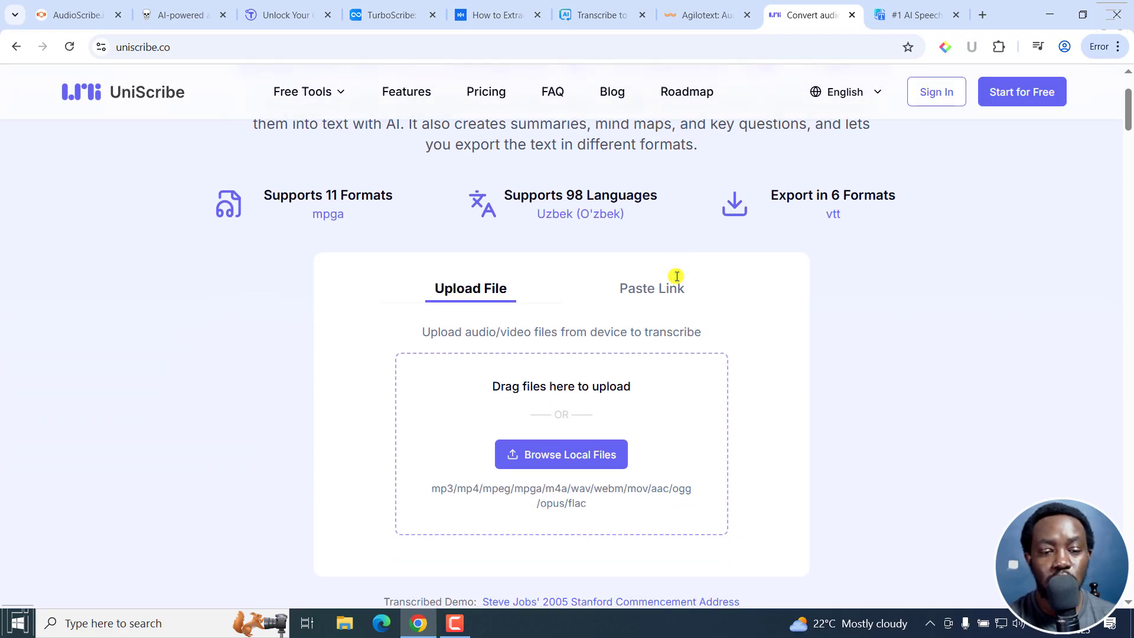
pyautogui.scroll(-3)
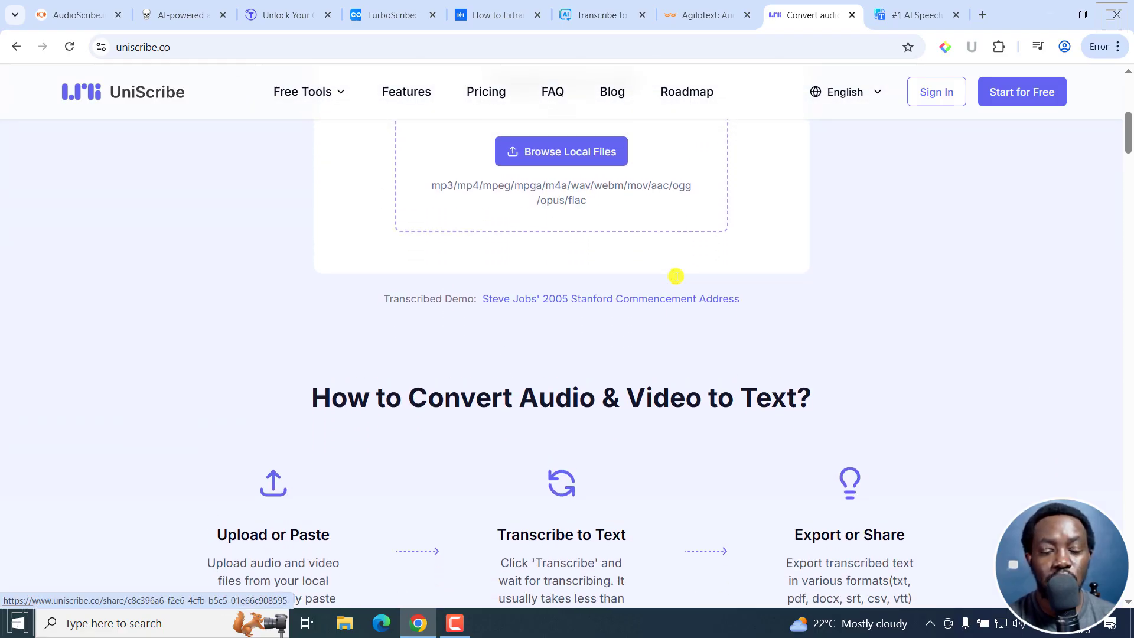
pyautogui.click(486, 92)
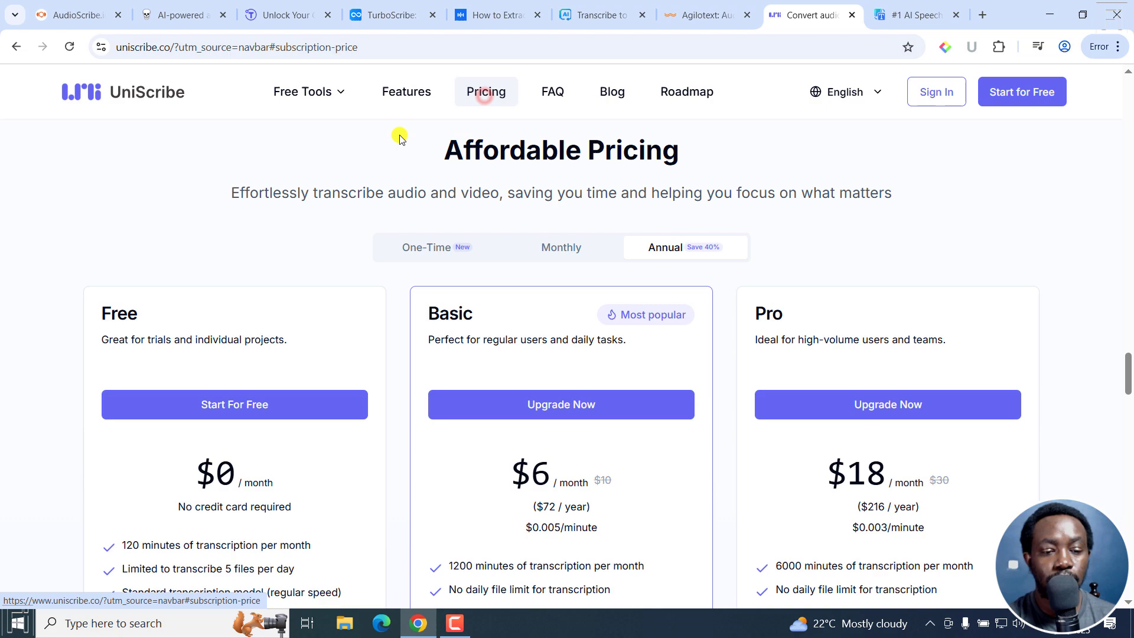
pyautogui.moveTo(6, 405)
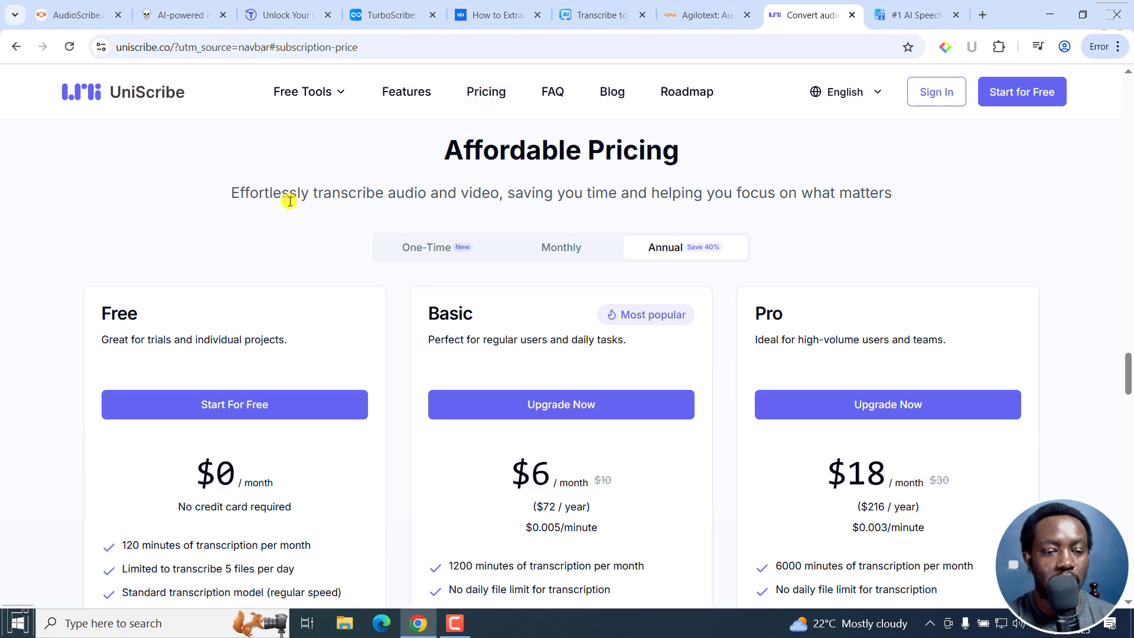
pyautogui.moveTo(632, 206)
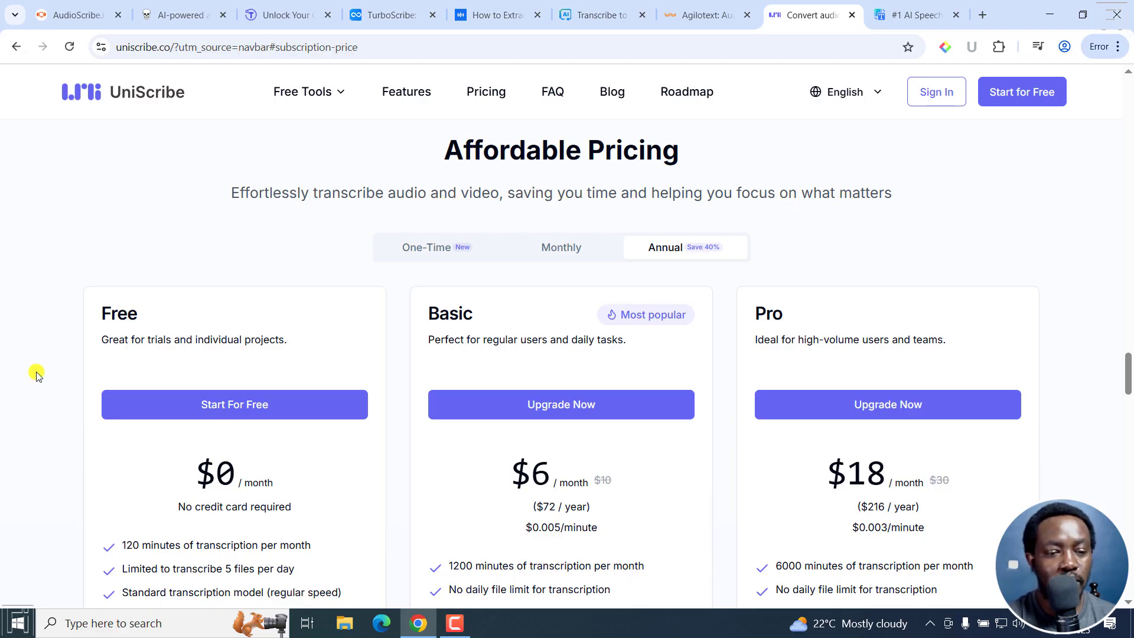
# Highlight the Free plan's 120 monthly minutes and 5-files-per-day limit.
pyautogui.scroll(-3)
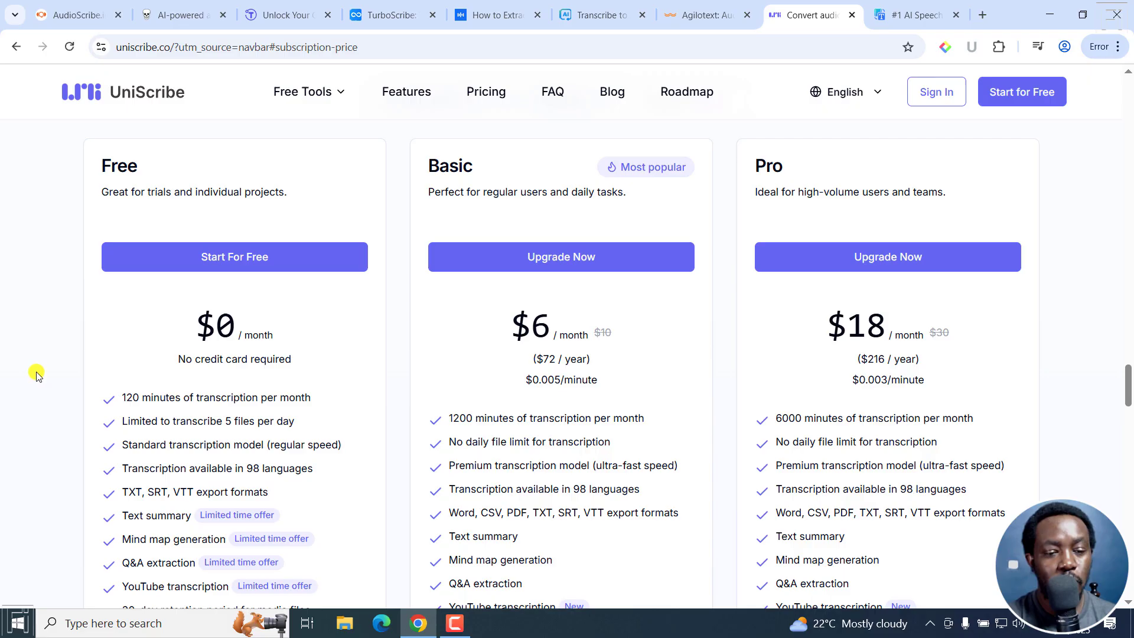
pyautogui.moveTo(124, 397); pyautogui.dragTo(289, 421)
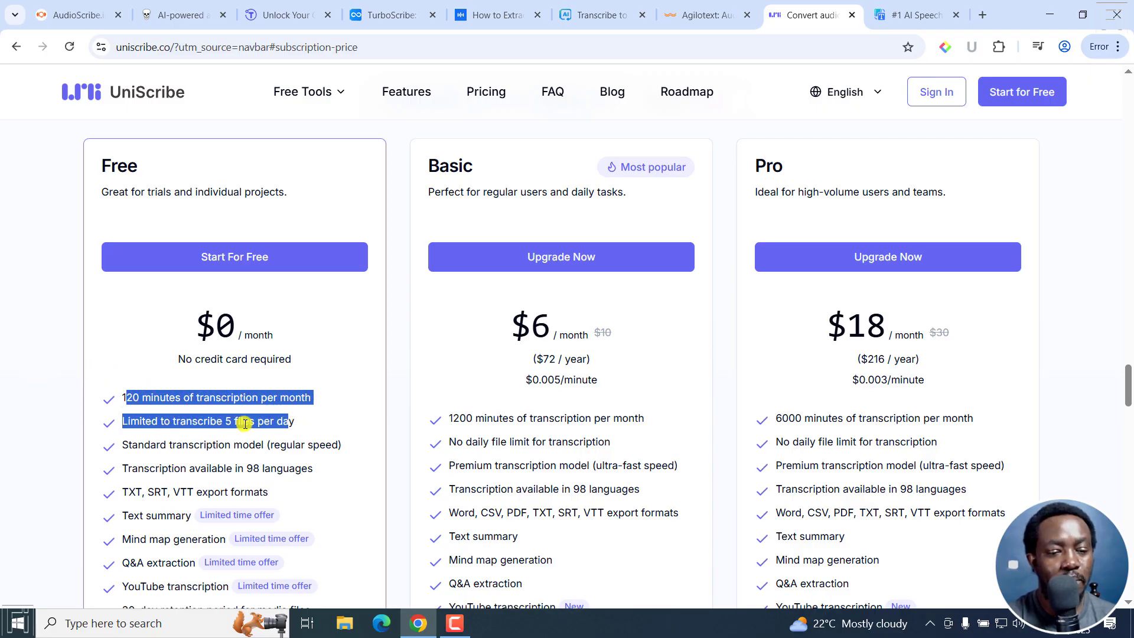
pyautogui.click(260, 415)
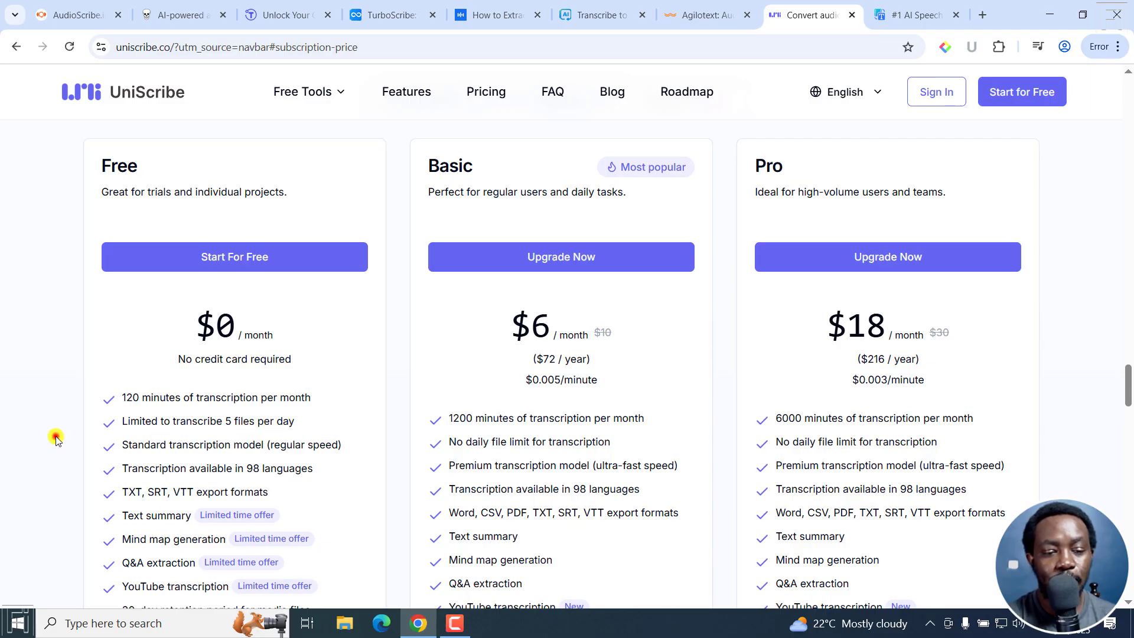
pyautogui.scroll(-3)
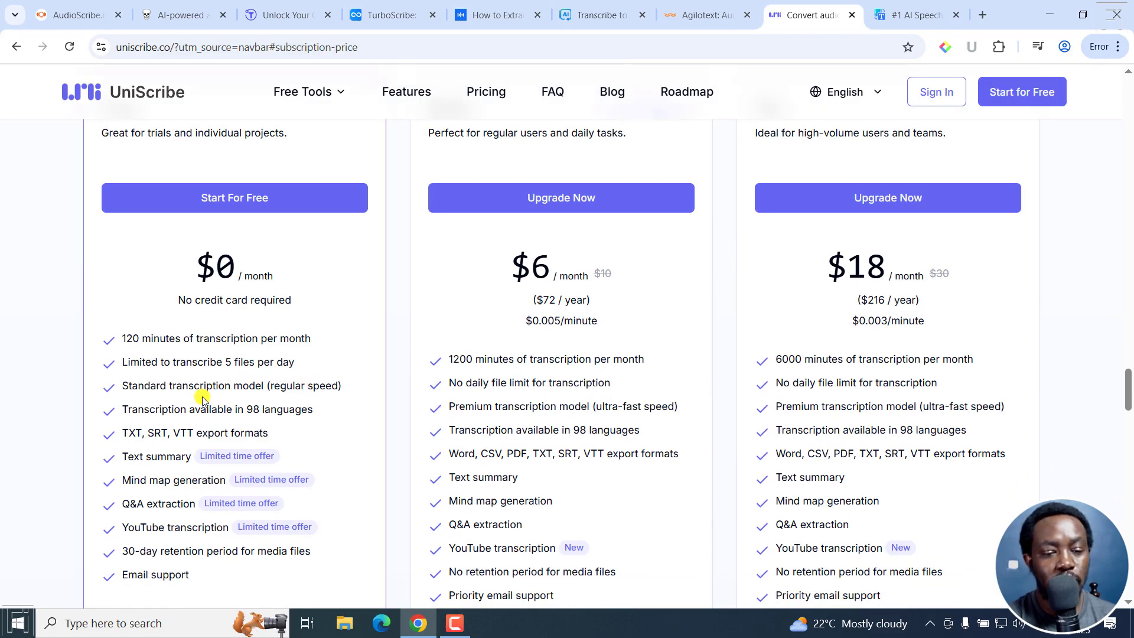
pyautogui.moveTo(260, 426)
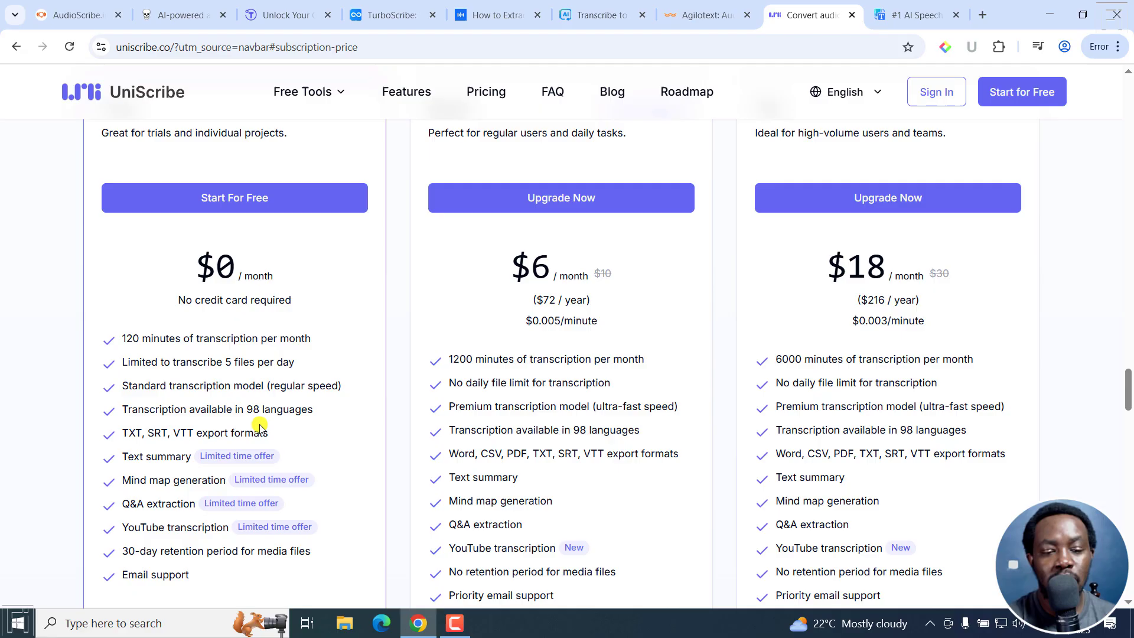
pyautogui.moveTo(228, 420)
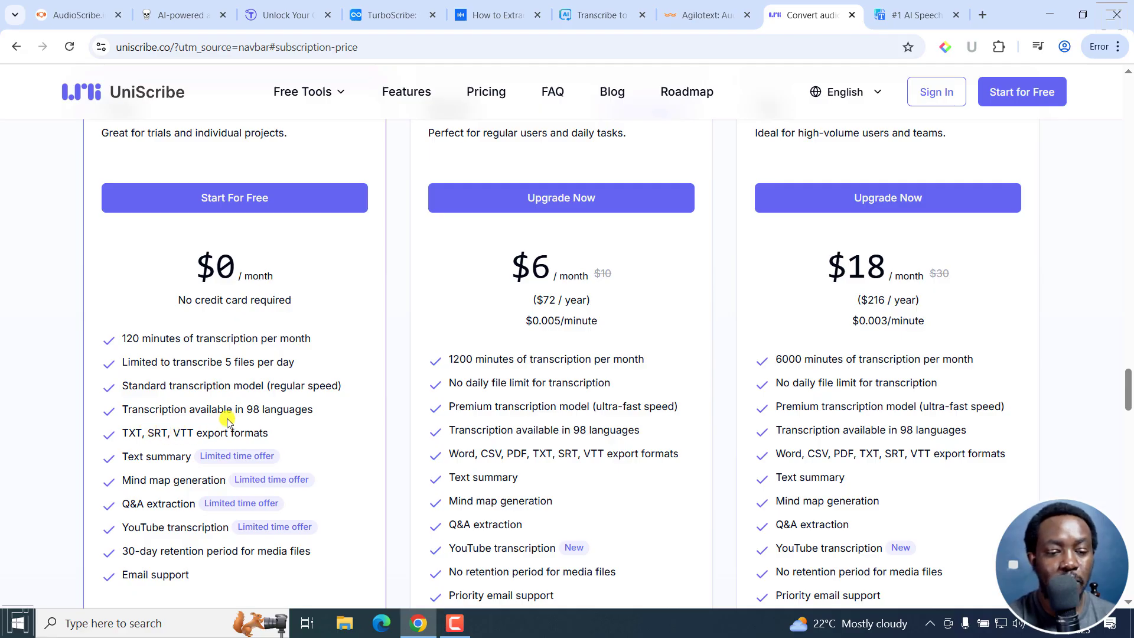
pyautogui.scroll(-3)
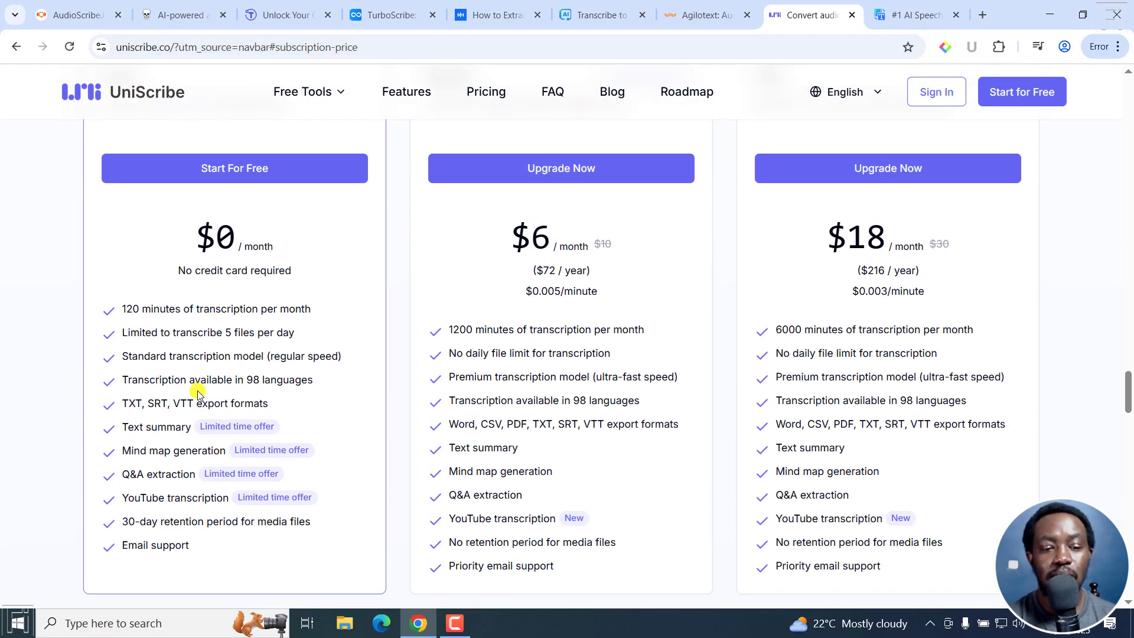
pyautogui.moveTo(360, 343)
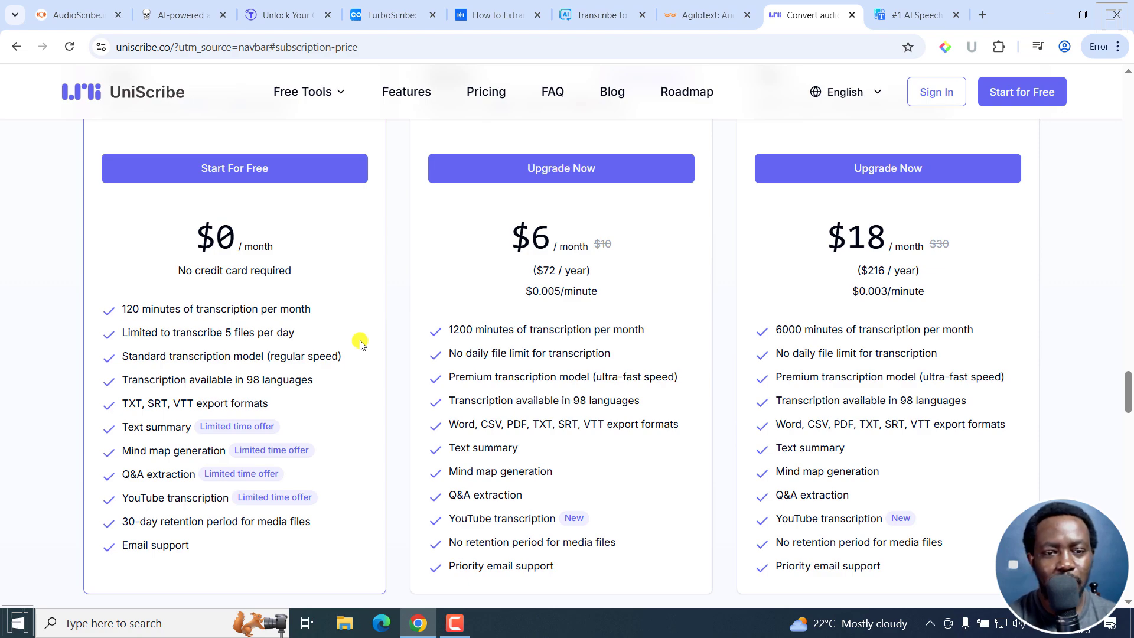
pyautogui.doubleClick(146, 309)
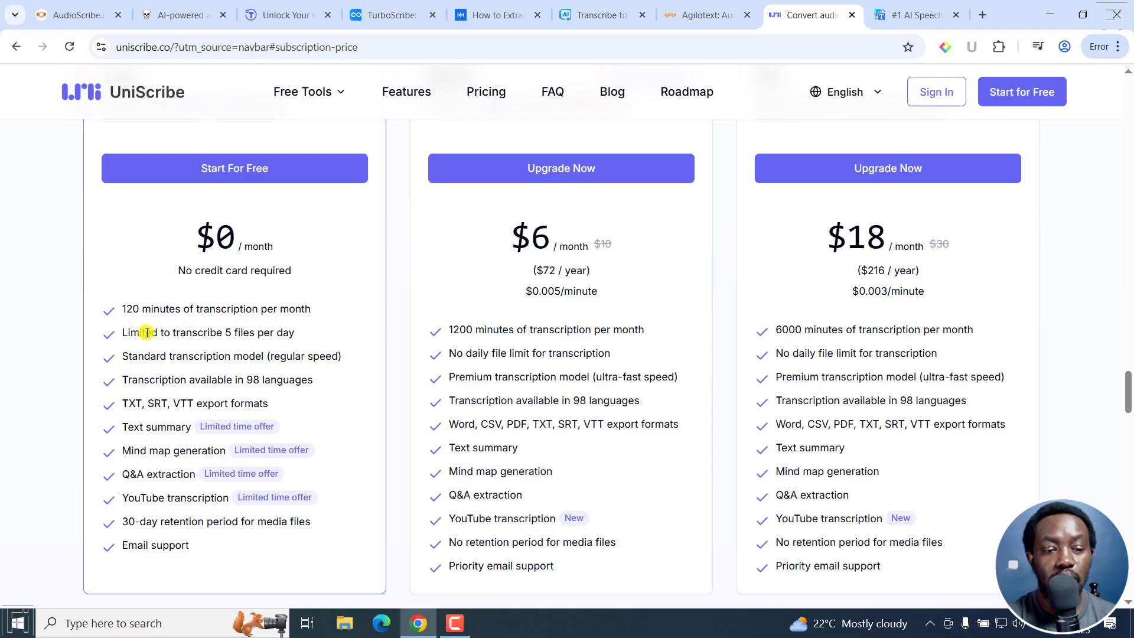
pyautogui.moveTo(130, 332); pyautogui.dragTo(294, 332)
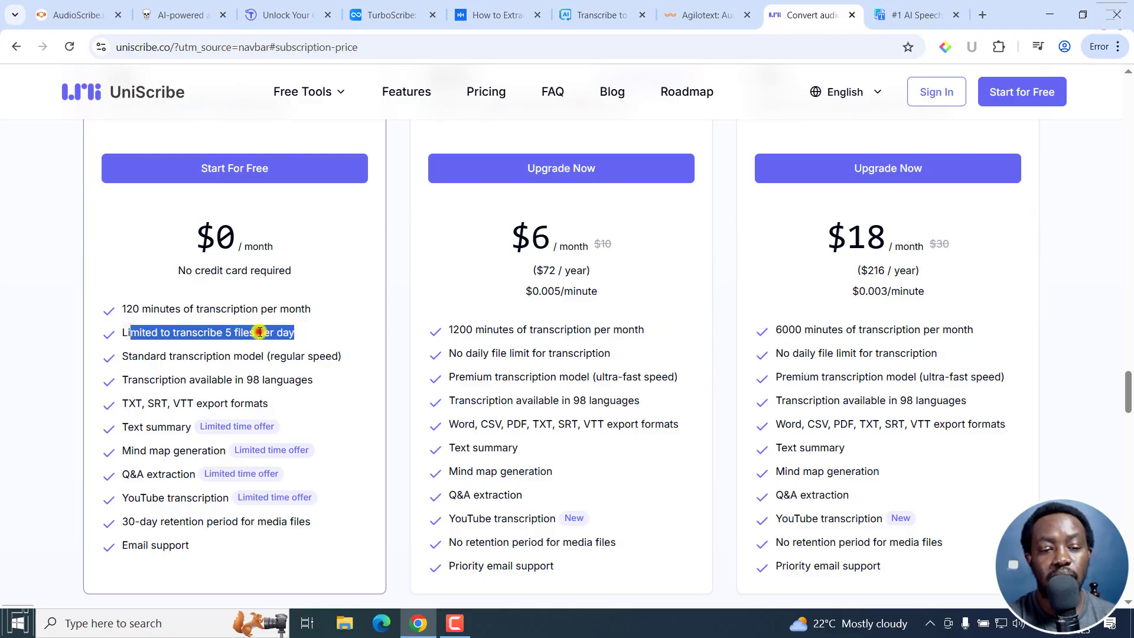
pyautogui.click(247, 333)
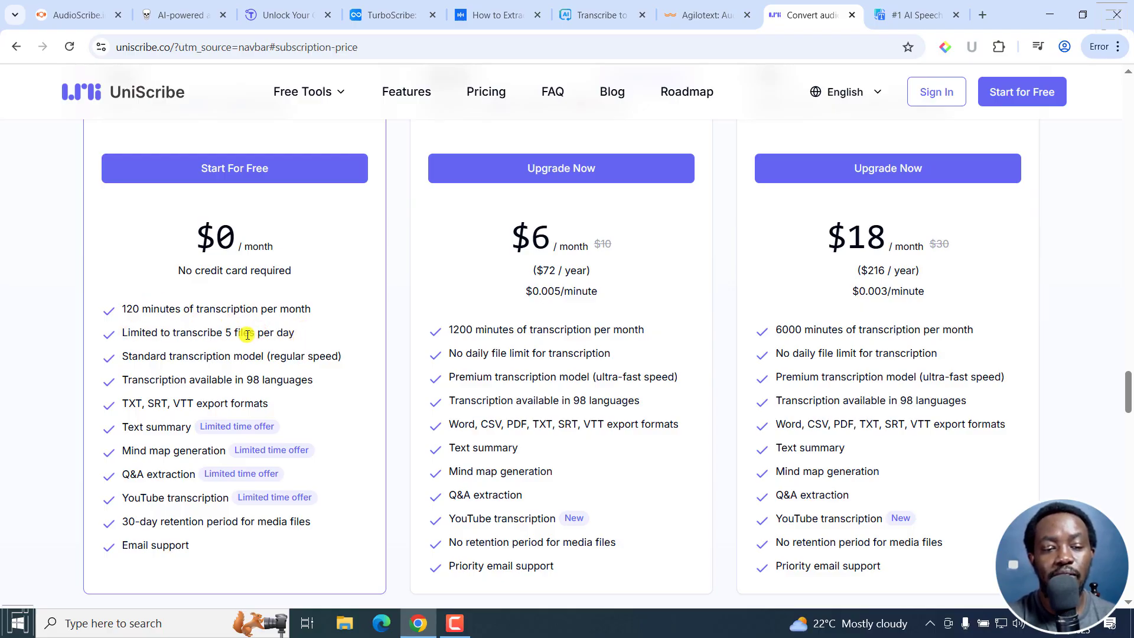
pyautogui.moveTo(293, 304)
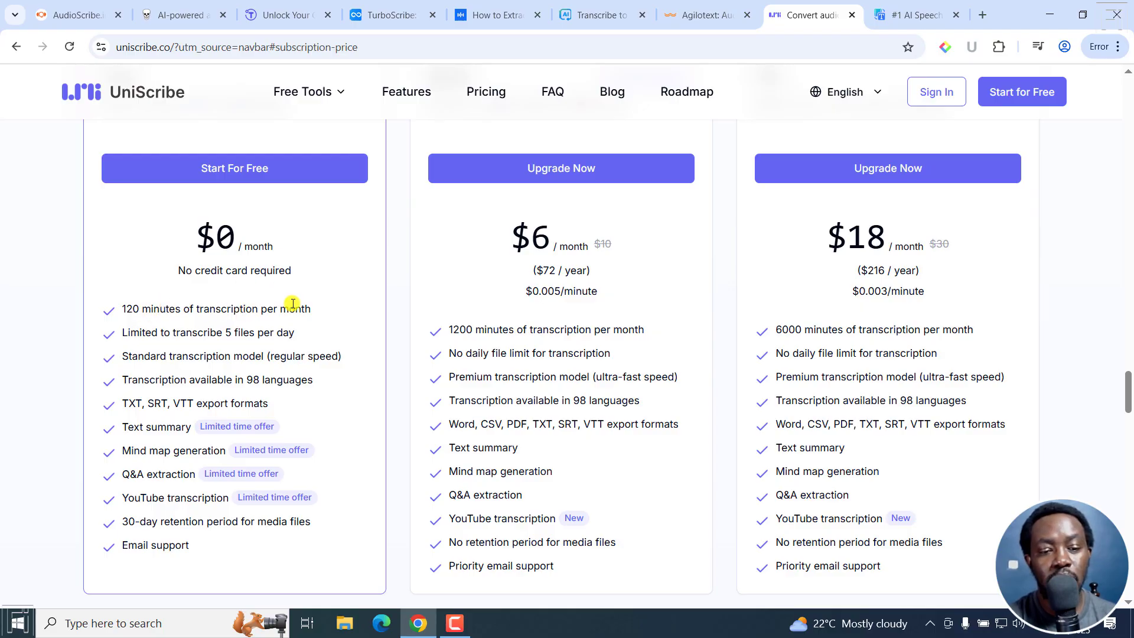
pyautogui.moveTo(170, 54)
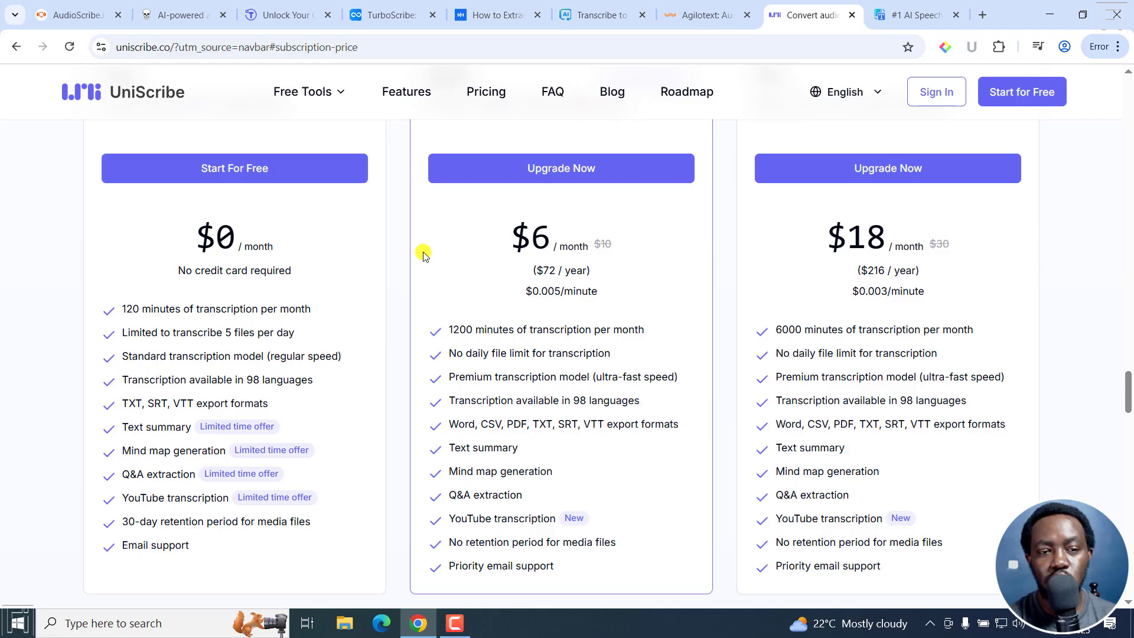
pyautogui.moveTo(927, 67)
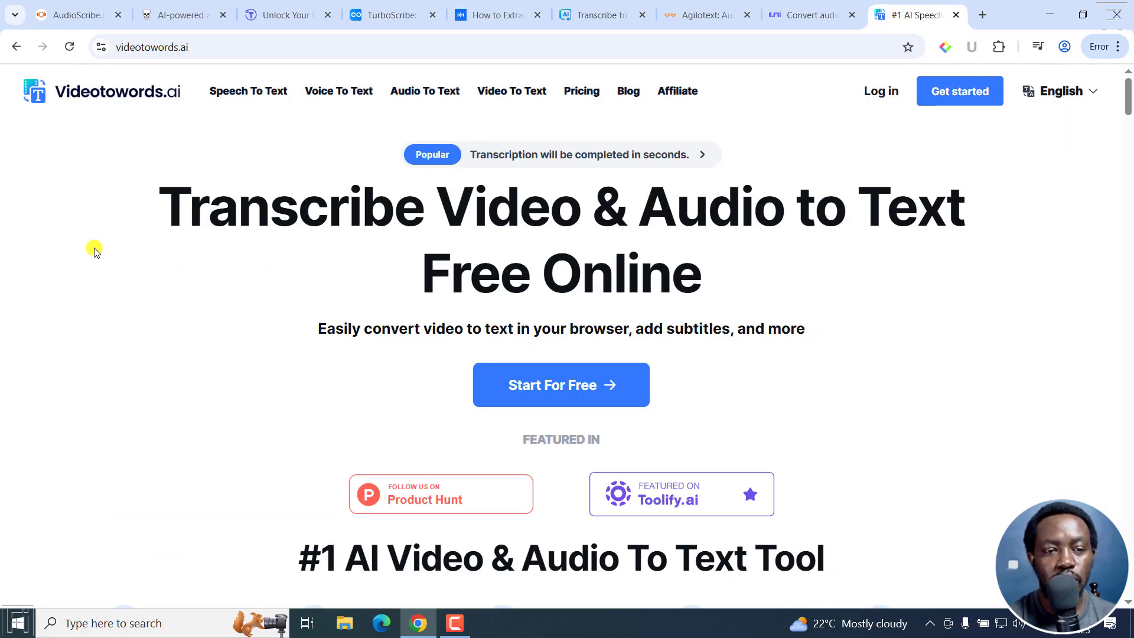
pyautogui.moveTo(310, 214)
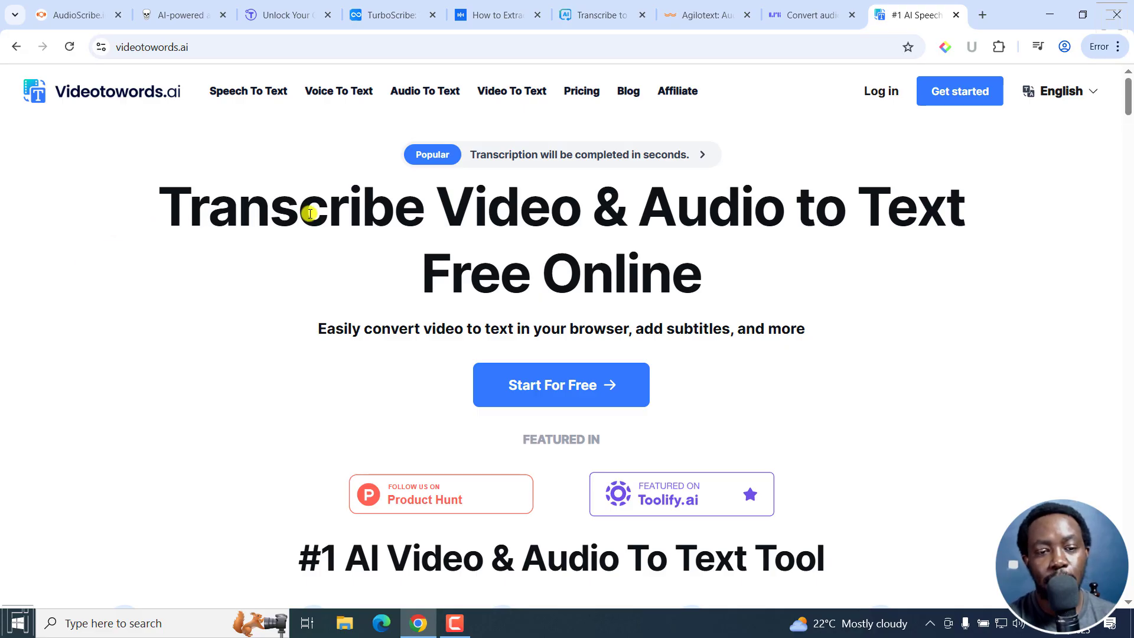
pyautogui.moveTo(896, 184)
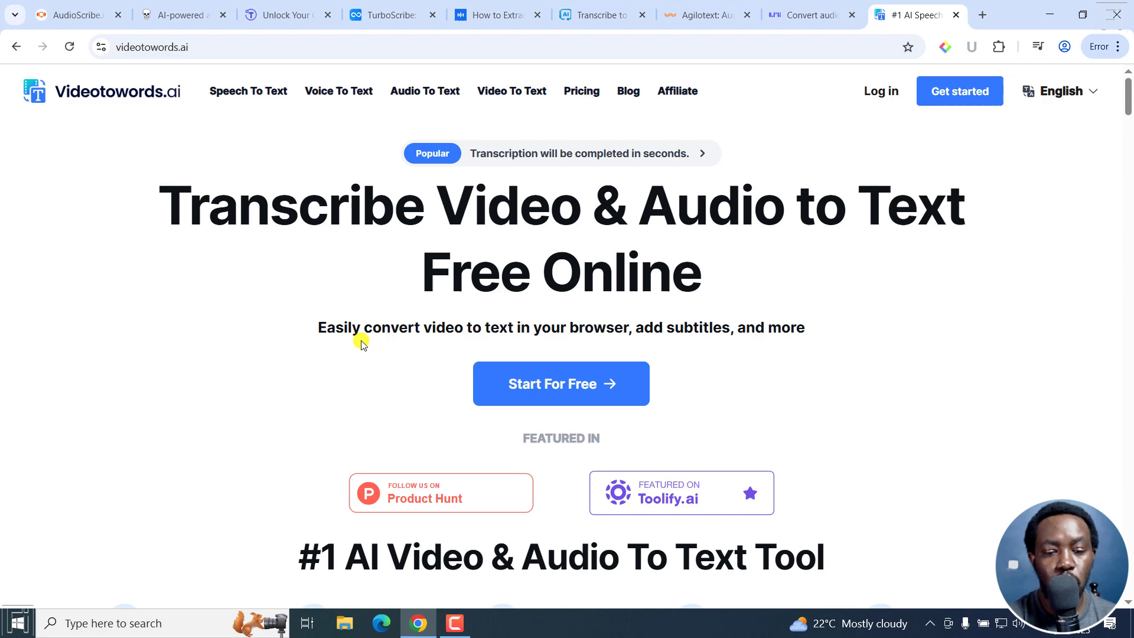
# Show Videotowords.ai's Free, $19/month and $199/year Unlimited pricing plans.
pyautogui.scroll(-3)
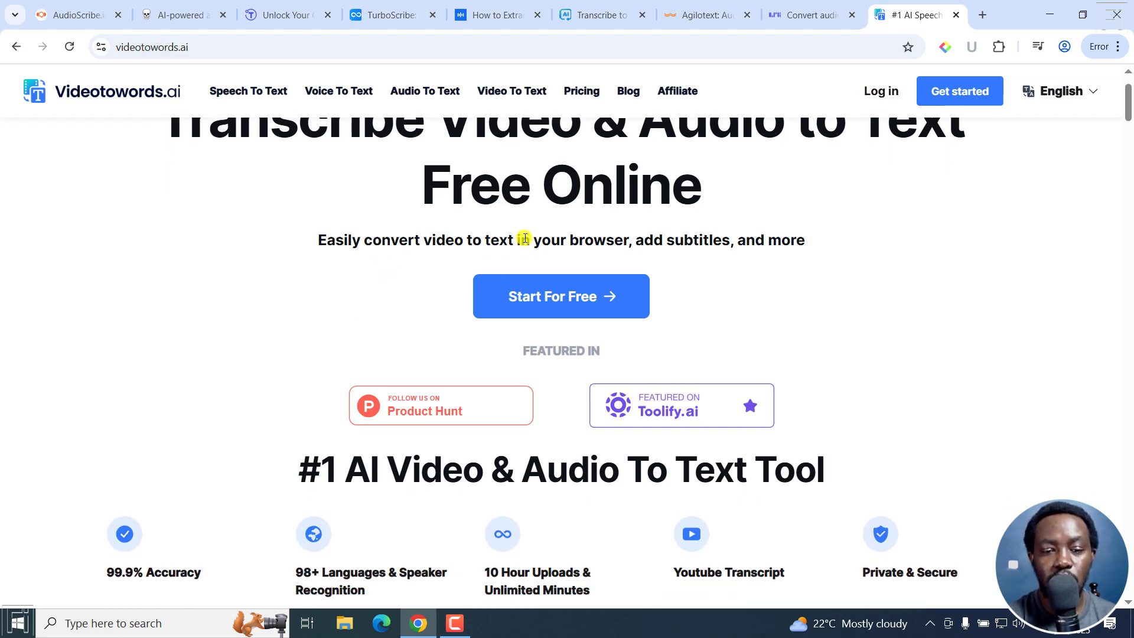
pyautogui.scroll(-3)
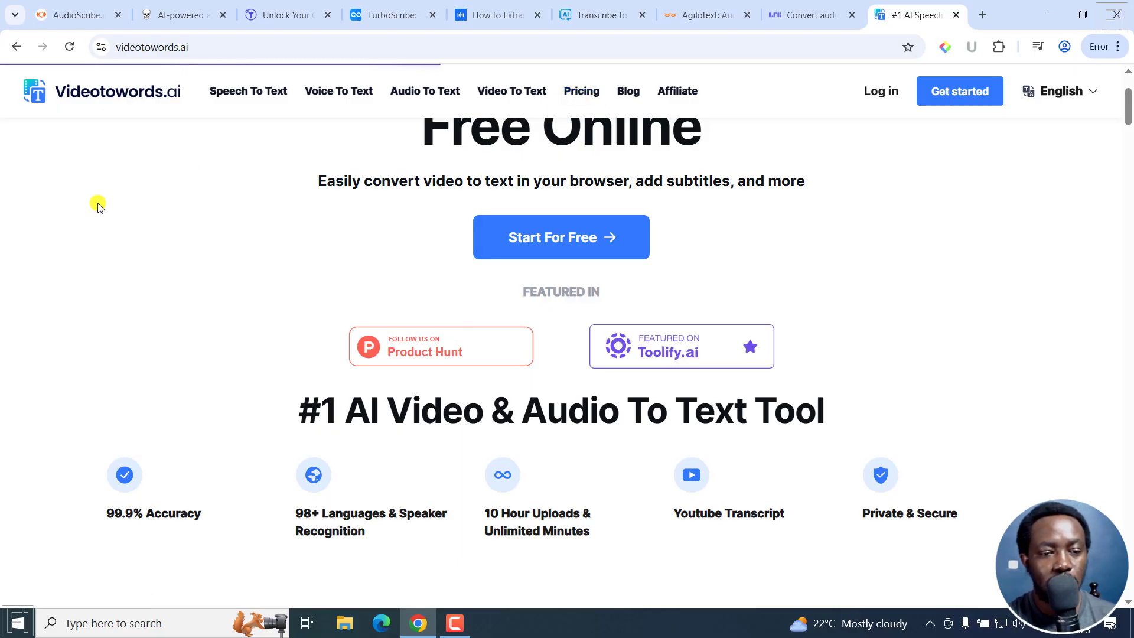
pyautogui.click(582, 91)
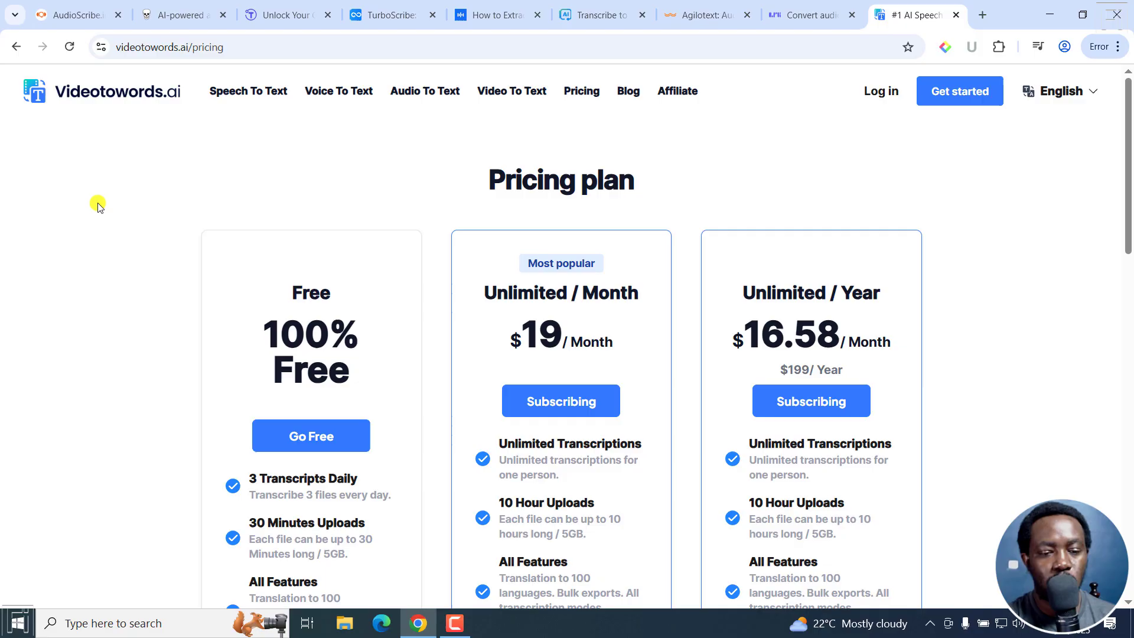
pyautogui.scroll(-3)
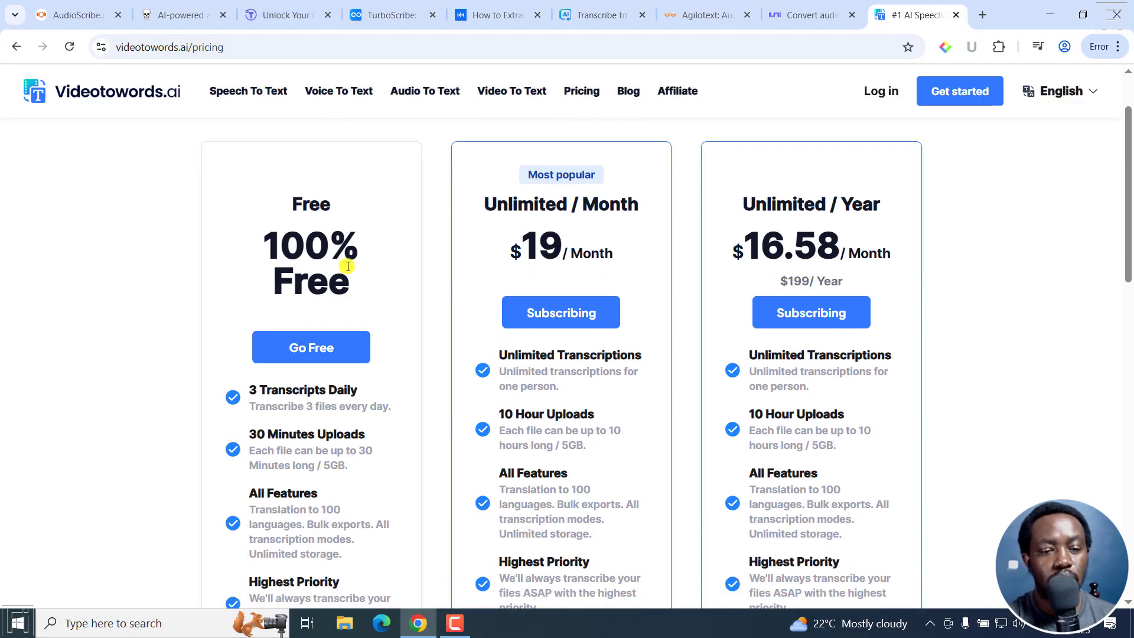
pyautogui.moveTo(327, 391)
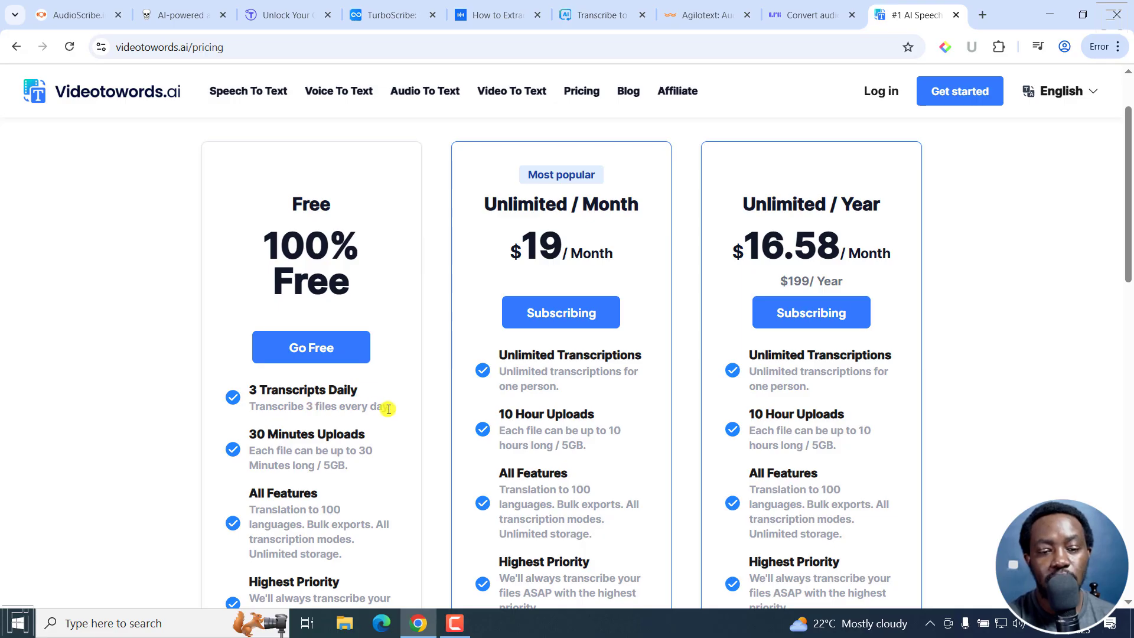
pyautogui.moveTo(273, 437)
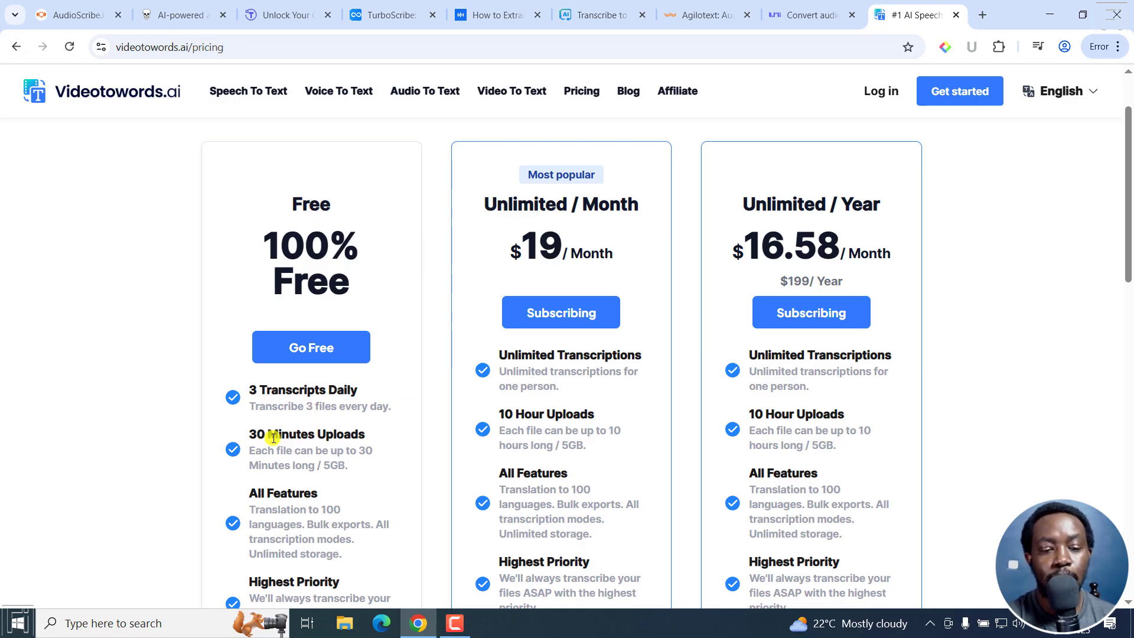
pyautogui.moveTo(287, 470)
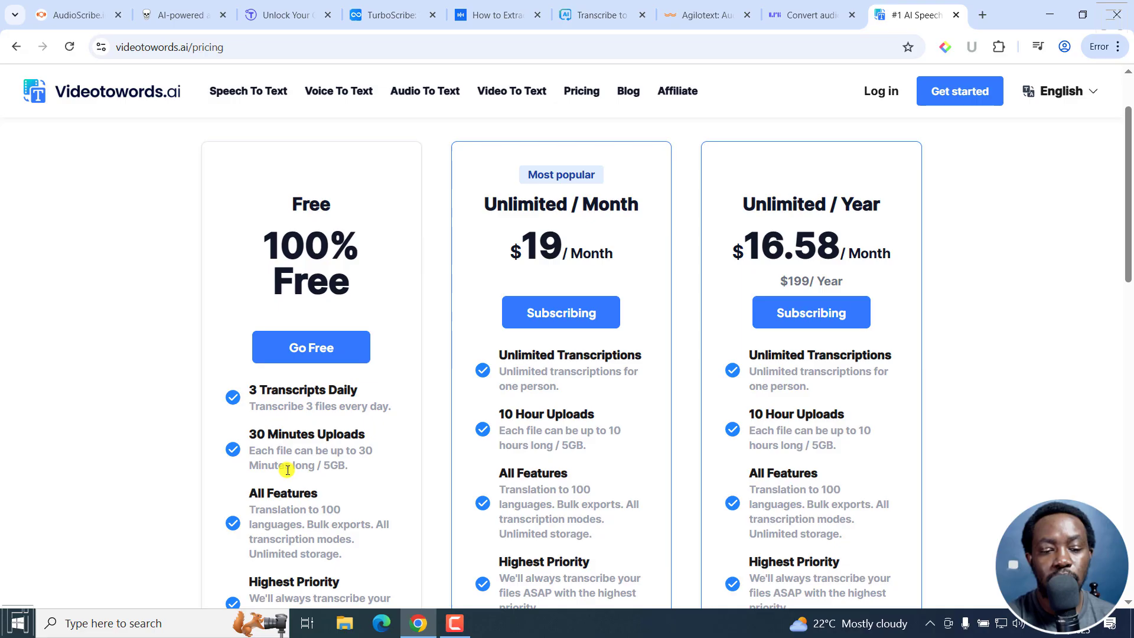
pyautogui.moveTo(375, 459)
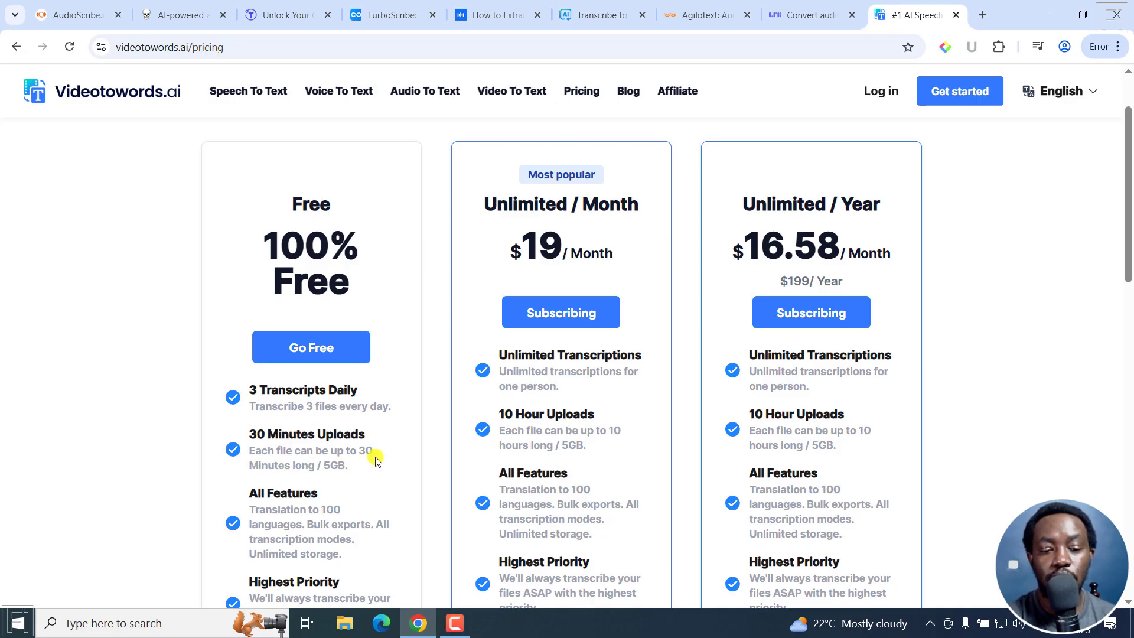
pyautogui.scroll(-3)
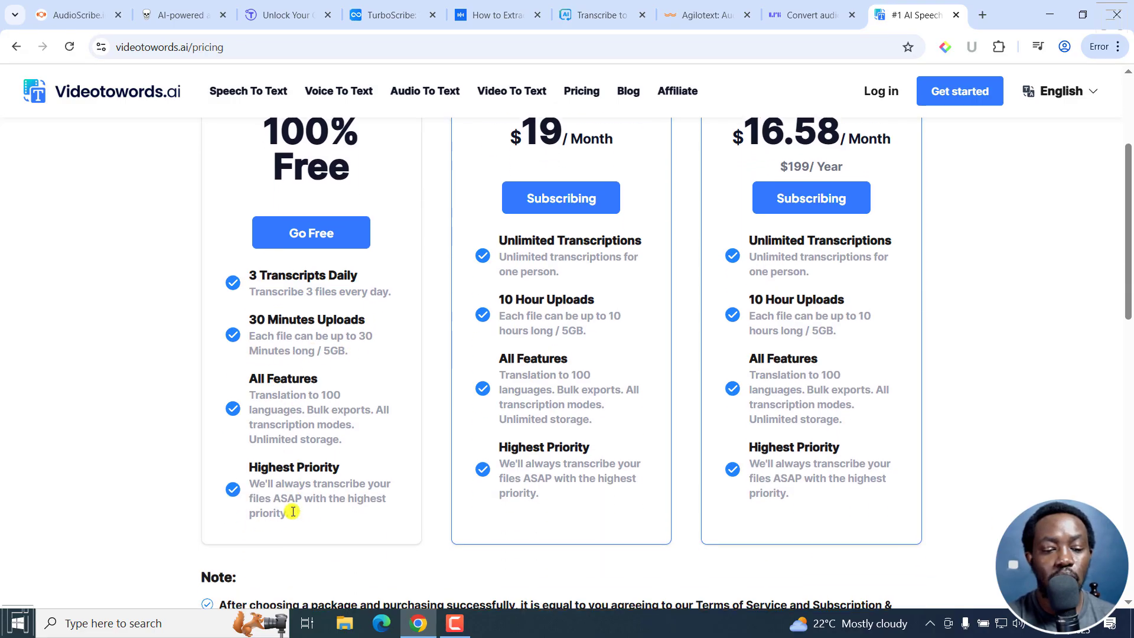
pyautogui.scroll(-3)
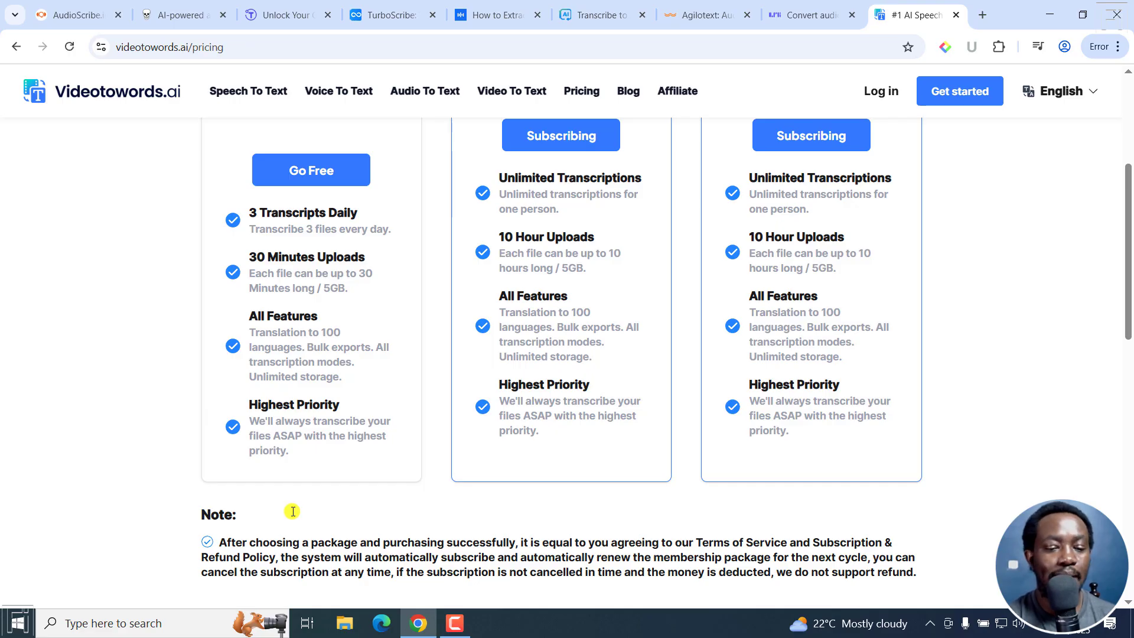
pyautogui.moveTo(248, 404); pyautogui.dragTo(361, 456)
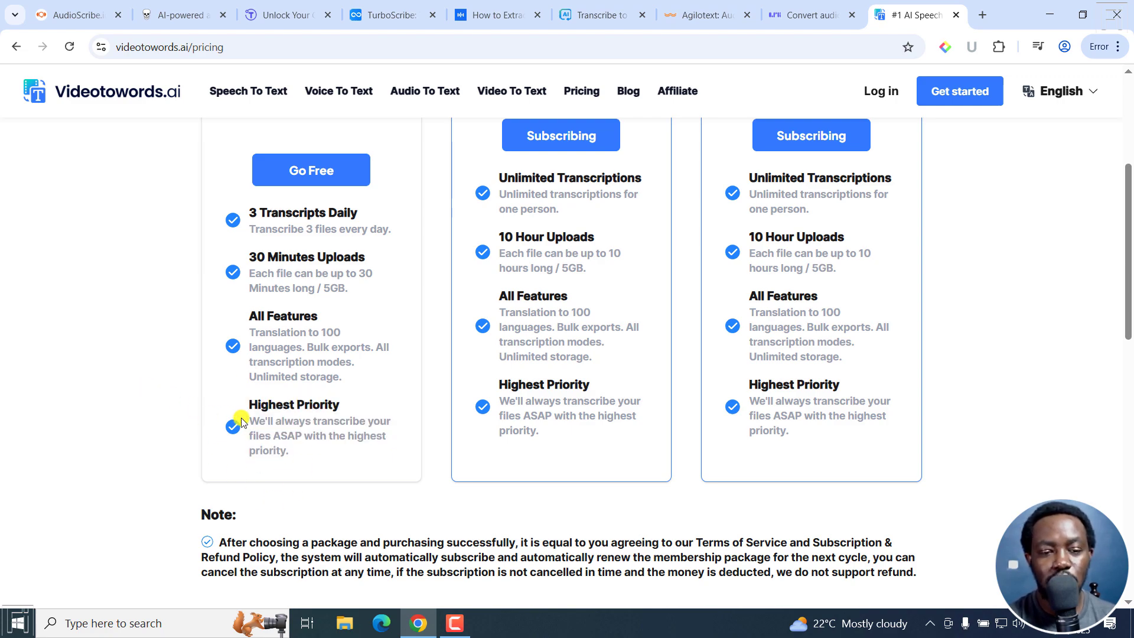
pyautogui.moveTo(301, 468)
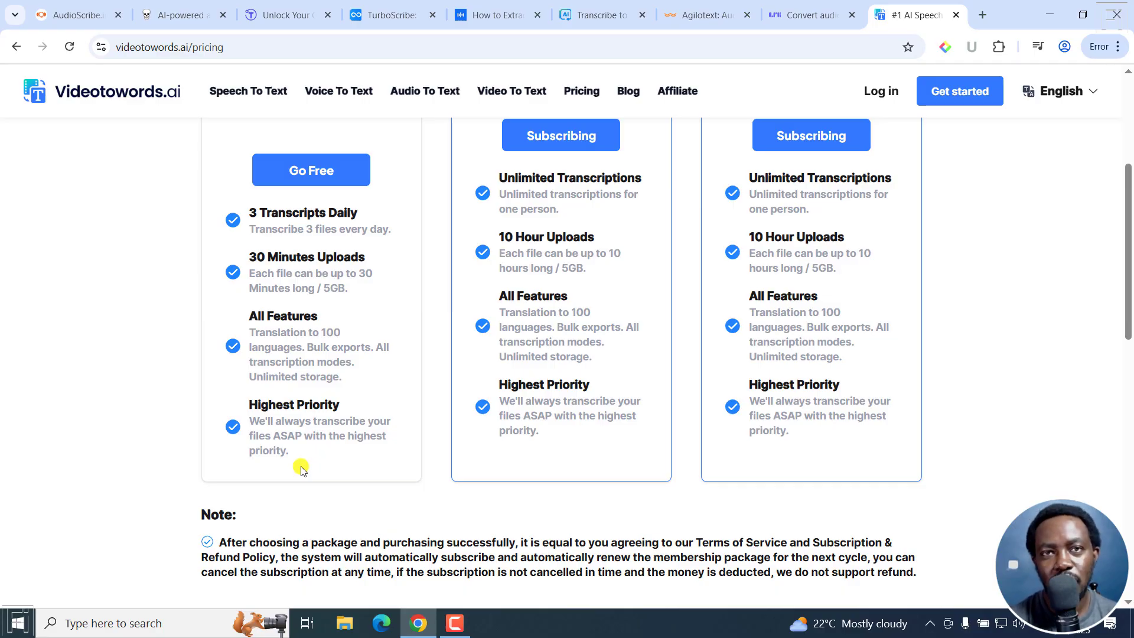
pyautogui.moveTo(251, 410)
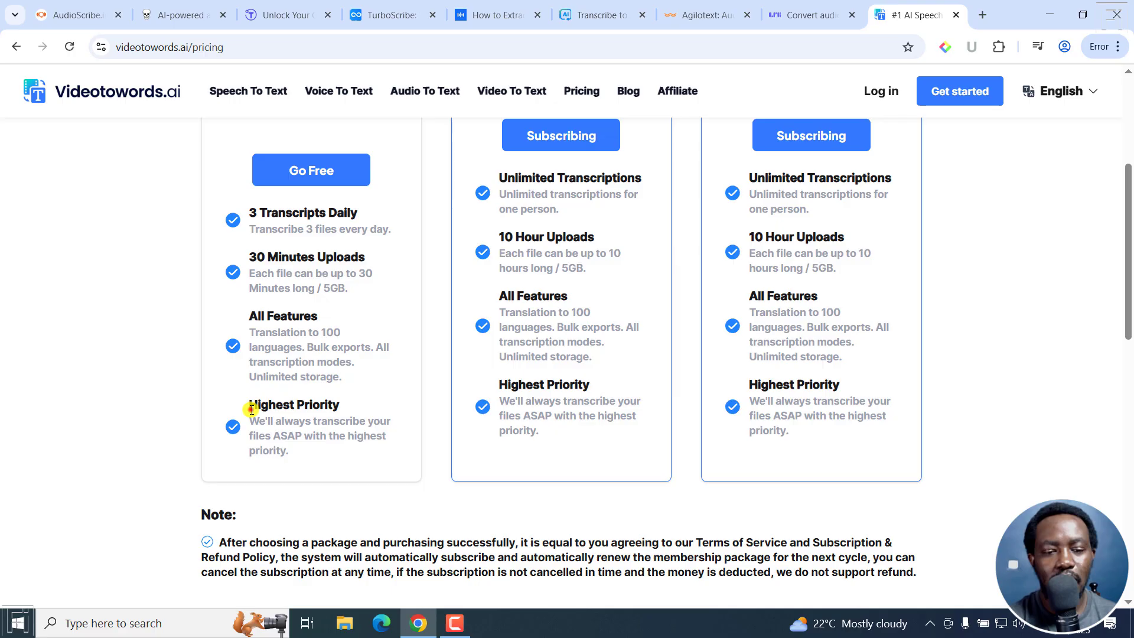
pyautogui.moveTo(314, 460)
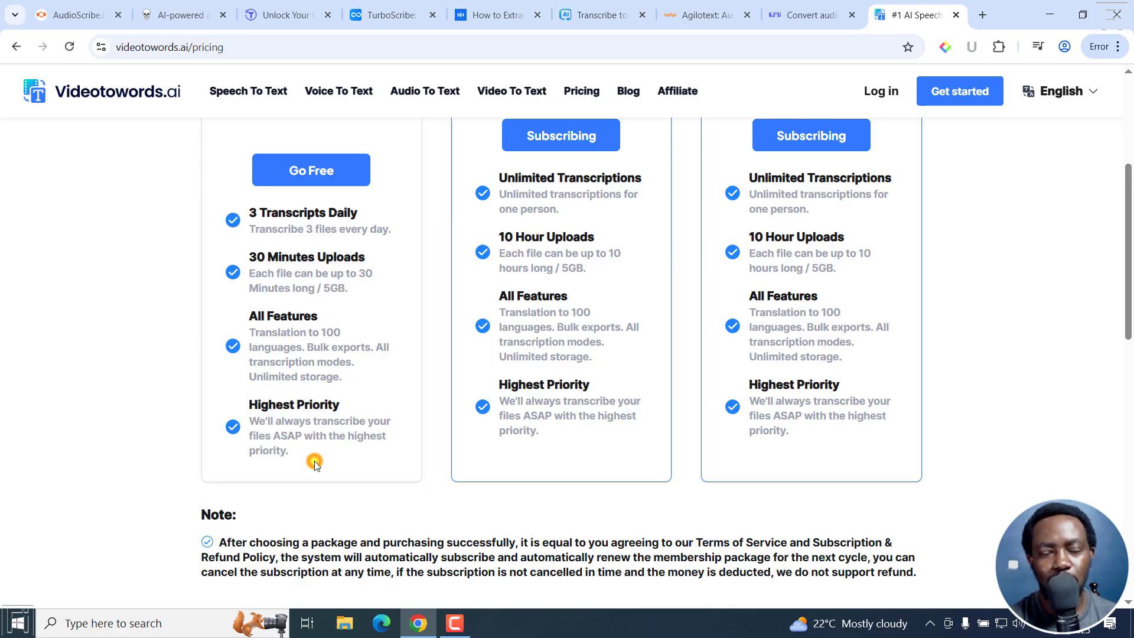
pyautogui.moveTo(188, 235)
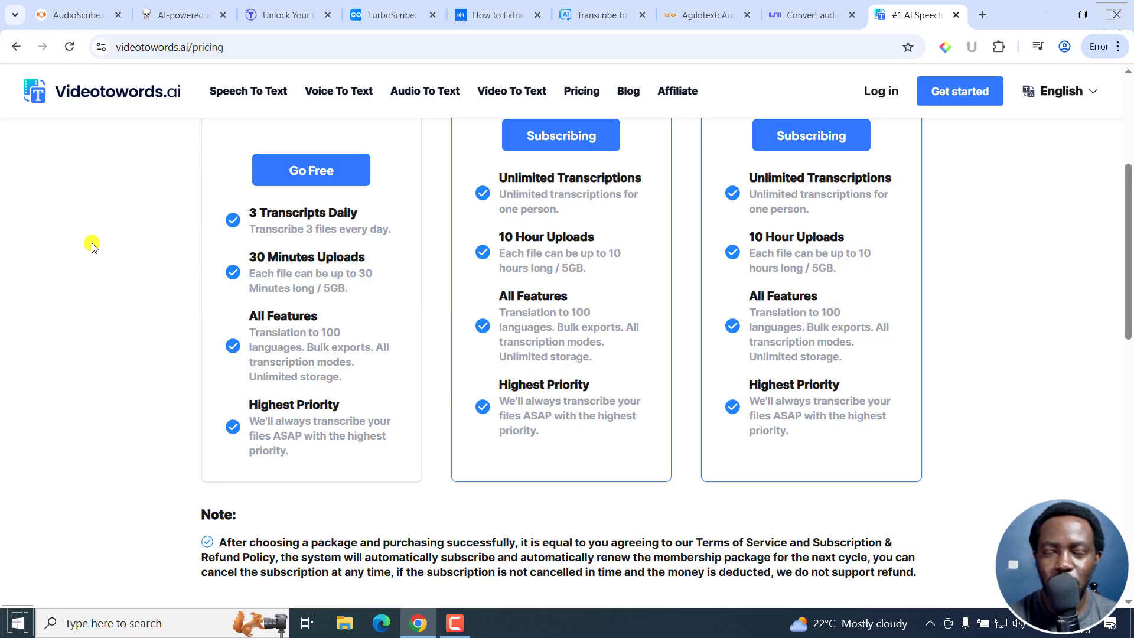
pyautogui.click(71, 14)
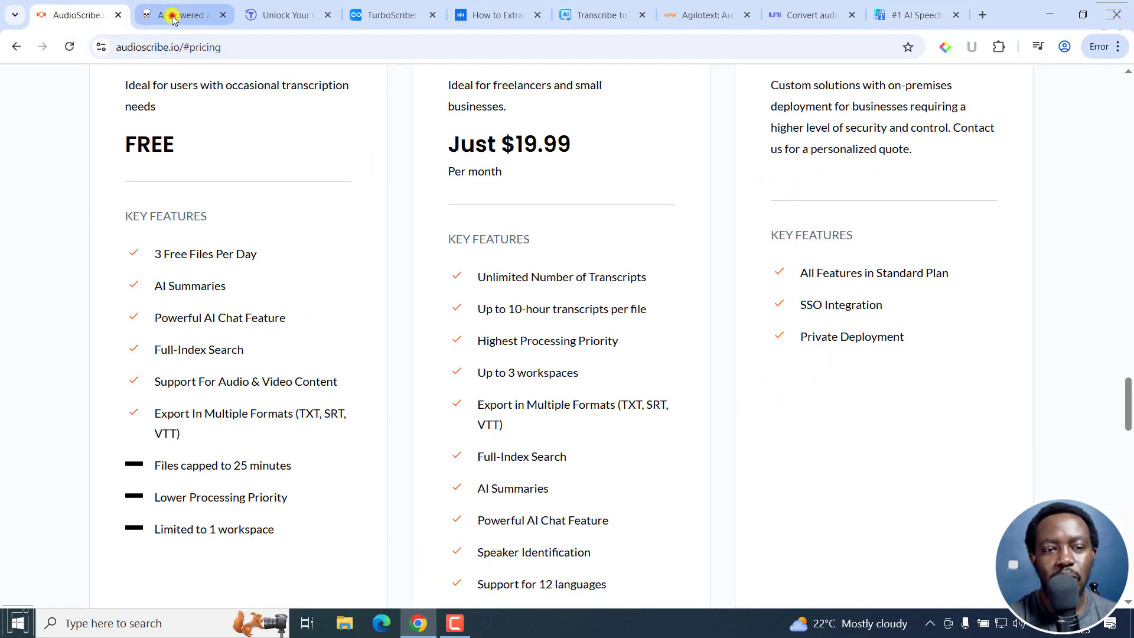
# Cycle through the Skeleton Fingers, YesScribe, TurboScribe, File Transcribe and other site tabs through Videotowords.ai.
pyautogui.click(174, 15)
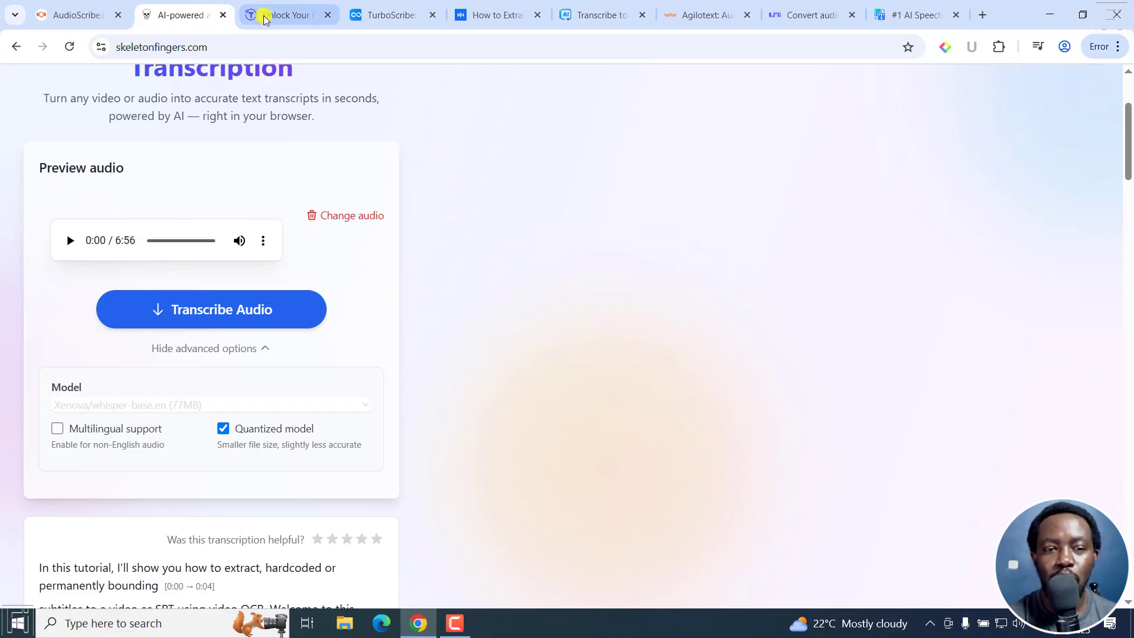
pyautogui.click(278, 15)
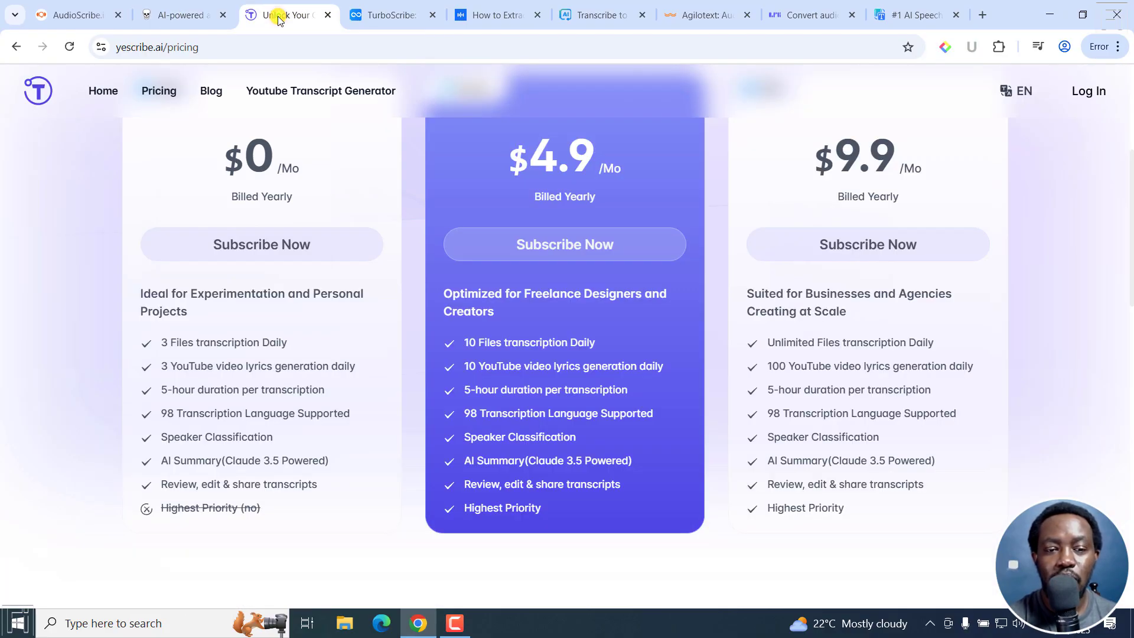
pyautogui.click(393, 15)
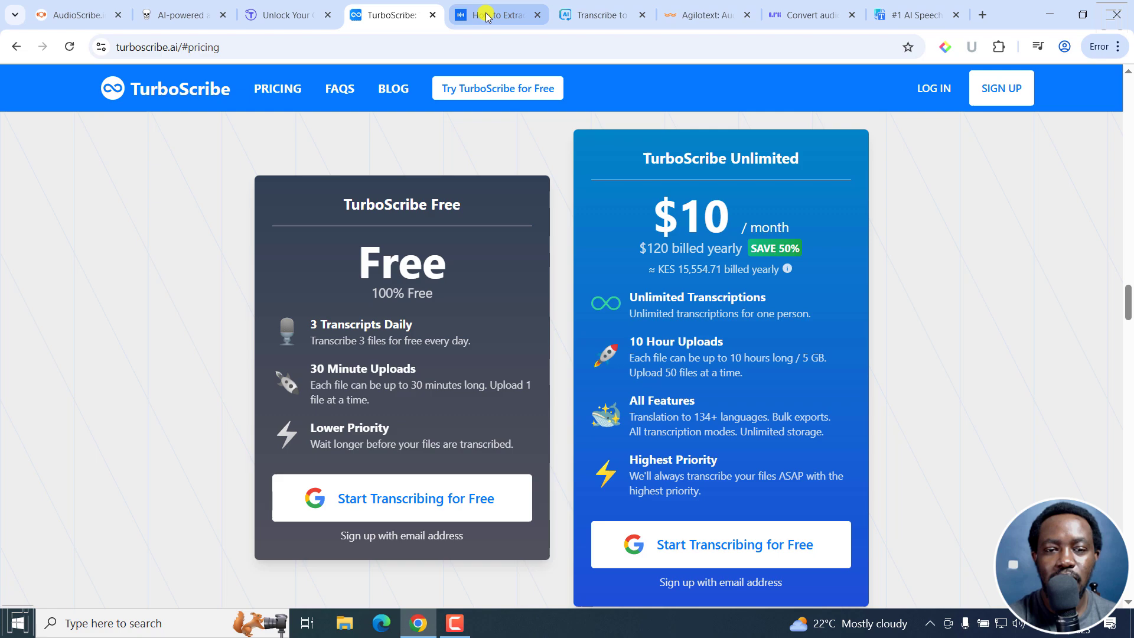
pyautogui.click(497, 15)
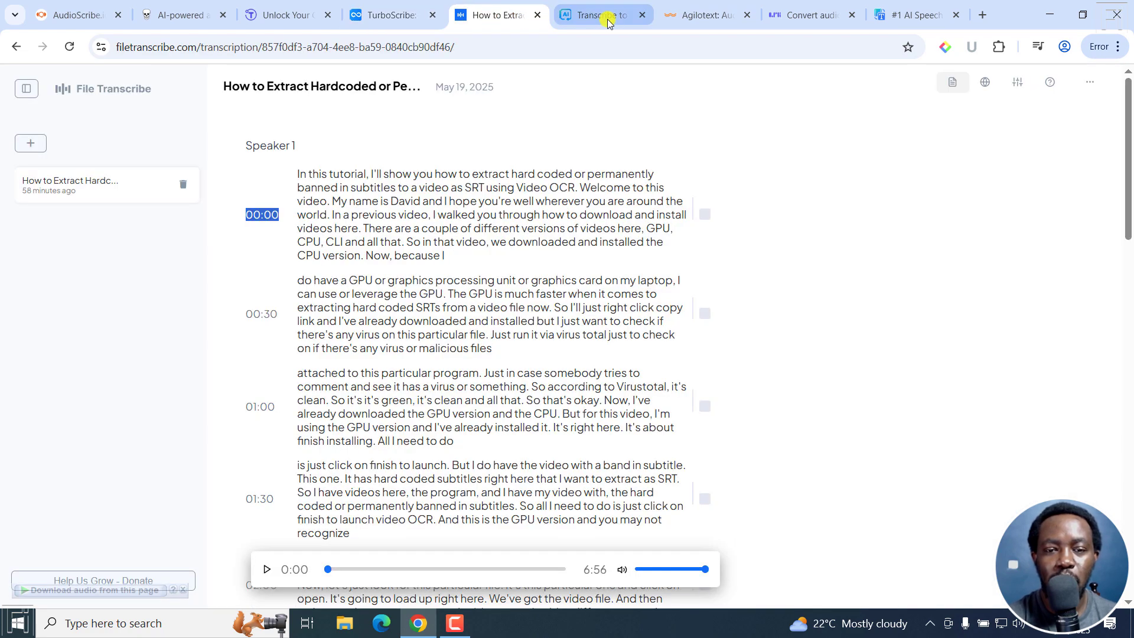
pyautogui.click(600, 15)
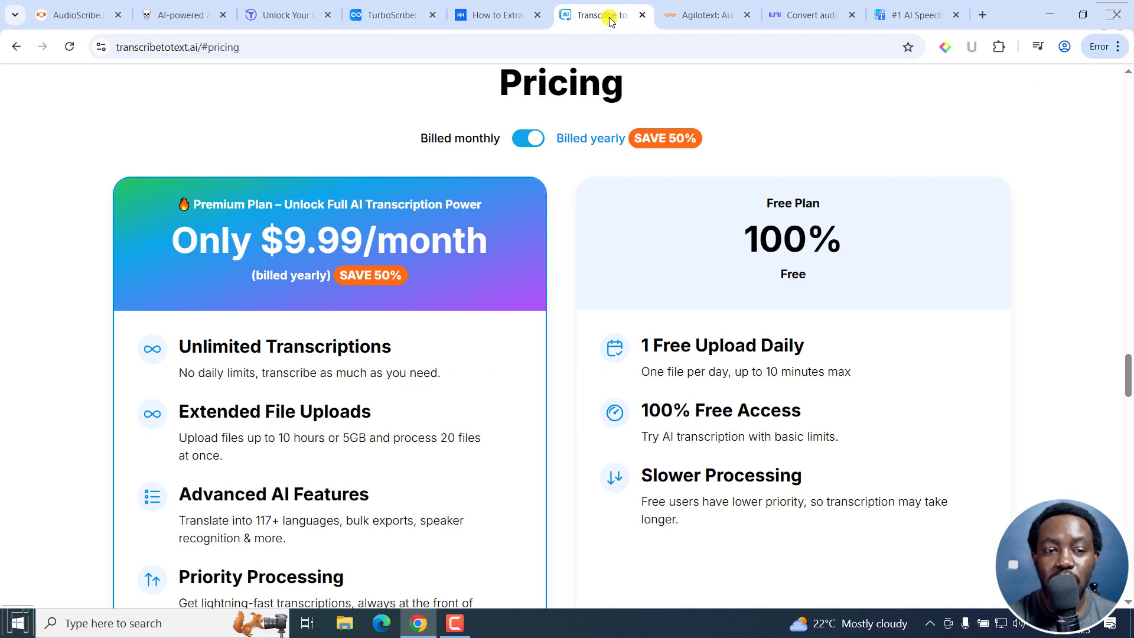
pyautogui.click(713, 15)
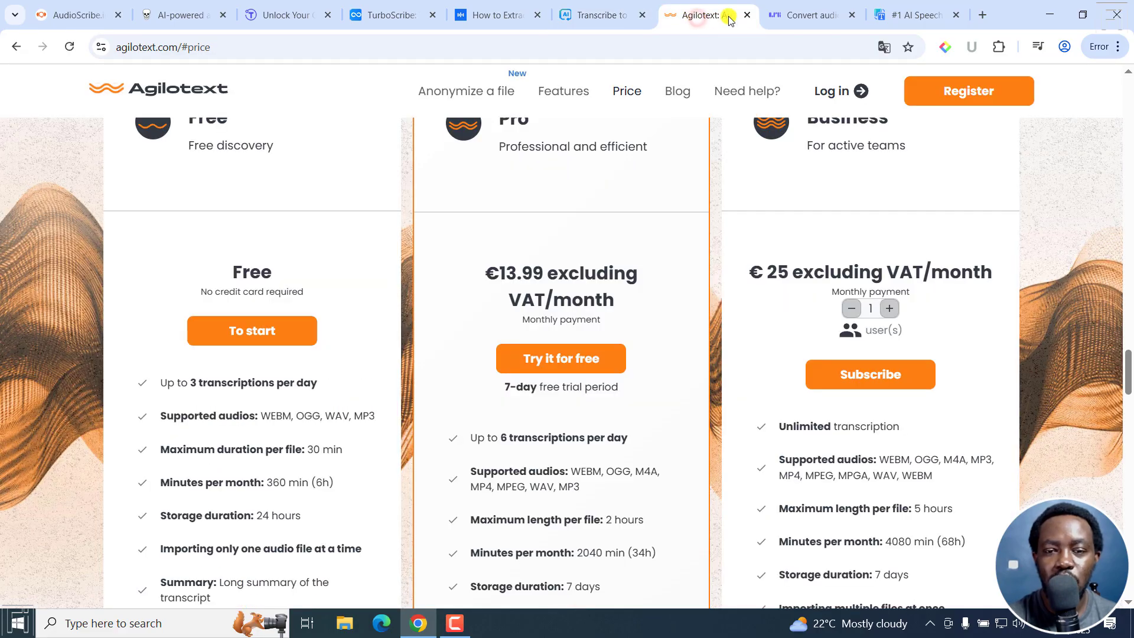
pyautogui.click(810, 15)
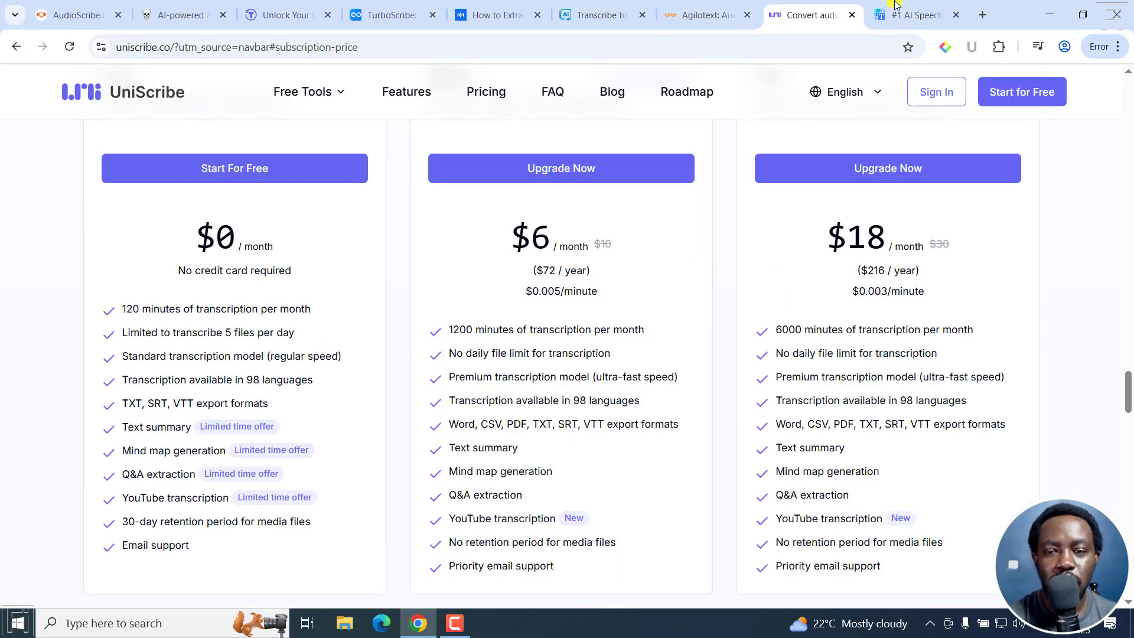
pyautogui.click(918, 15)
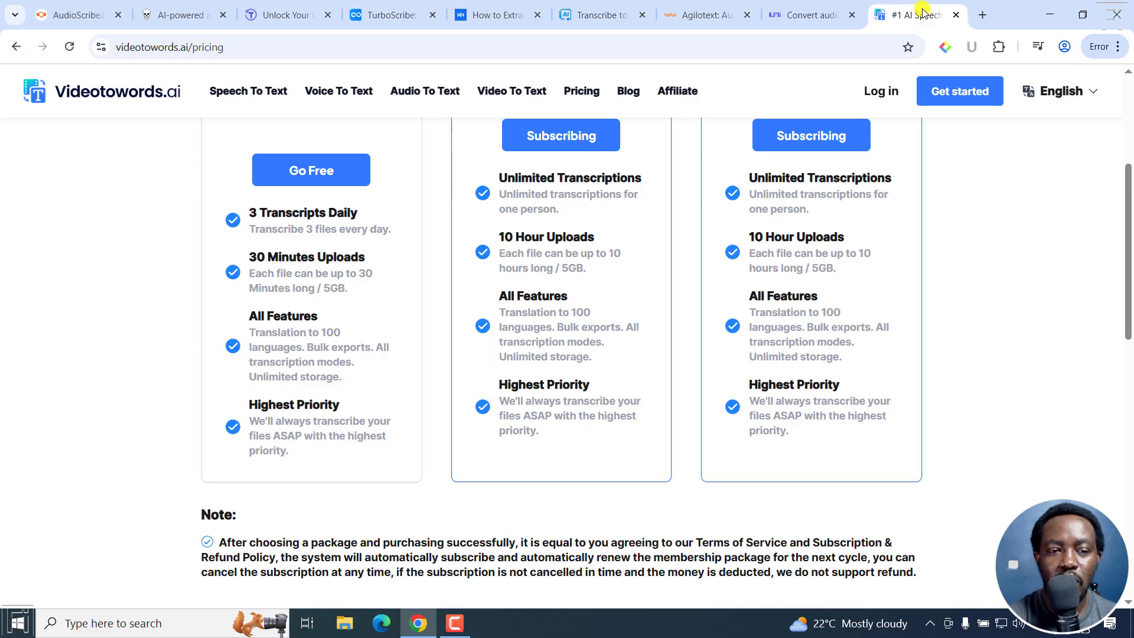
# Return via File Transcribe and TurboScribe to the AudioScribe pricing page.
pyautogui.click(495, 15)
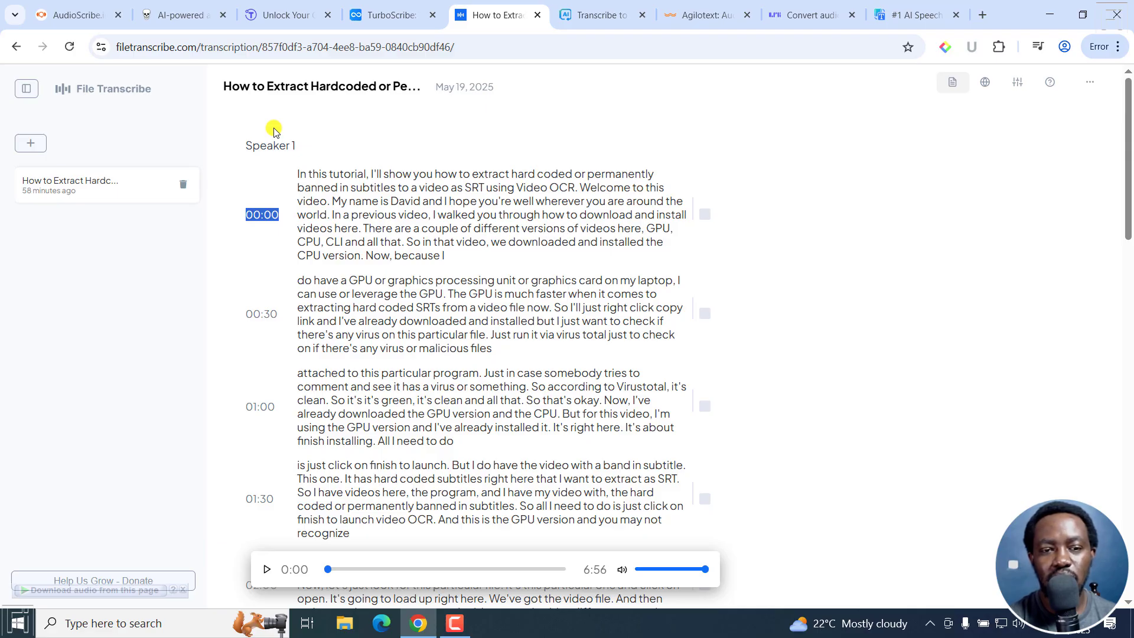
pyautogui.click(386, 15)
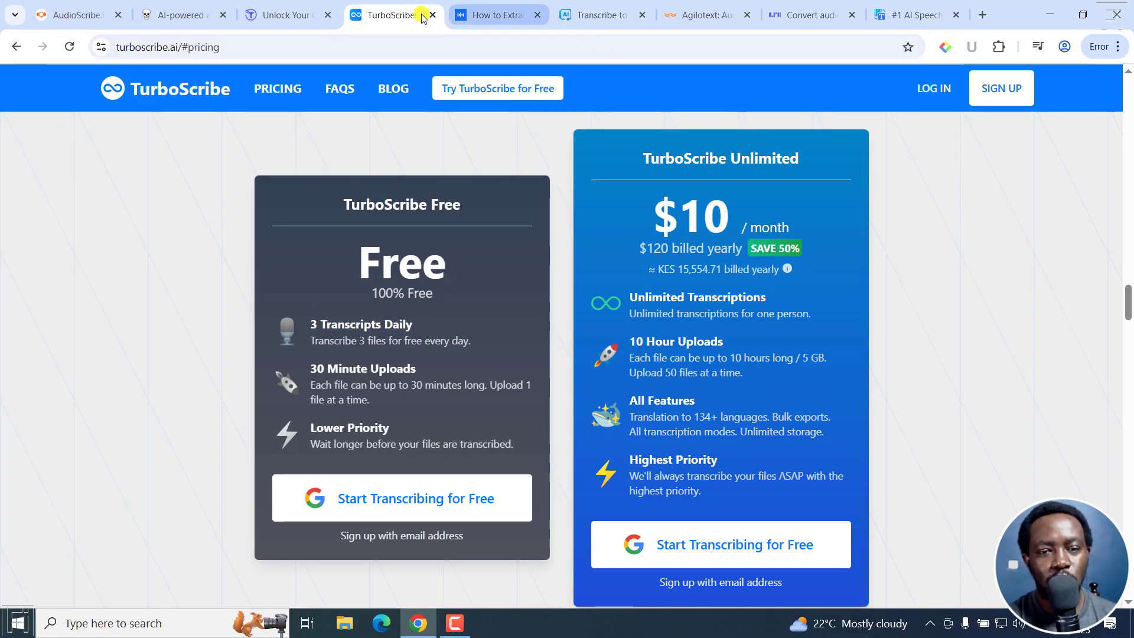
pyautogui.click(71, 14)
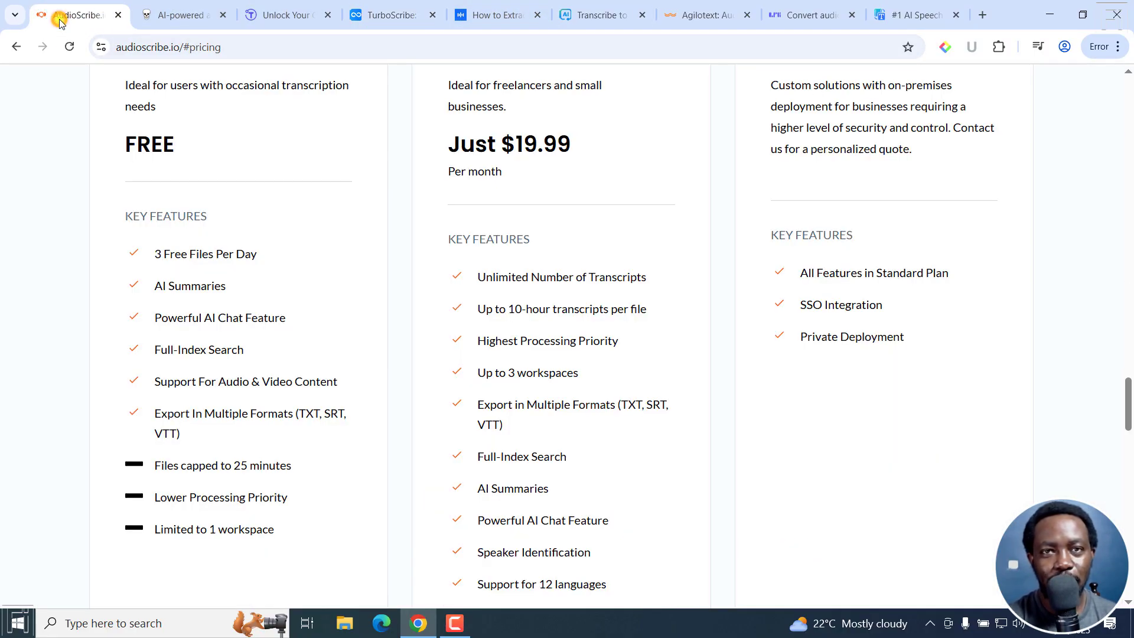